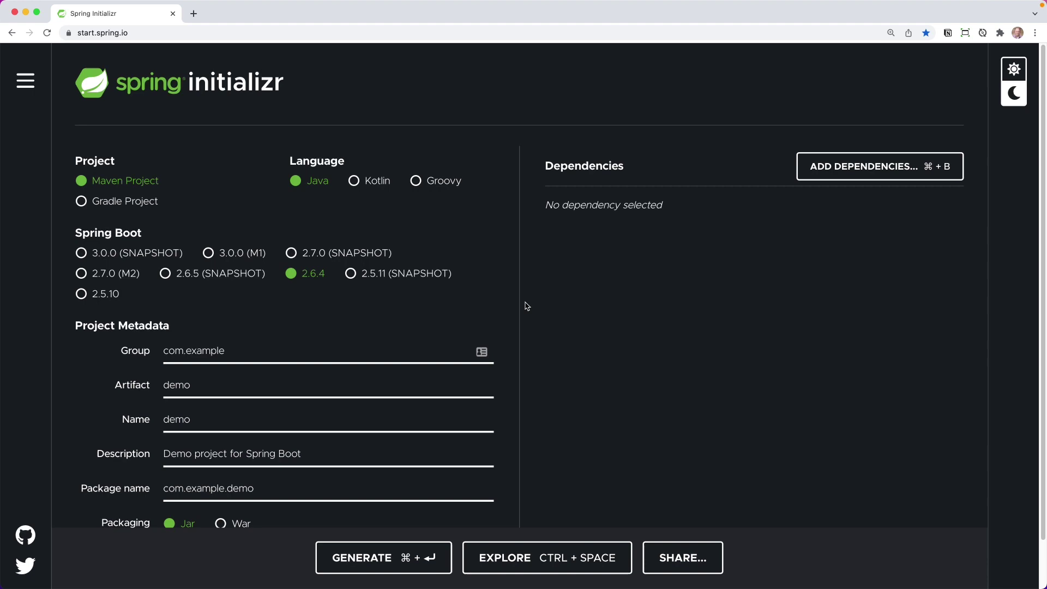
pyautogui.moveTo(532, 301)
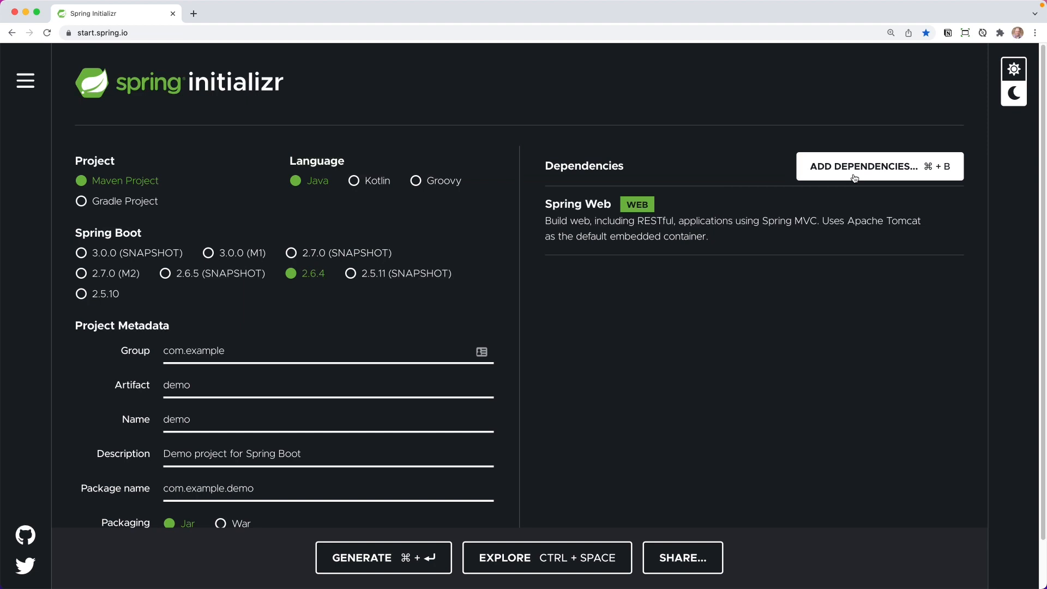
pyautogui.moveTo(383, 574)
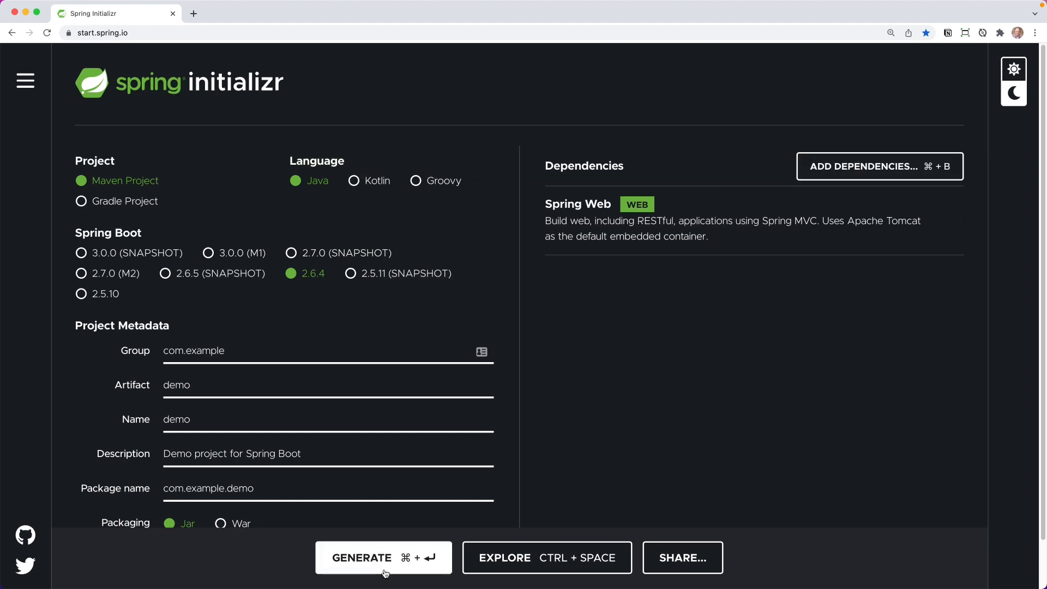
pyautogui.moveTo(686, 348)
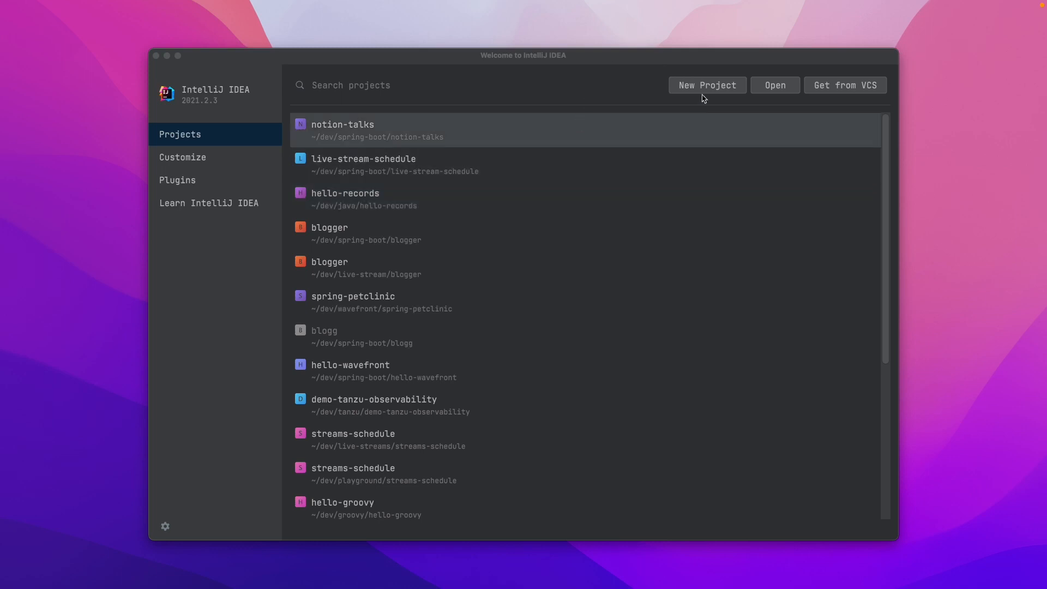
# Configure a Spring Initializr project named hello-records using Java 17.
pyautogui.click(707, 85)
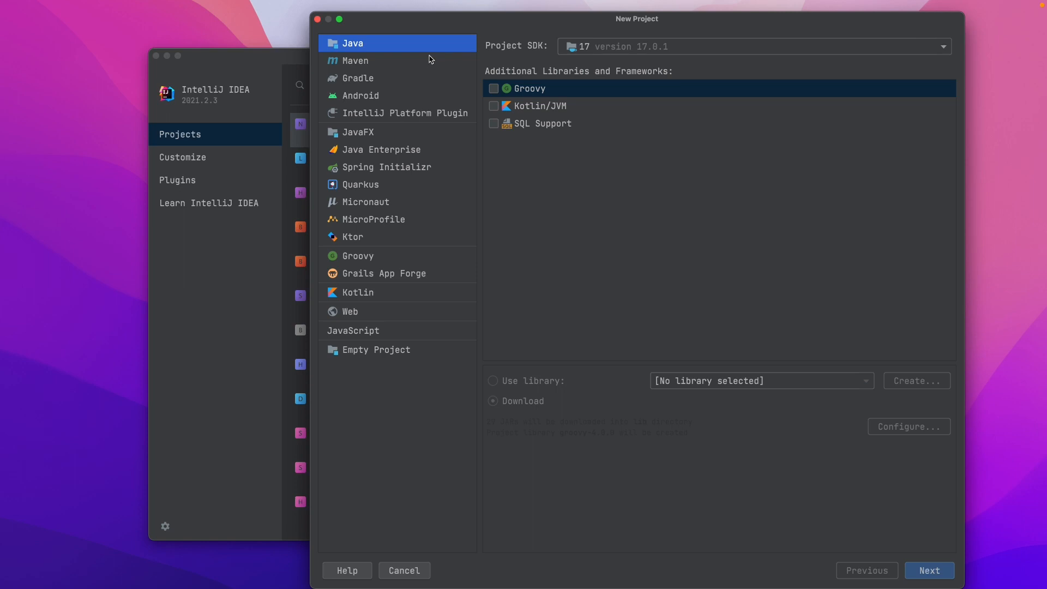
pyautogui.click(387, 167)
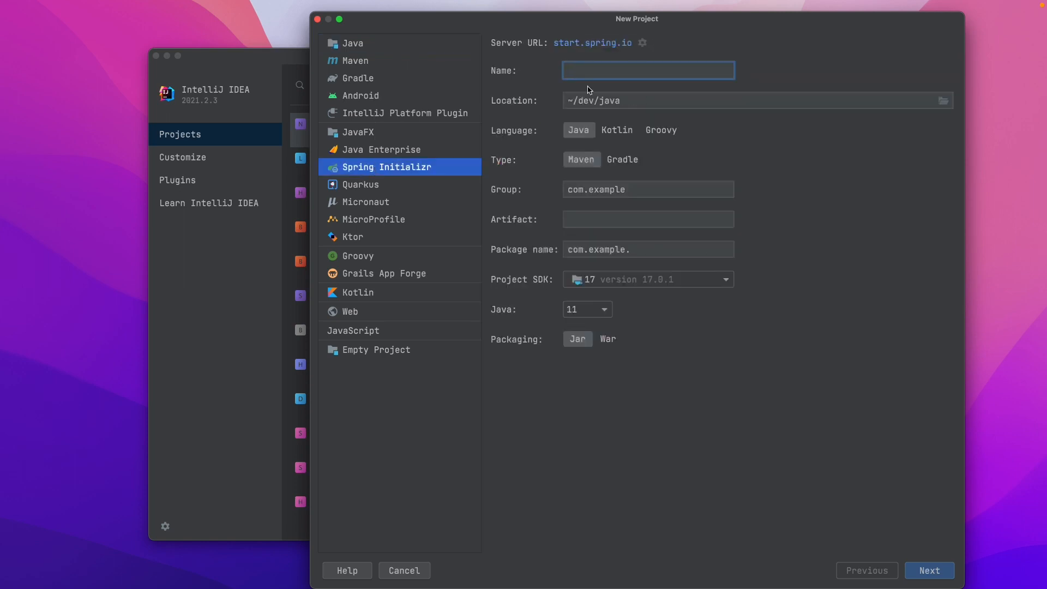
pyautogui.write('hello-records')
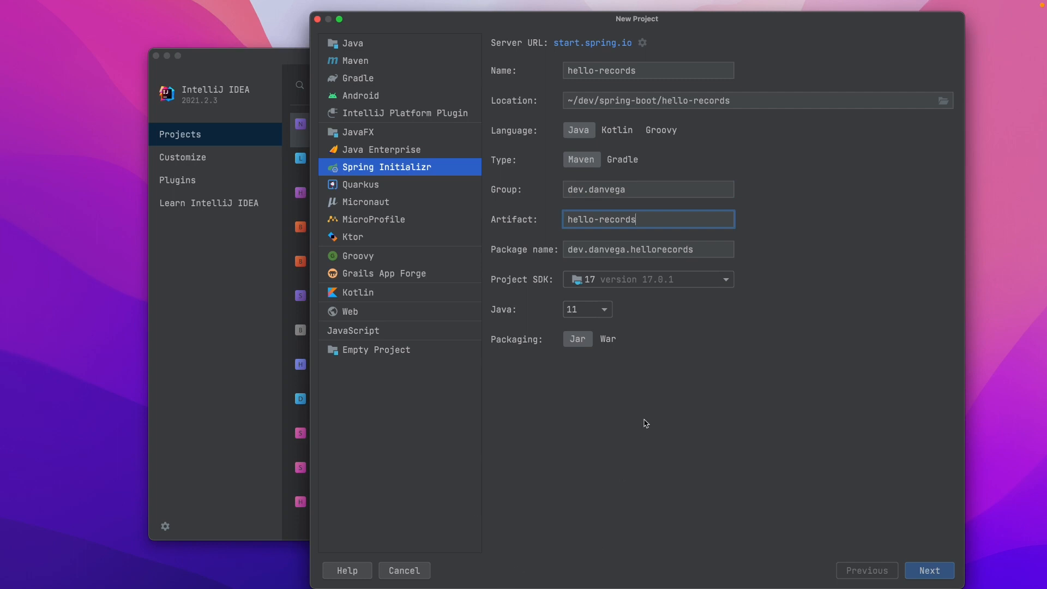
pyautogui.moveTo(515, 263)
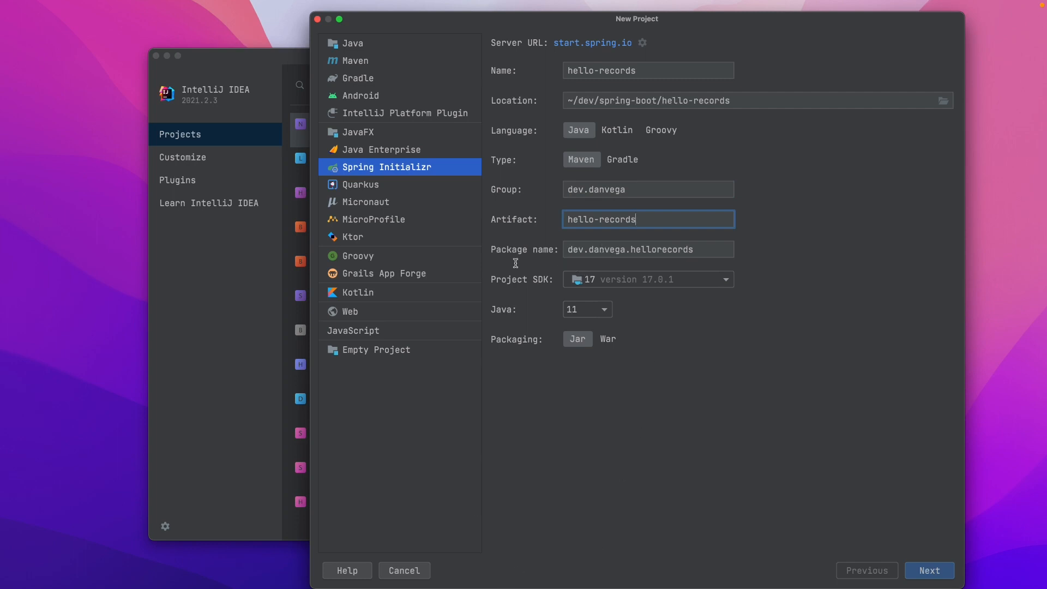
pyautogui.click(604, 310)
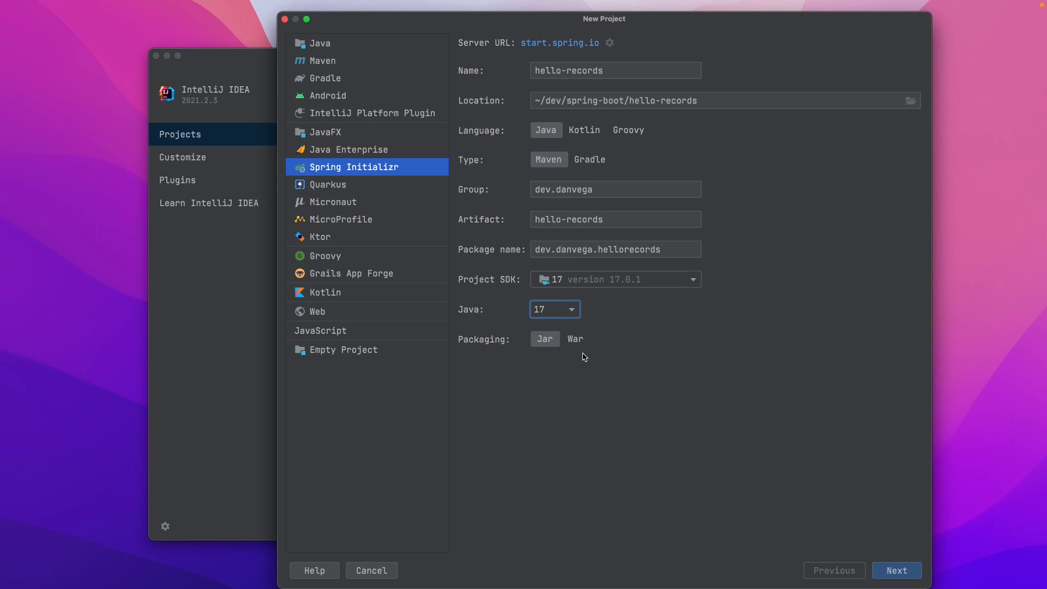
pyautogui.moveTo(931, 588)
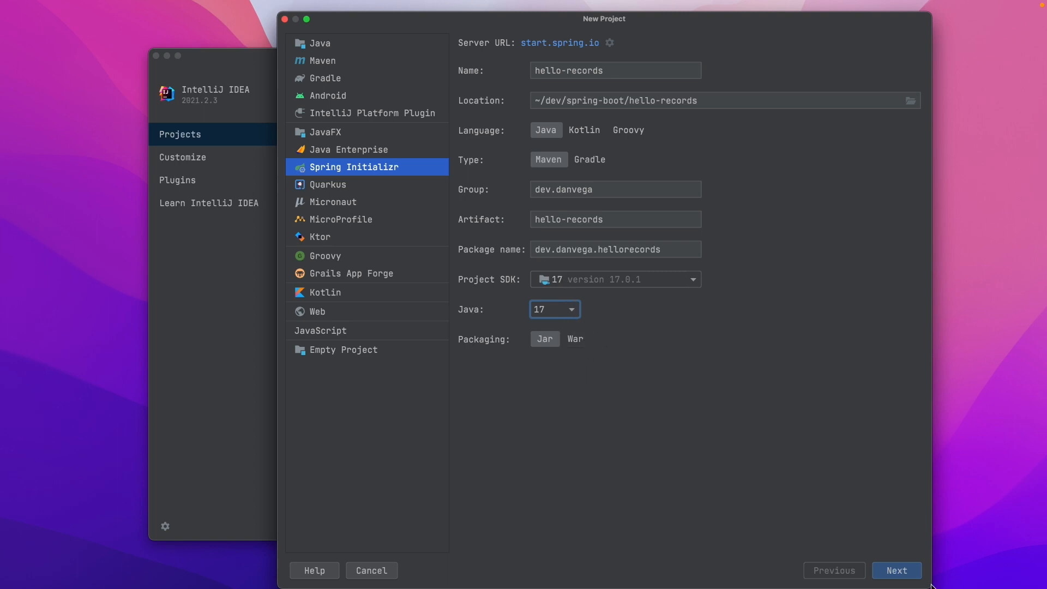
# Add the Spring Web dependency and generate the hello-records project.
pyautogui.click(897, 571)
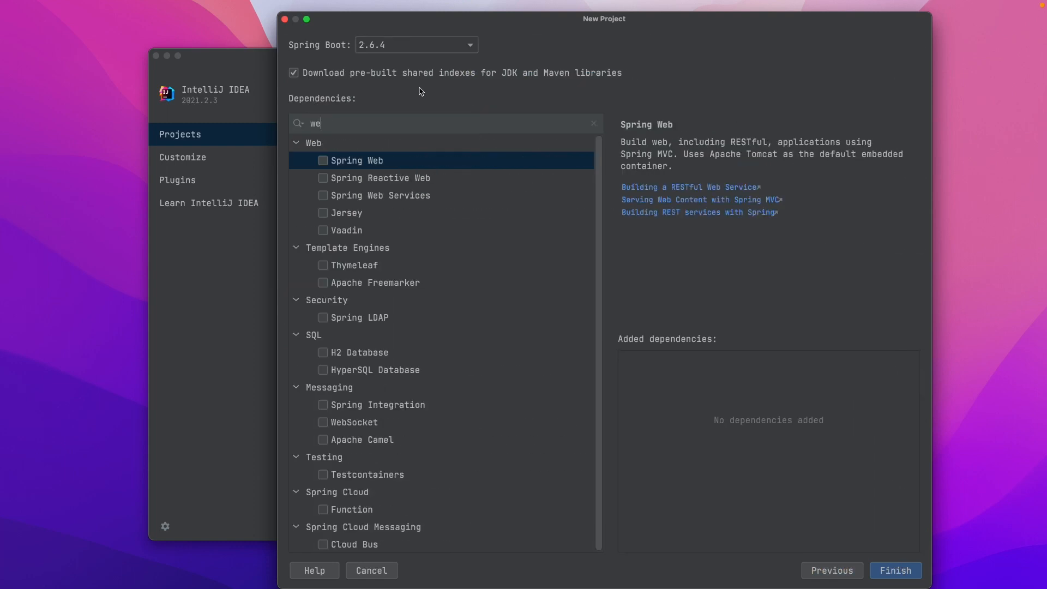
pyautogui.click(323, 161)
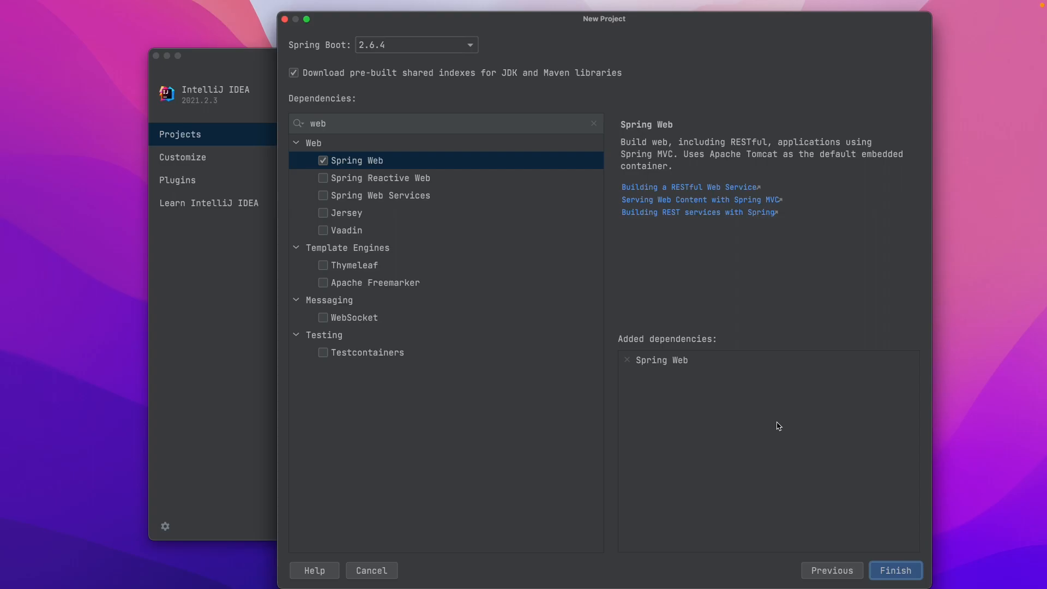
pyautogui.click(895, 571)
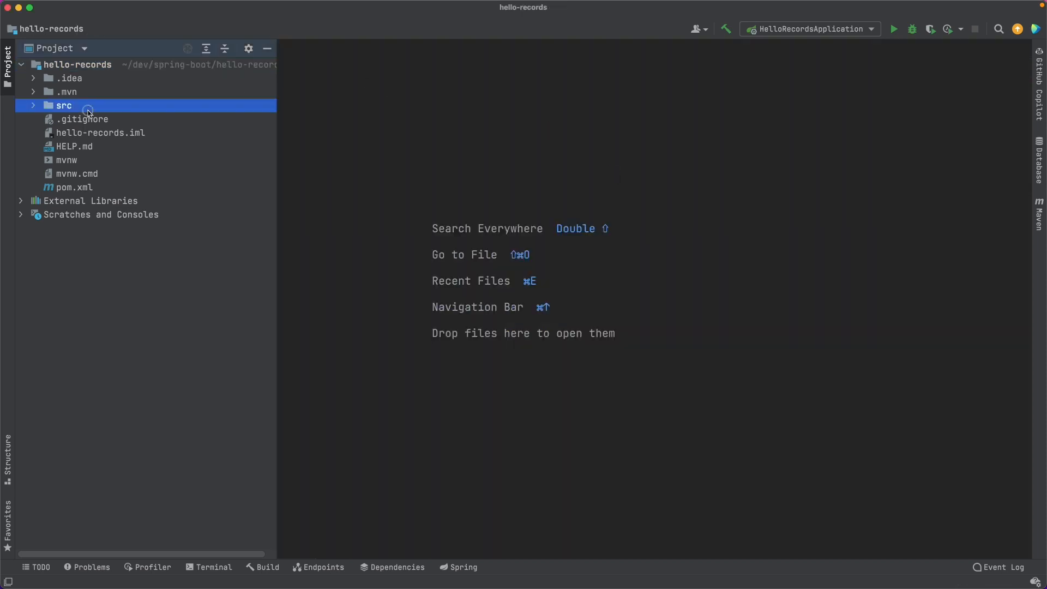
# Open HelloRecordsApplication and write 'Immutable or Mutable' and 'Immutable:' comments in main.
pyautogui.click(34, 105)
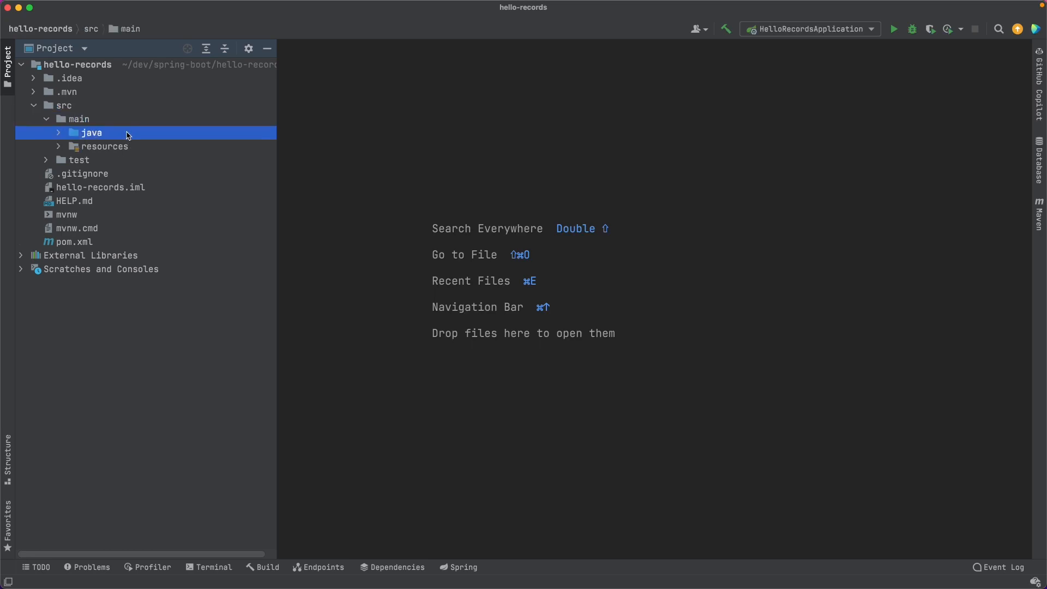
pyautogui.click(78, 119)
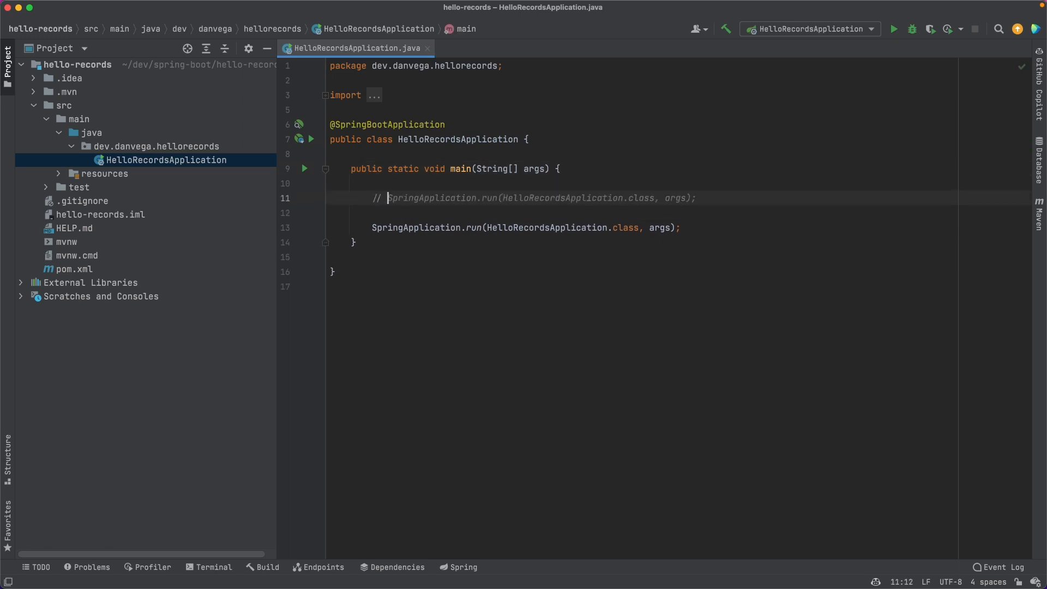
pyautogui.write('In')
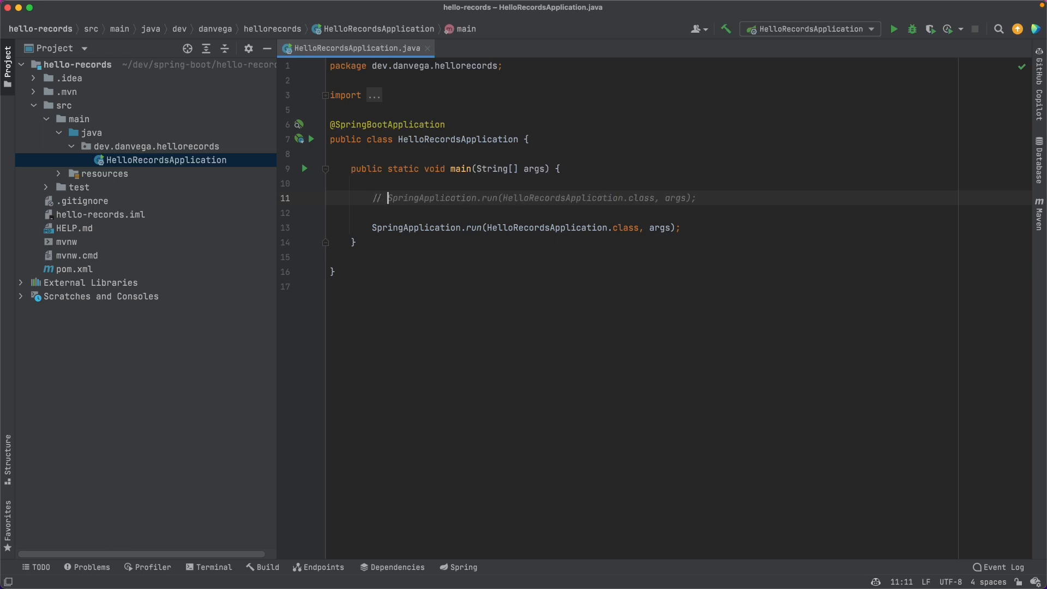
pyautogui.write('Immutable record')
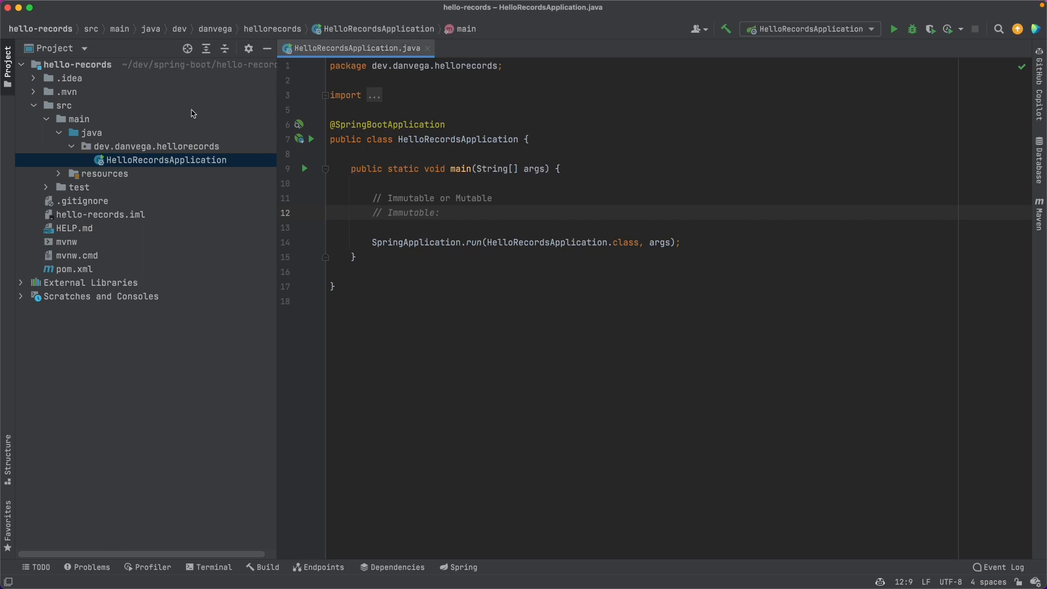
# Create a new Java class named Employee in the application package.
pyautogui.rightClick(156, 146)
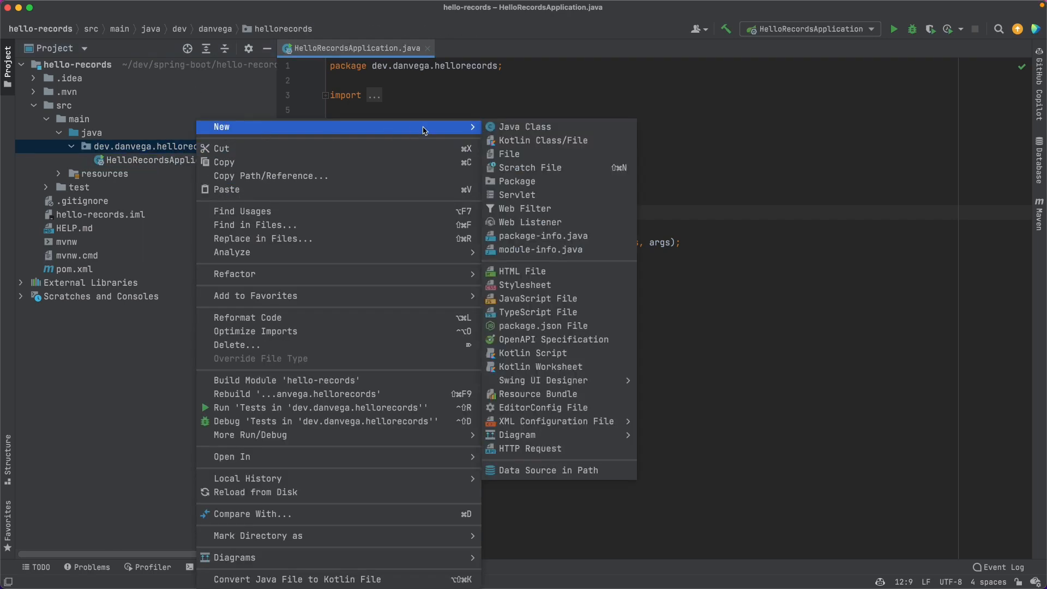
pyautogui.click(524, 126)
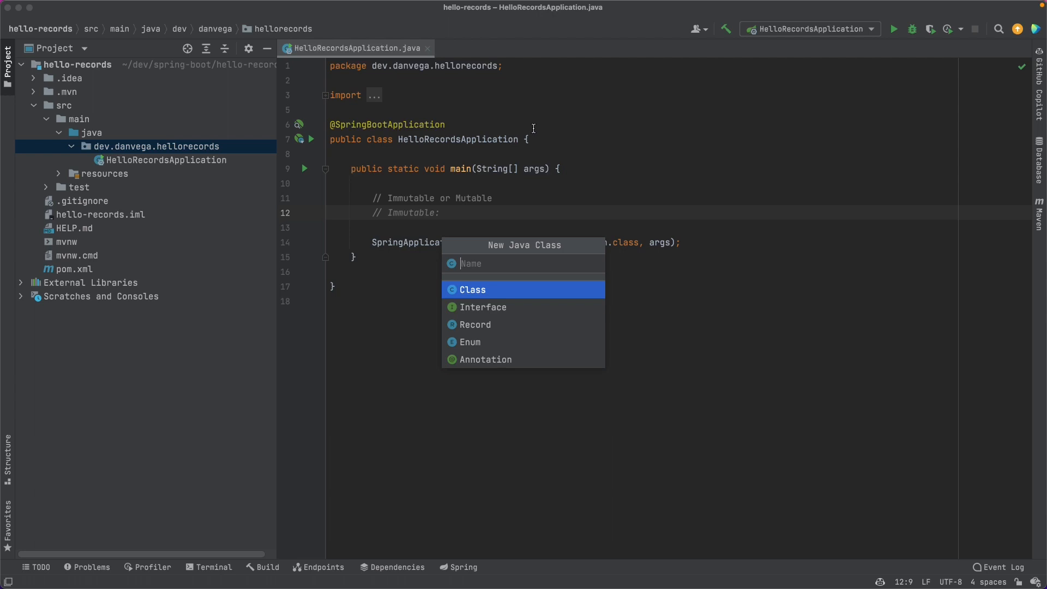
pyautogui.press('Escape')
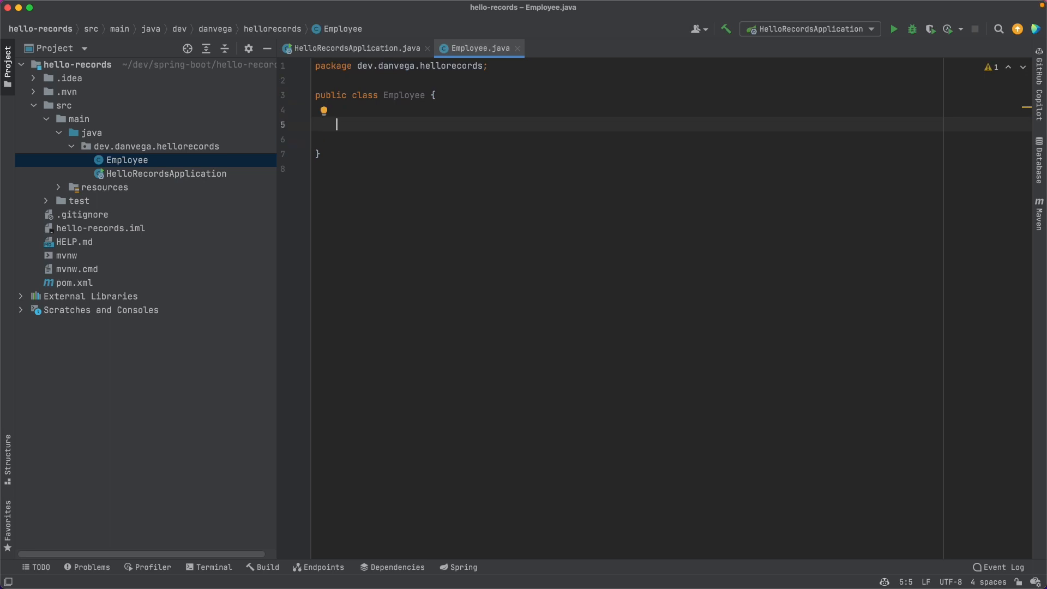
# Declare private String fields firstName, lastName and email in Employee.
pyautogui.write('priv')
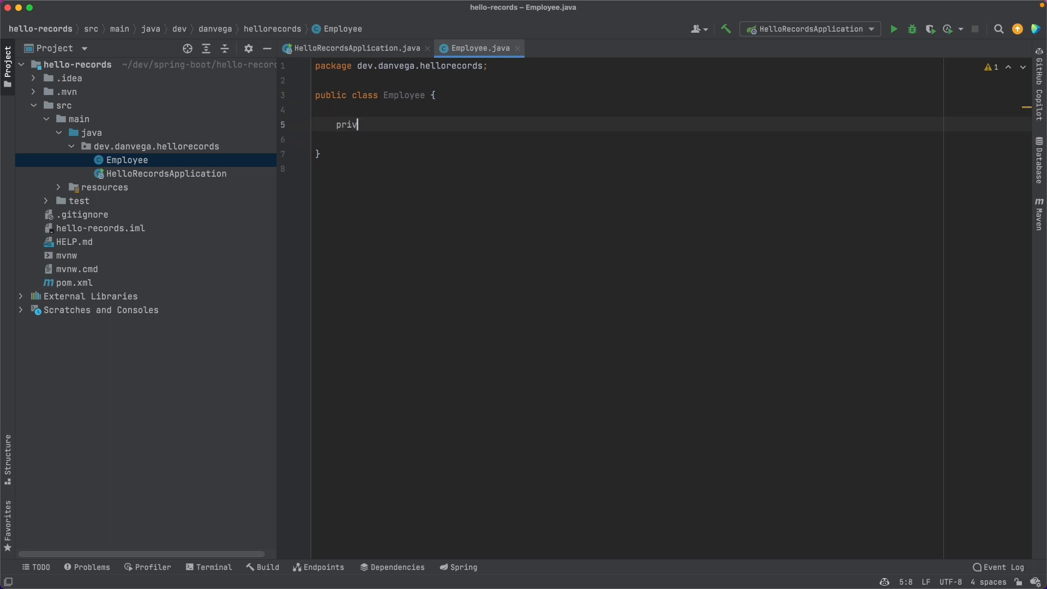
pyautogui.write('ate String firstName;')
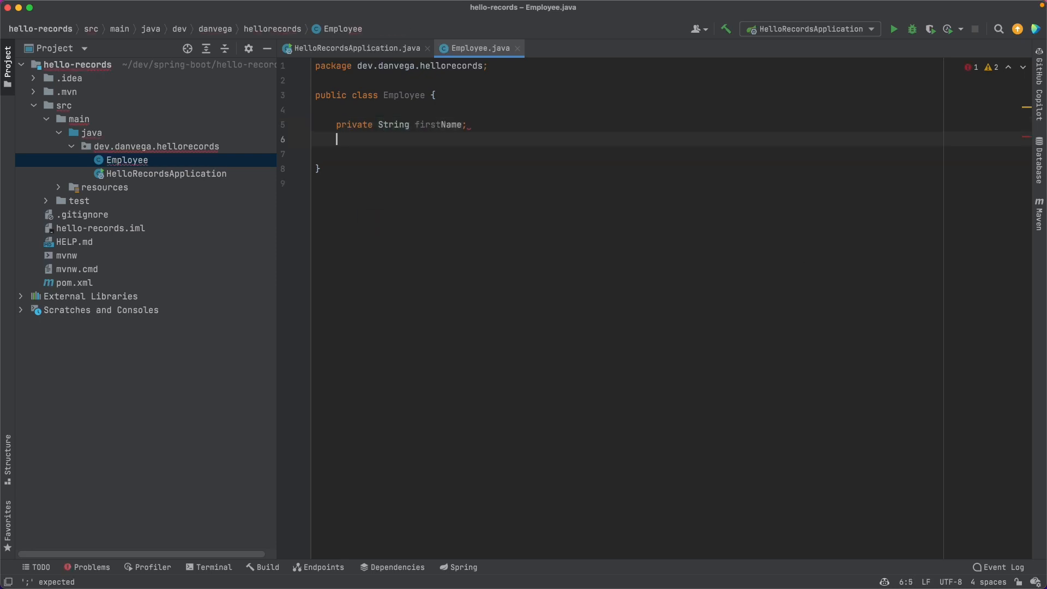
pyautogui.write('private String lastName;')
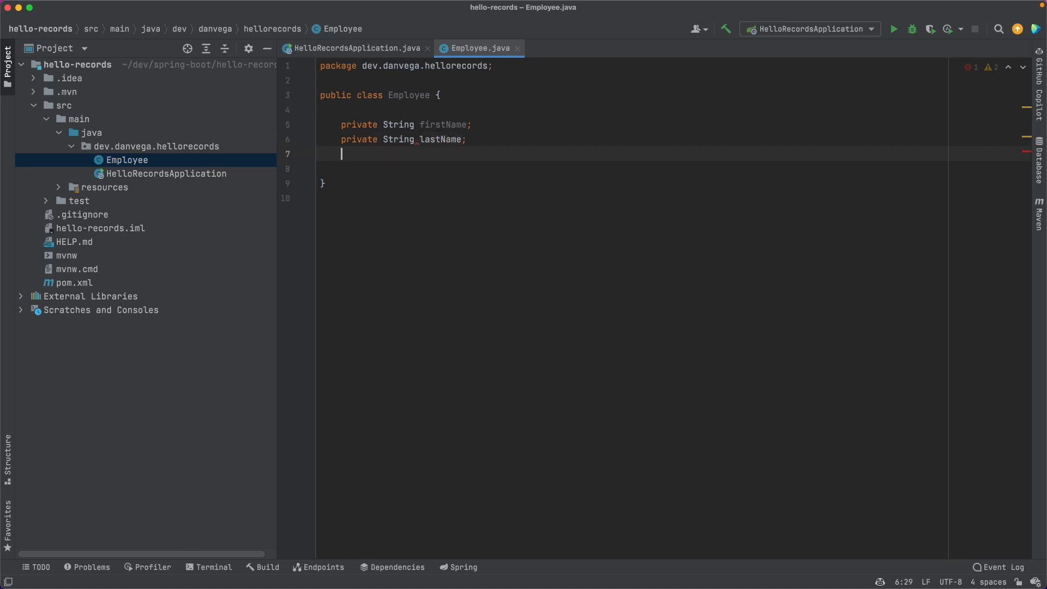
pyautogui.write('private int age;')
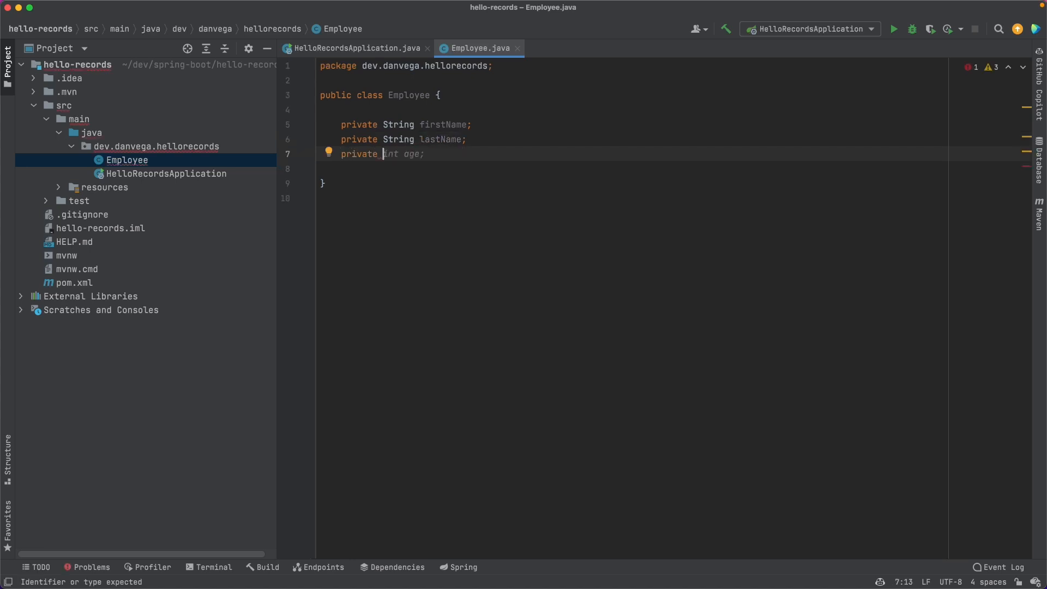
pyautogui.write('String email')
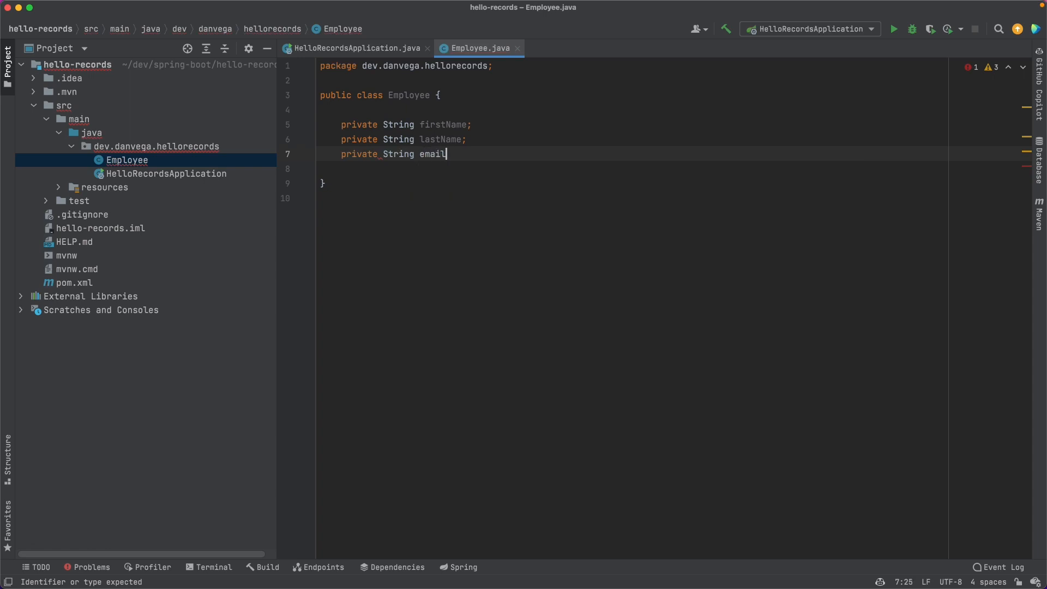
pyautogui.write(';')
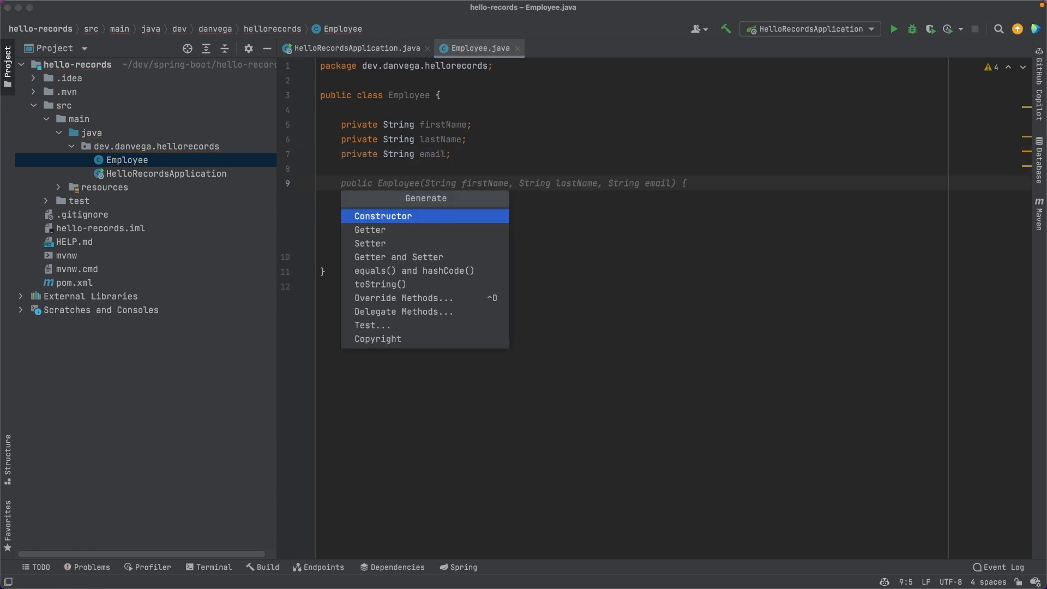
# Generate a no-arg constructor, getters and setters for all three fields, and toString.
pyautogui.click(383, 216)
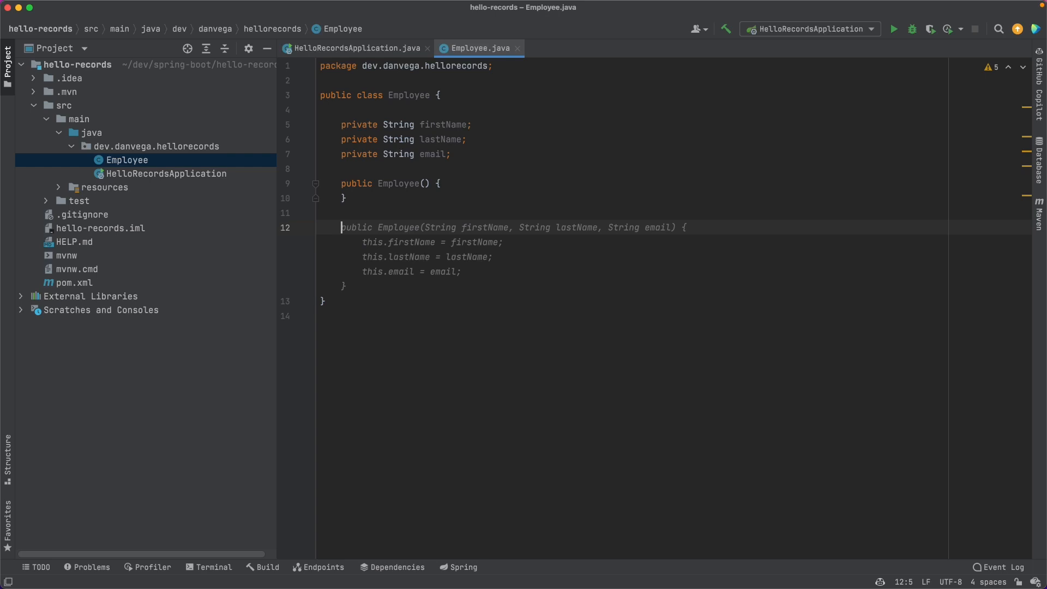
pyautogui.write('get')
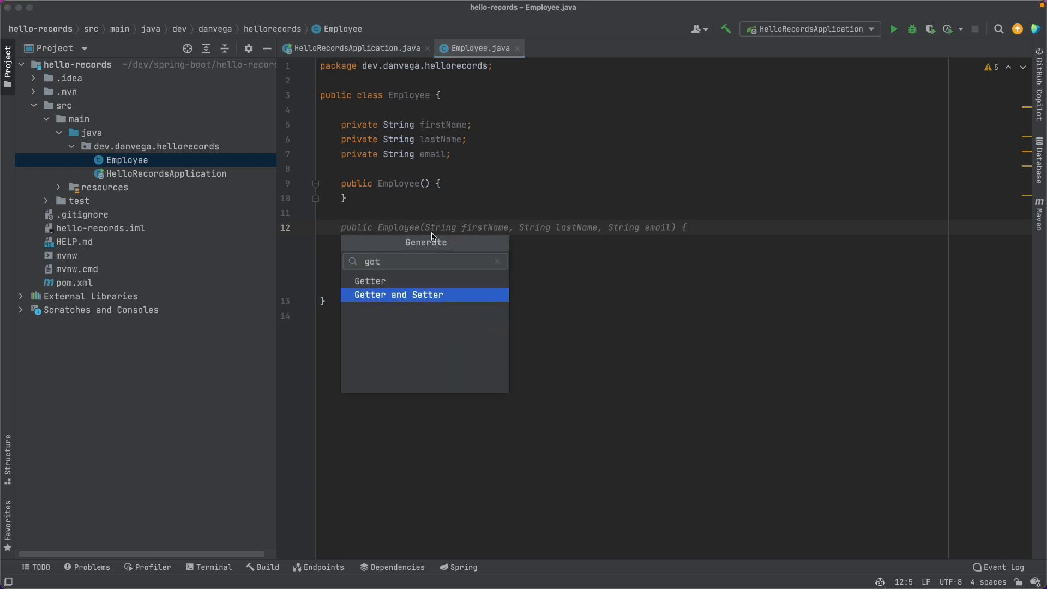
pyautogui.click(397, 295)
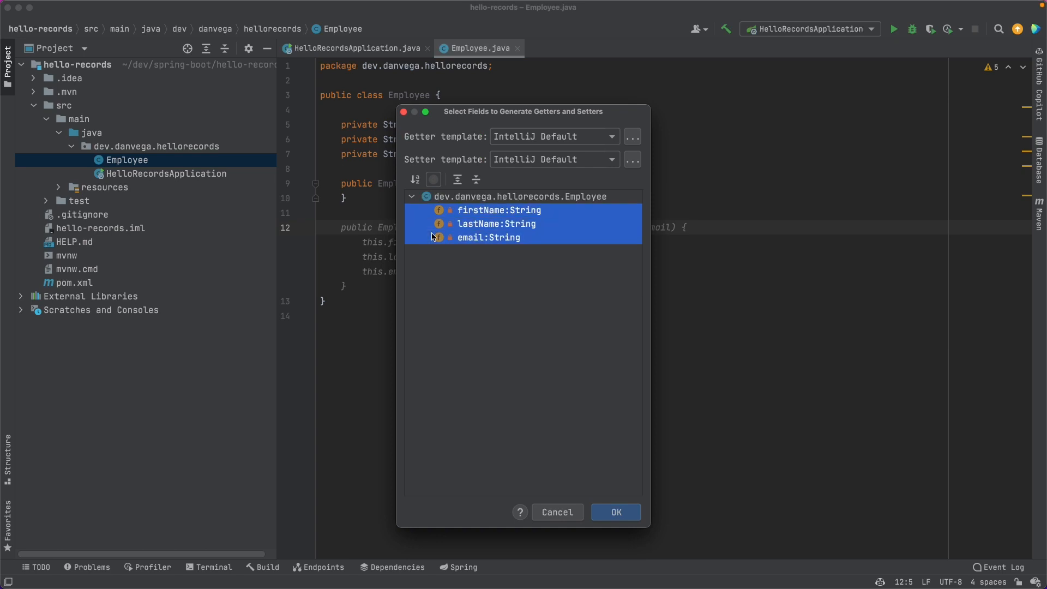
pyautogui.click(616, 511)
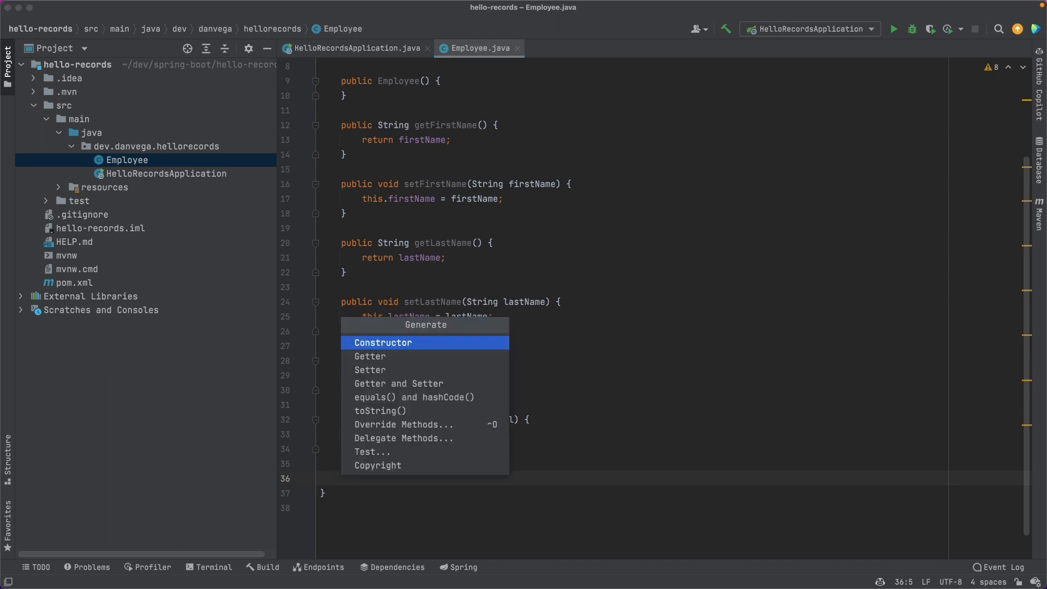
pyautogui.click(381, 410)
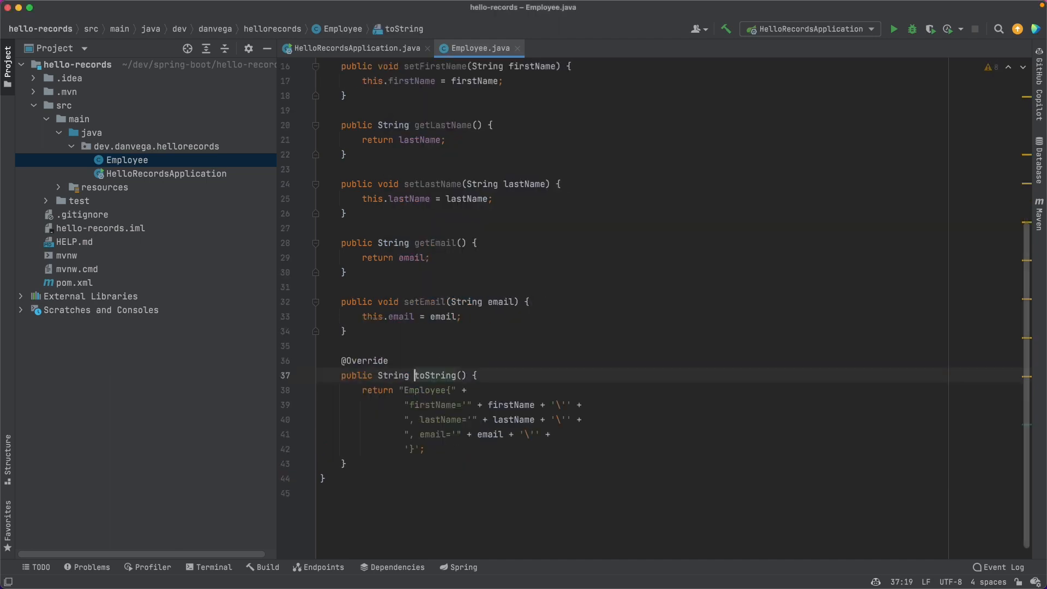
pyautogui.scroll(3)
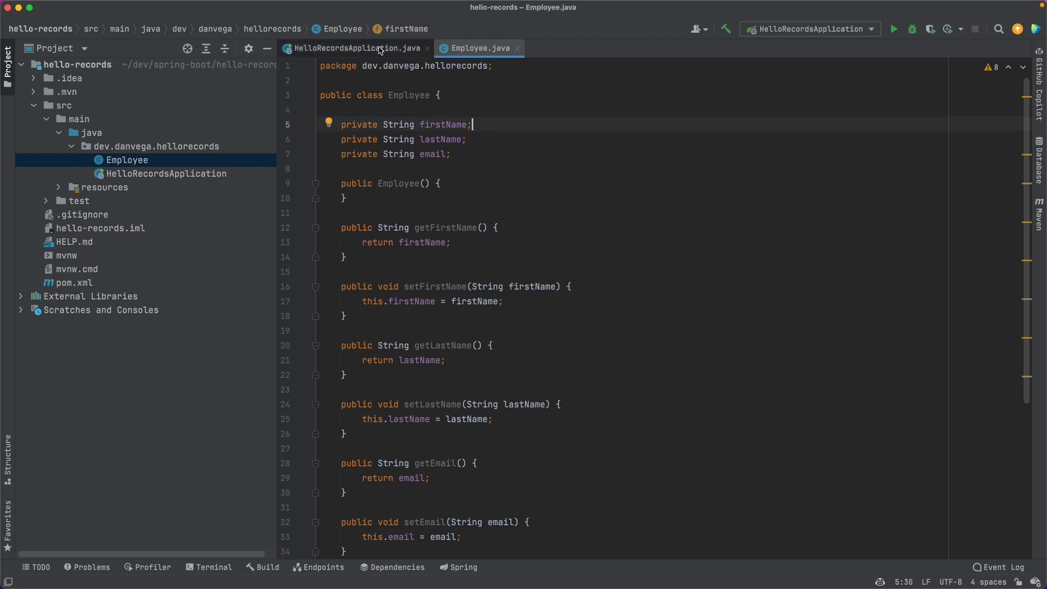
# In main, create an Employee with first name 'Dan', last name 'Vega', email, and print it.
pyautogui.click(356, 48)
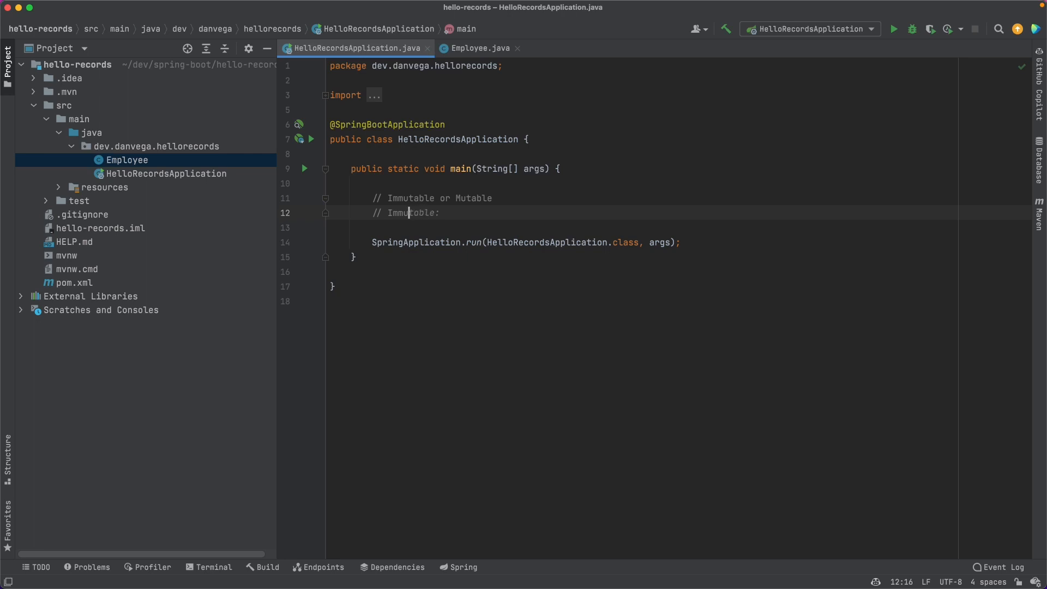
pyautogui.write('Employee employee = new Employee();')
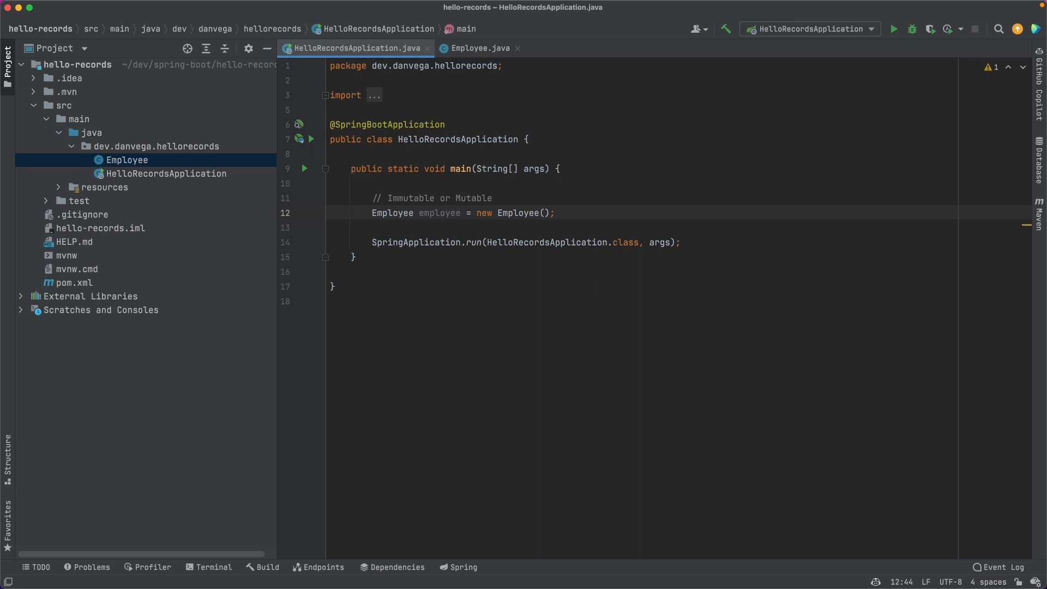
pyautogui.write('employee.setId(1);')
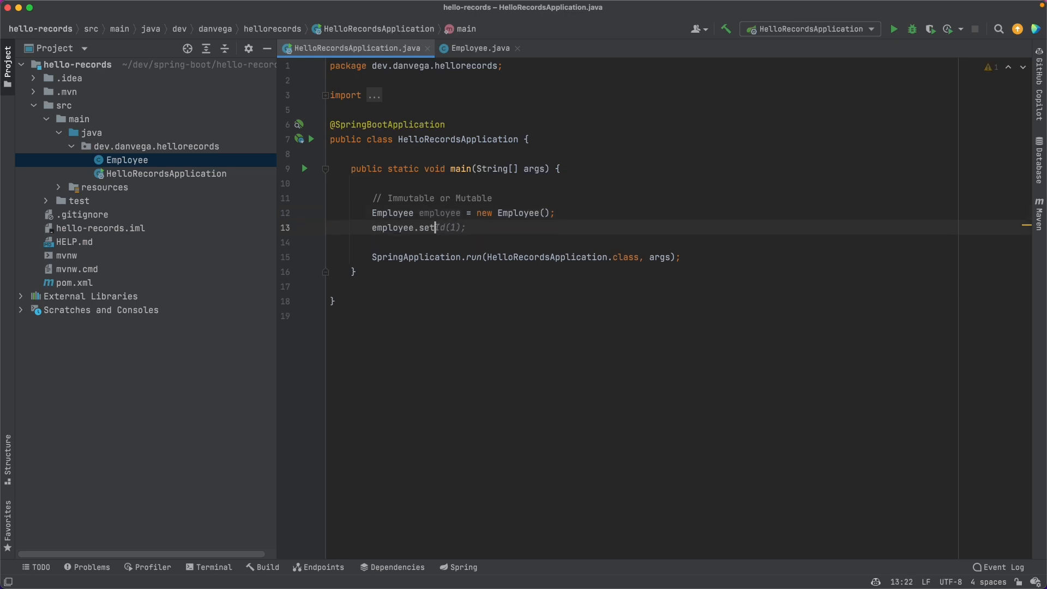
pyautogui.write('setFirstName("Dan");')
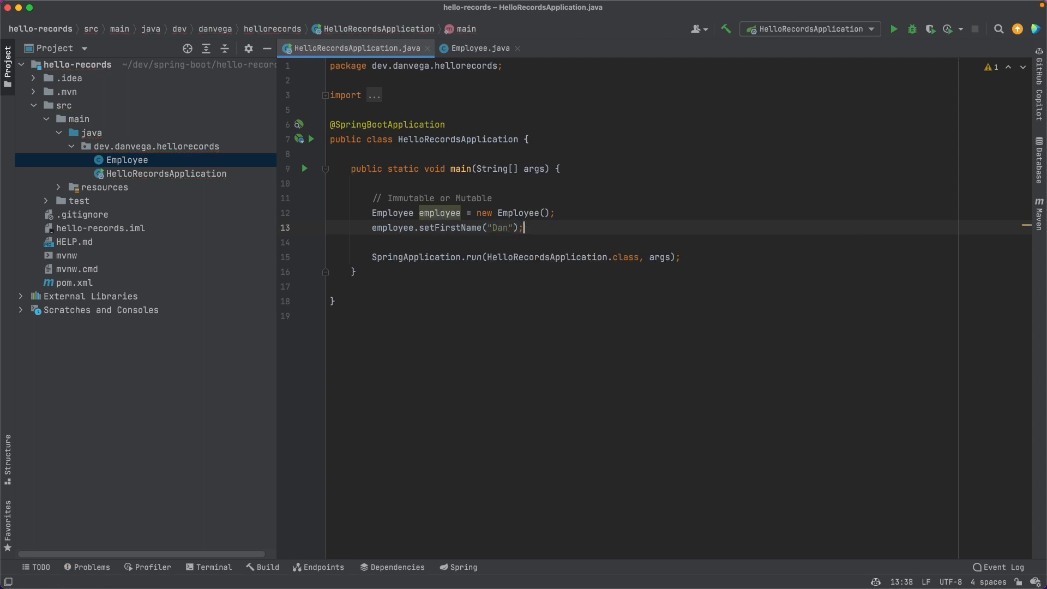
pyautogui.write('employee.setLastName("Vega");')
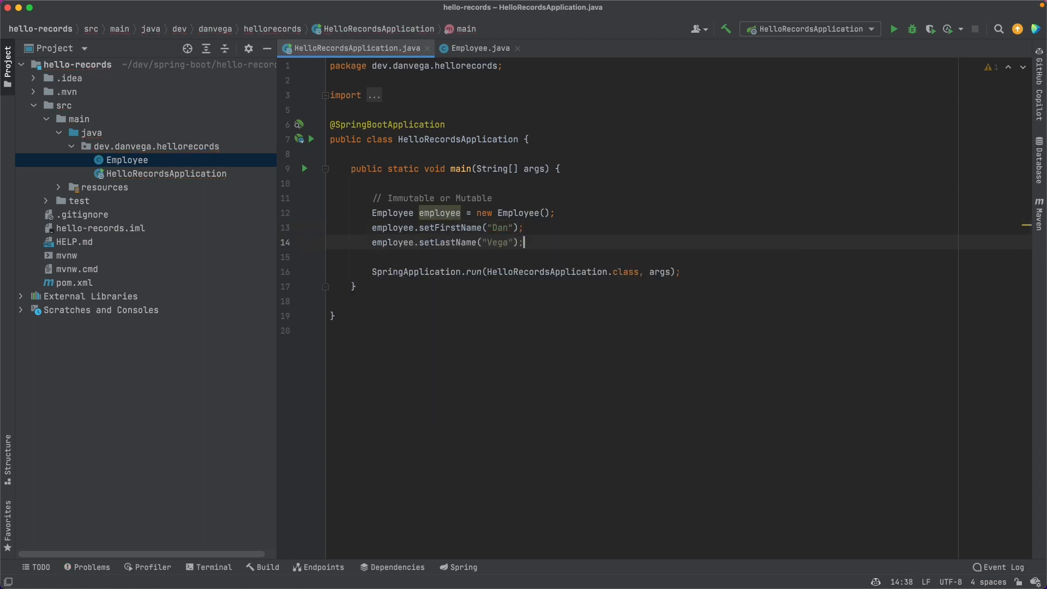
pyautogui.write('employee.setEmail("')
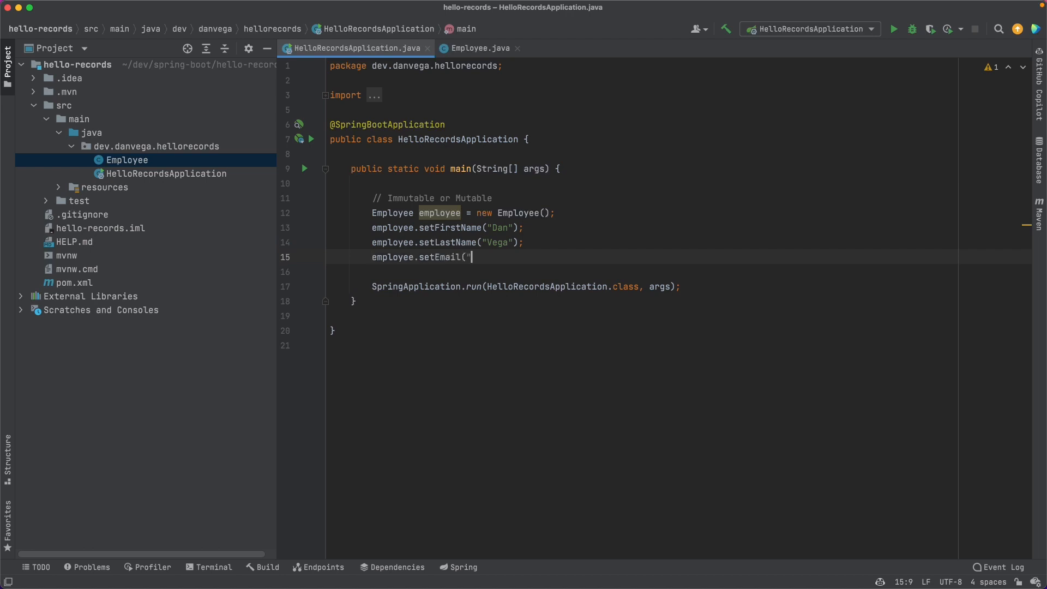
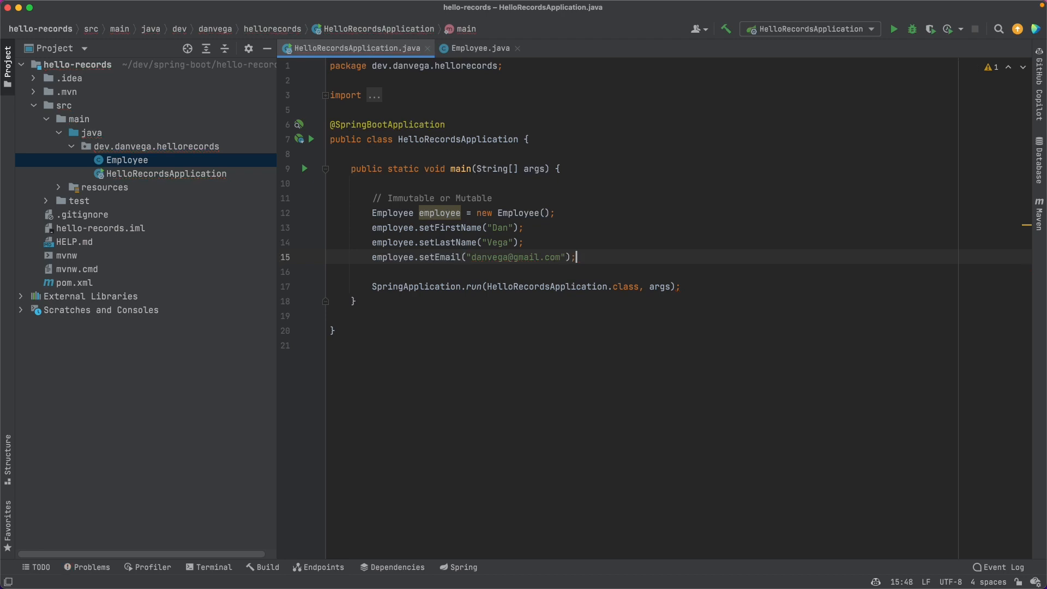
pyautogui.write('System.out.println(employee);')
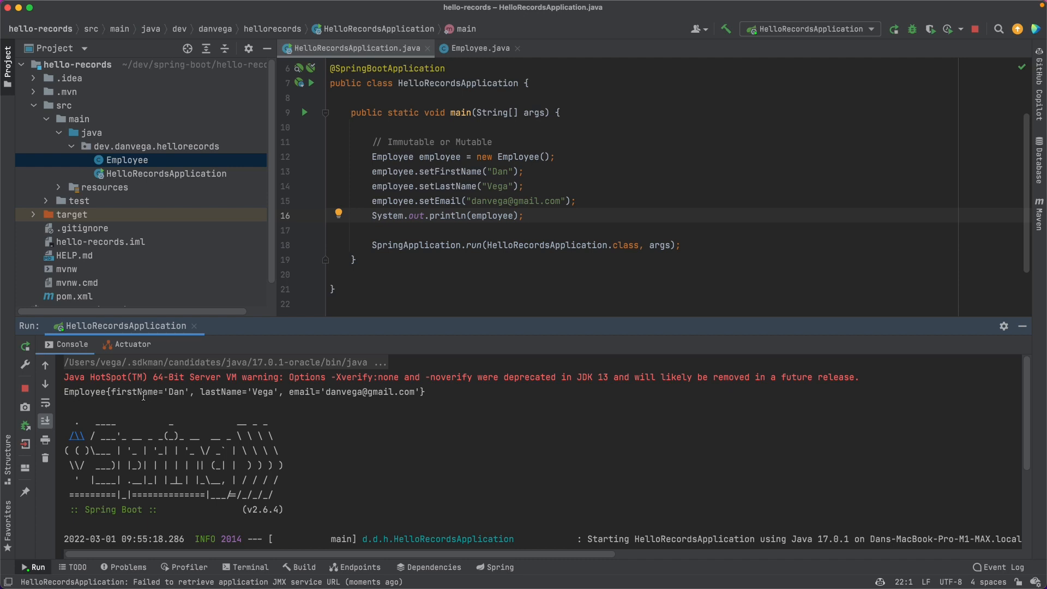
pyautogui.moveTo(137, 393)
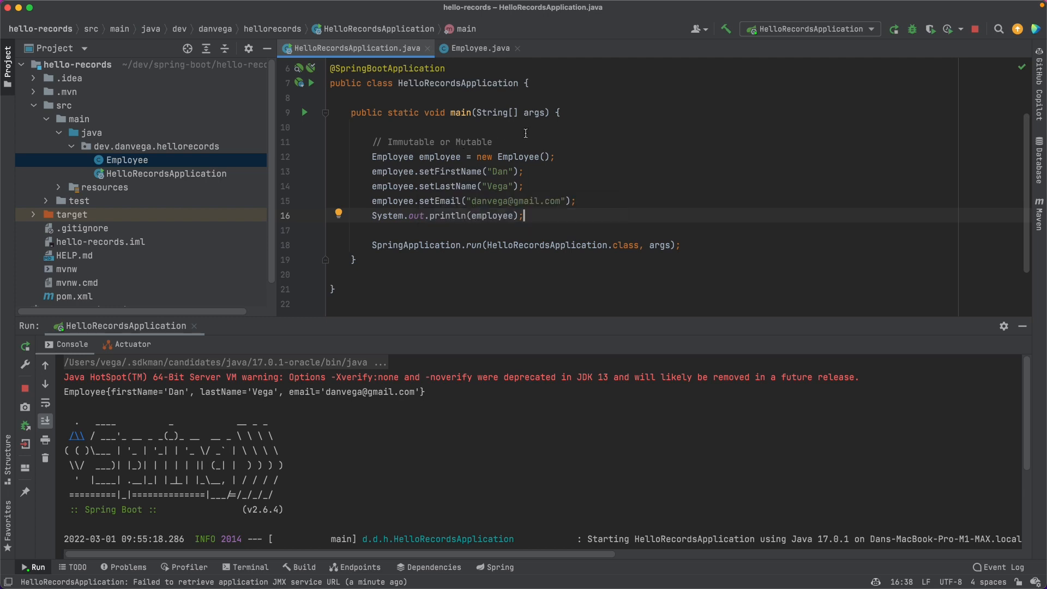
pyautogui.moveTo(594, 170)
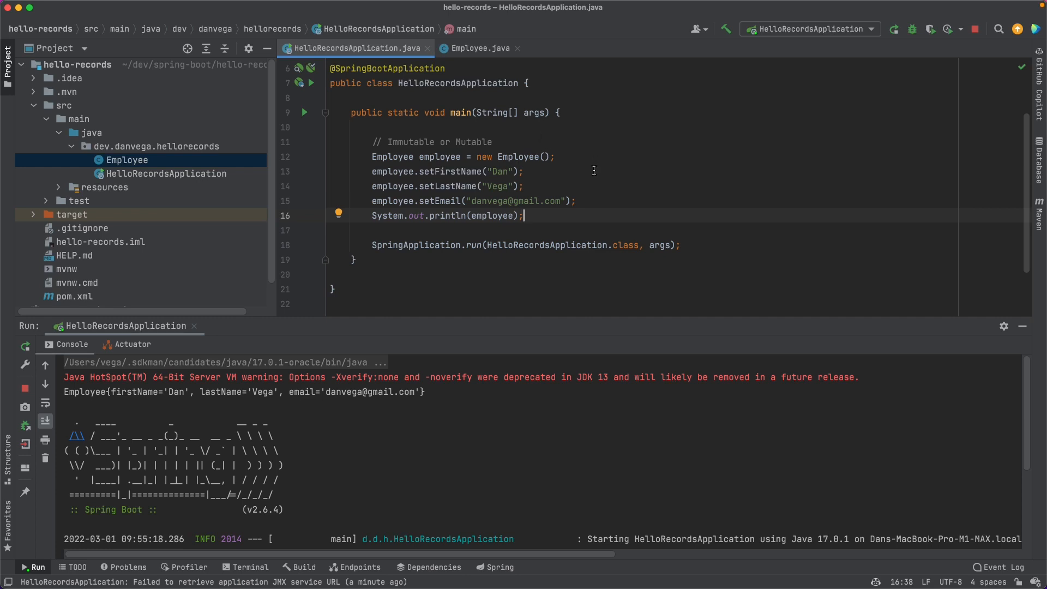
# Start a new line after the employee print statement in main.
pyautogui.press('Enter')
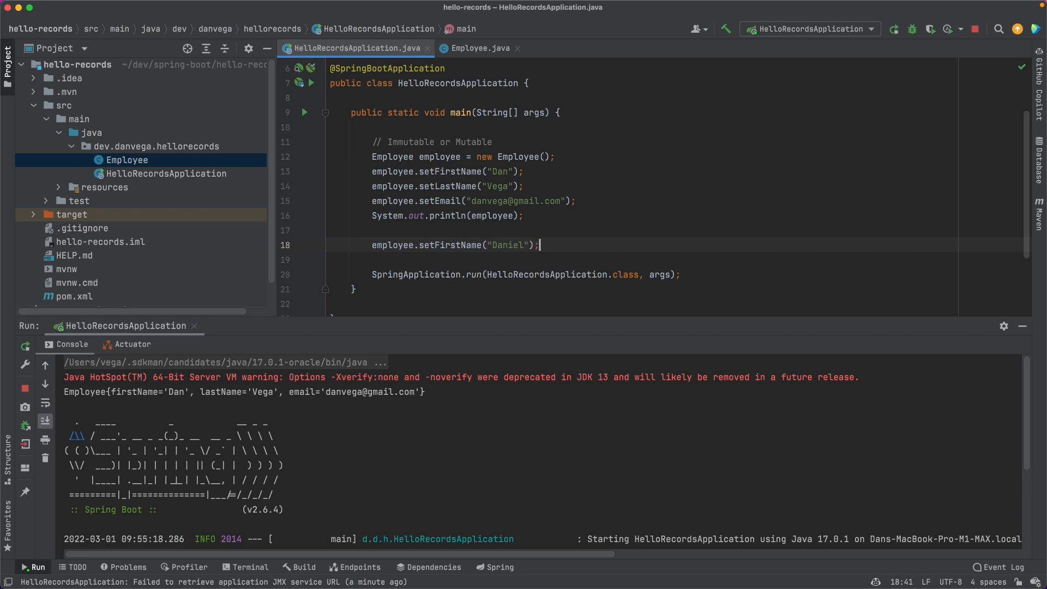
# Print the renamed employee, rerun the app, then replace the demo code with '// Immutable:'.
pyautogui.write('System.out.println(employee);')
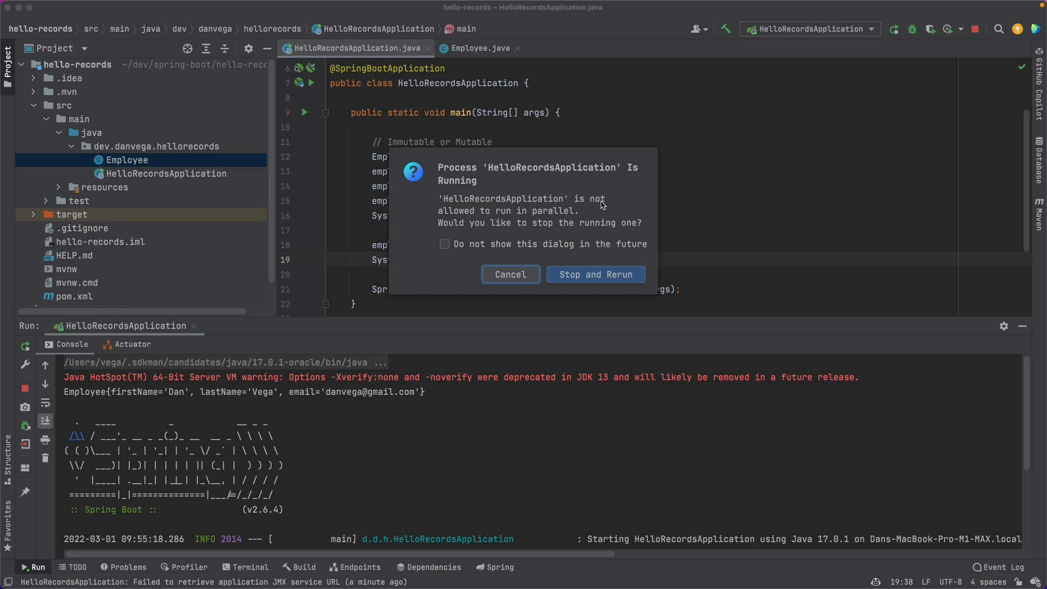
pyautogui.click(511, 274)
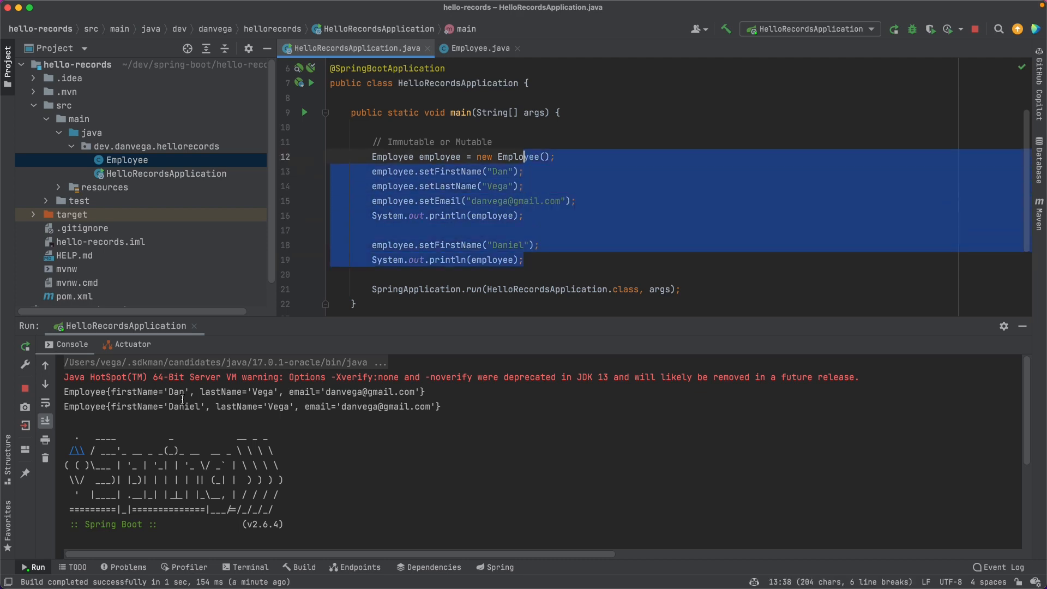
pyautogui.write('// Immutable:')
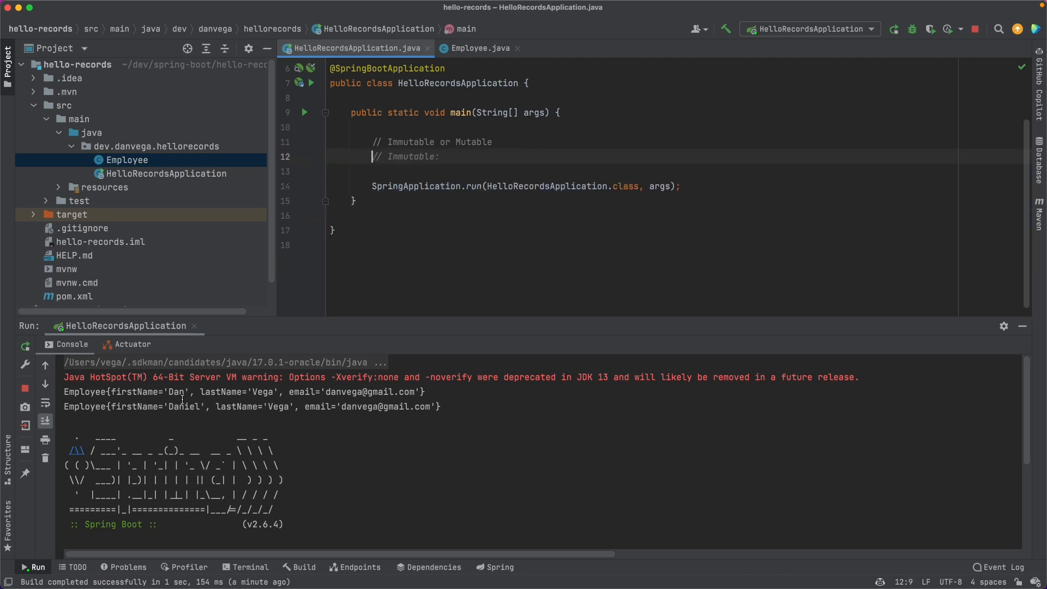
# Make Employee's firstName, lastName and email fields private final.
pyautogui.click(479, 48)
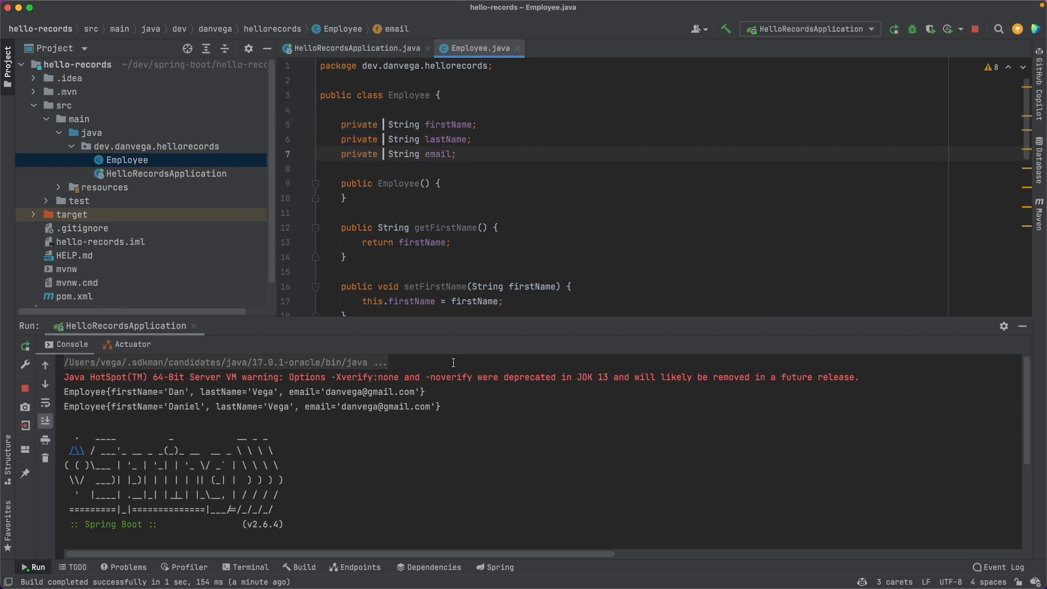
pyautogui.write('final')
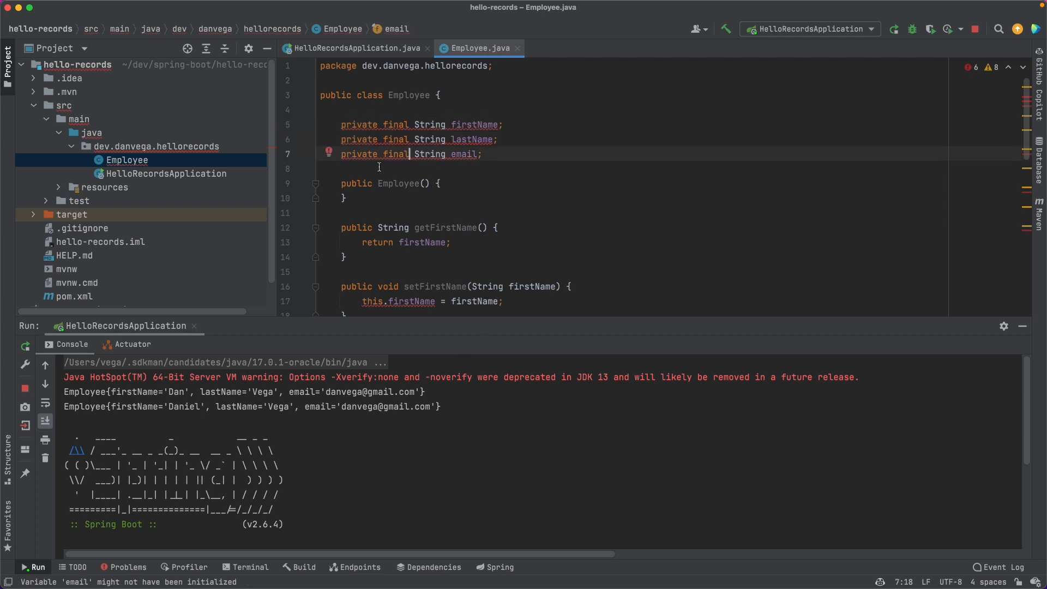
pyautogui.click(328, 154)
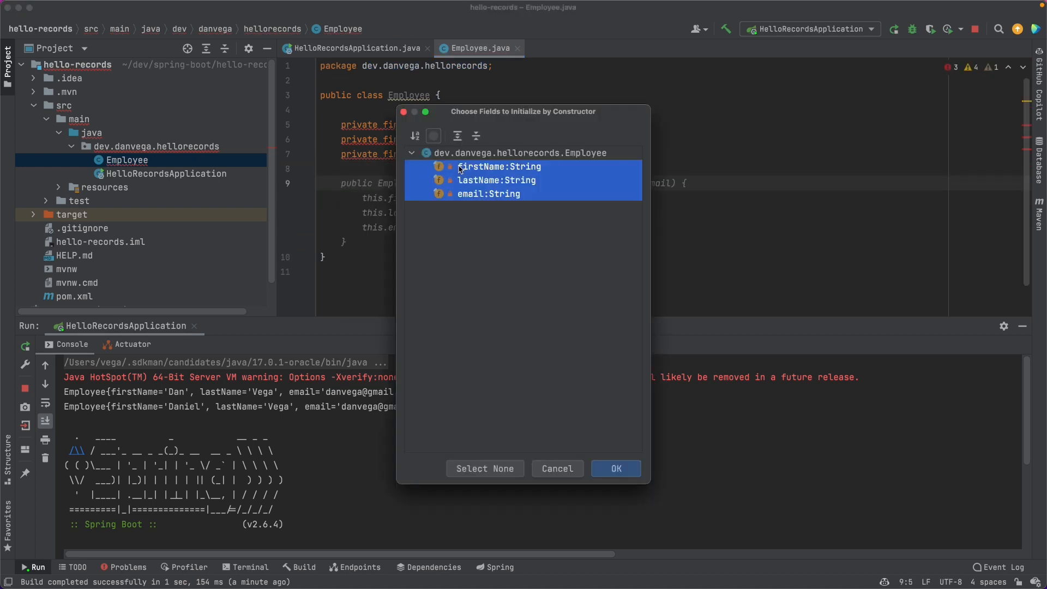
# Generate an Employee constructor for all three fields, plus getters only.
pyautogui.click(616, 468)
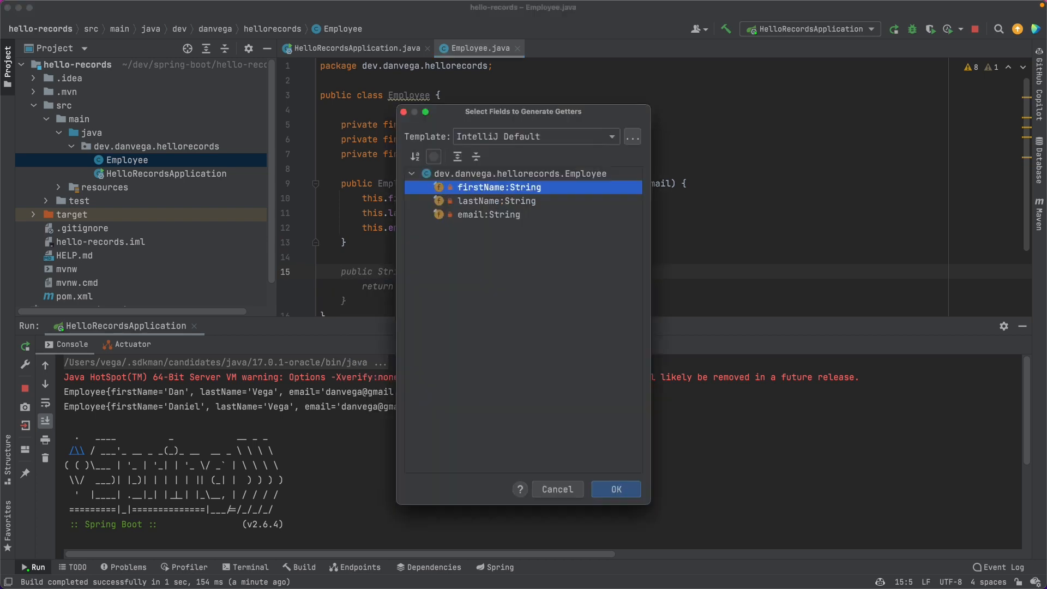
pyautogui.click(616, 489)
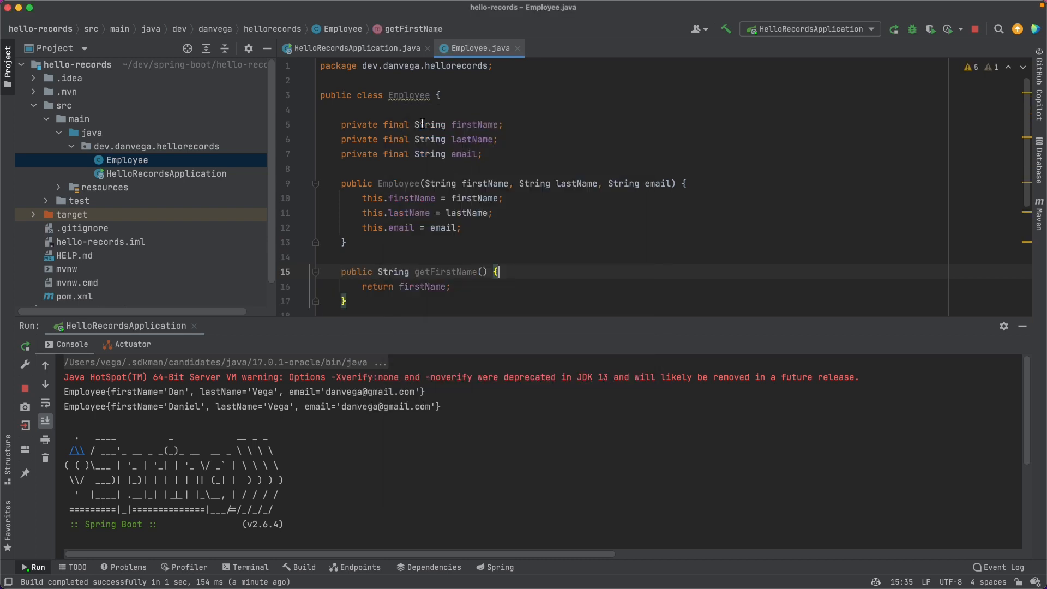
pyautogui.moveTo(587, 315)
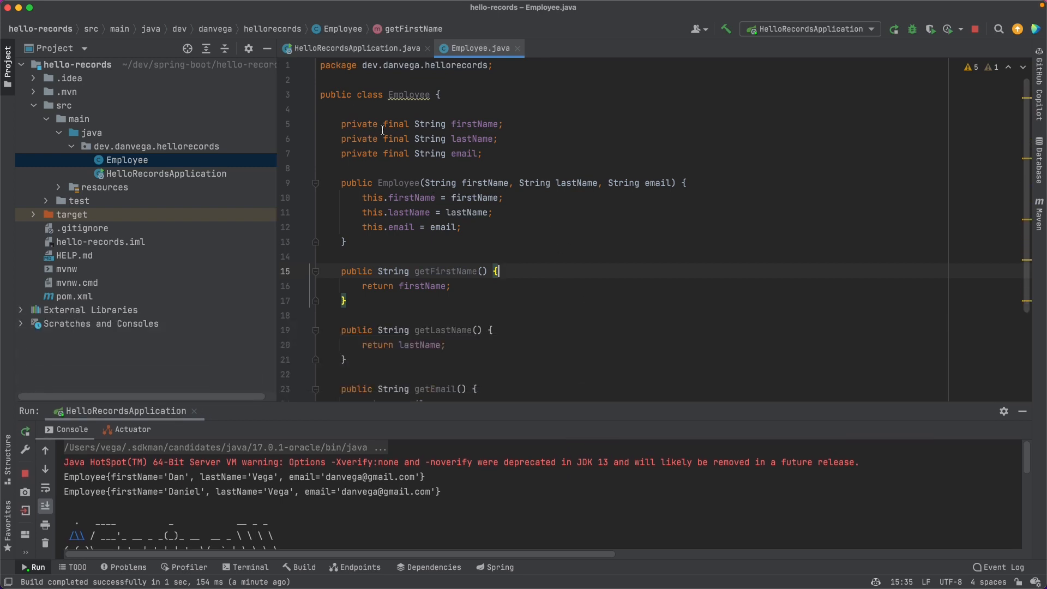
pyautogui.moveTo(526, 174)
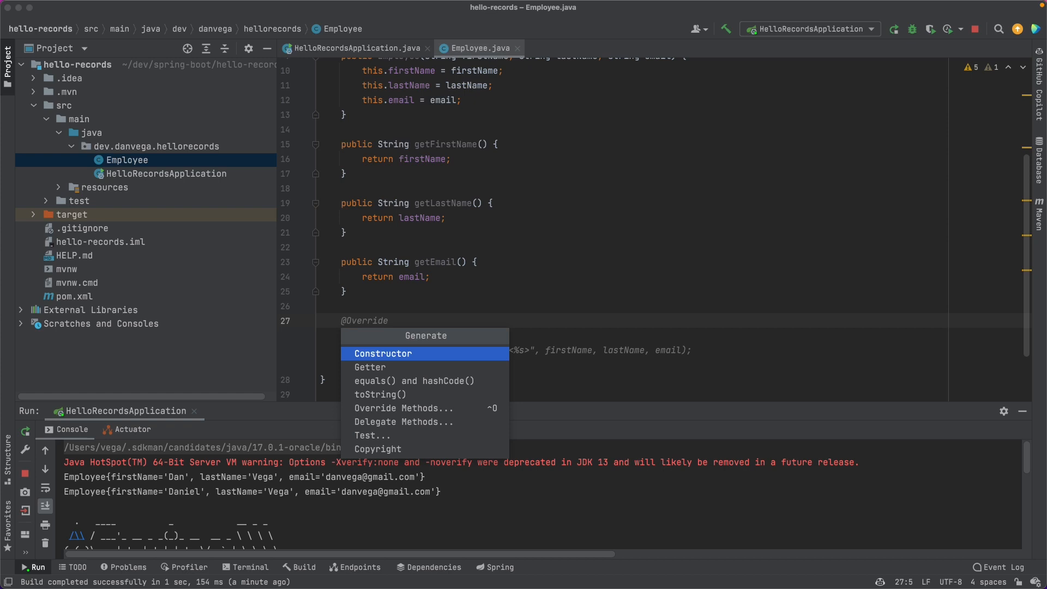
# Generate equals(), hashCode() and toString() for Employee covering firstName, lastName and email.
pyautogui.click(413, 380)
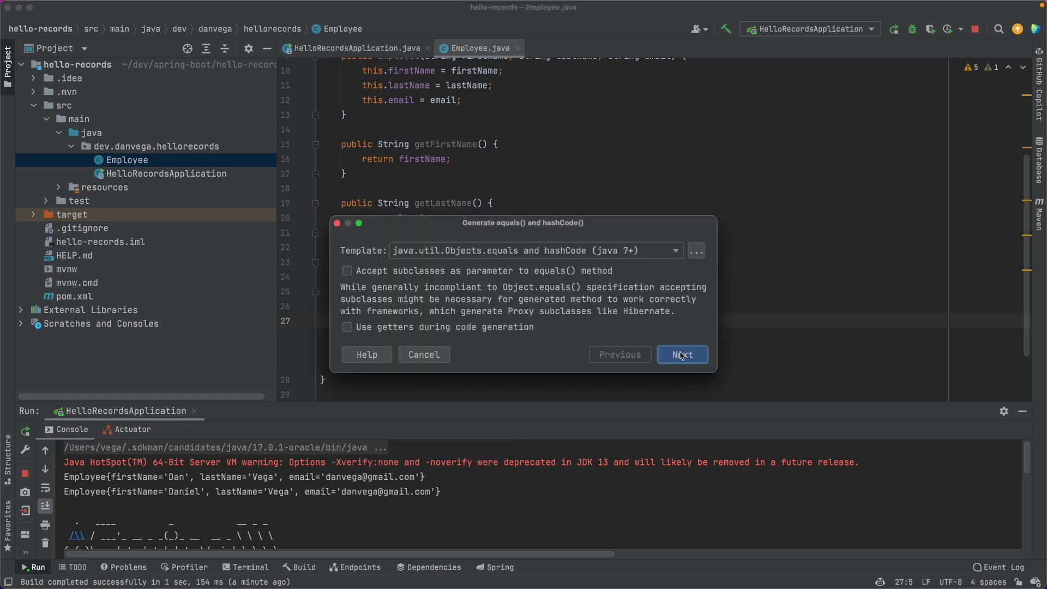
pyautogui.click(683, 354)
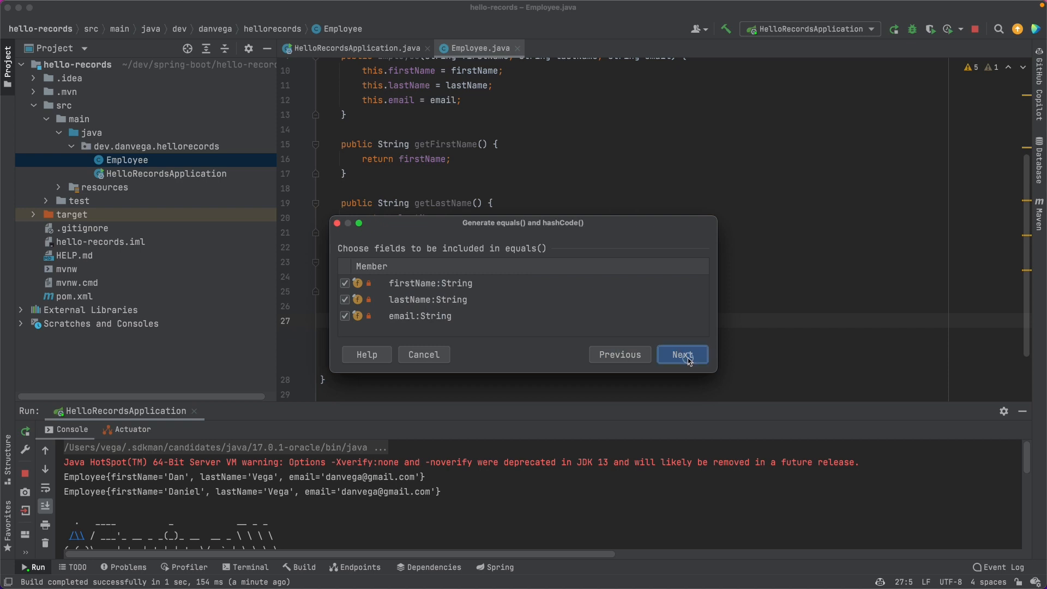
pyautogui.click(682, 354)
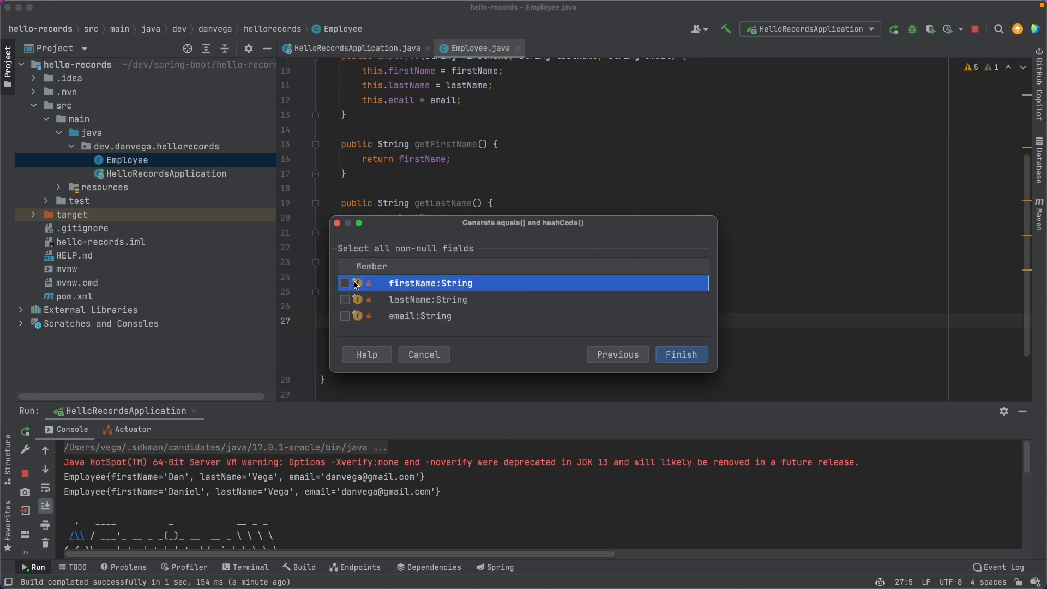
pyautogui.click(681, 354)
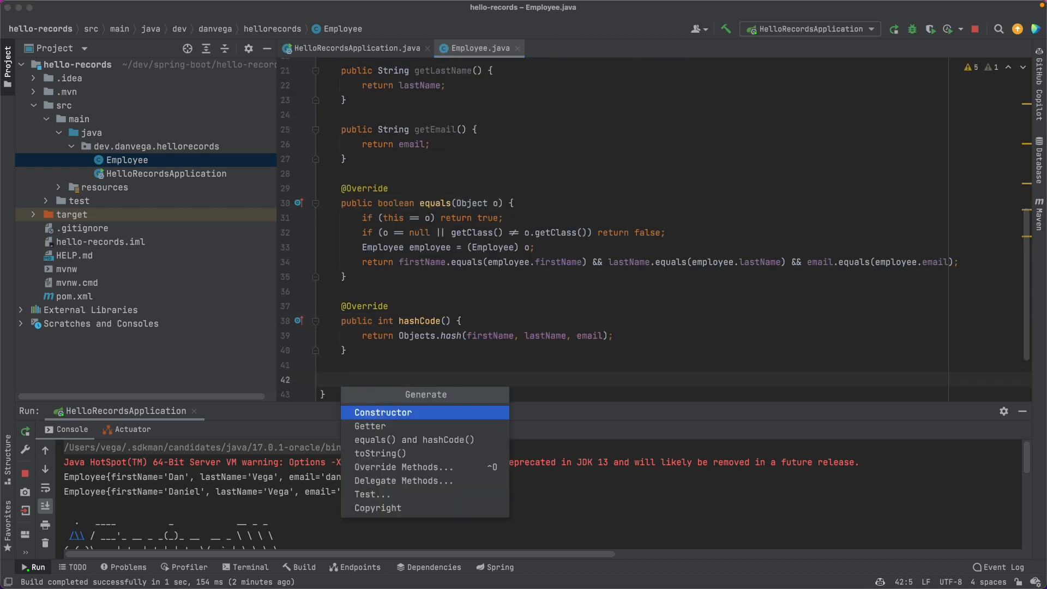
pyautogui.click(379, 454)
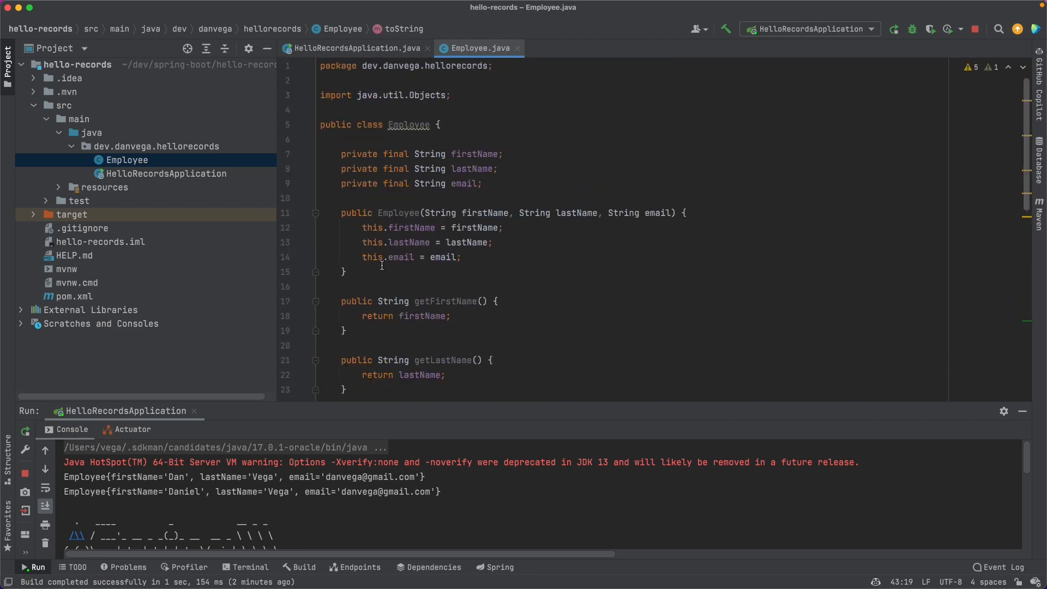
pyautogui.click(355, 48)
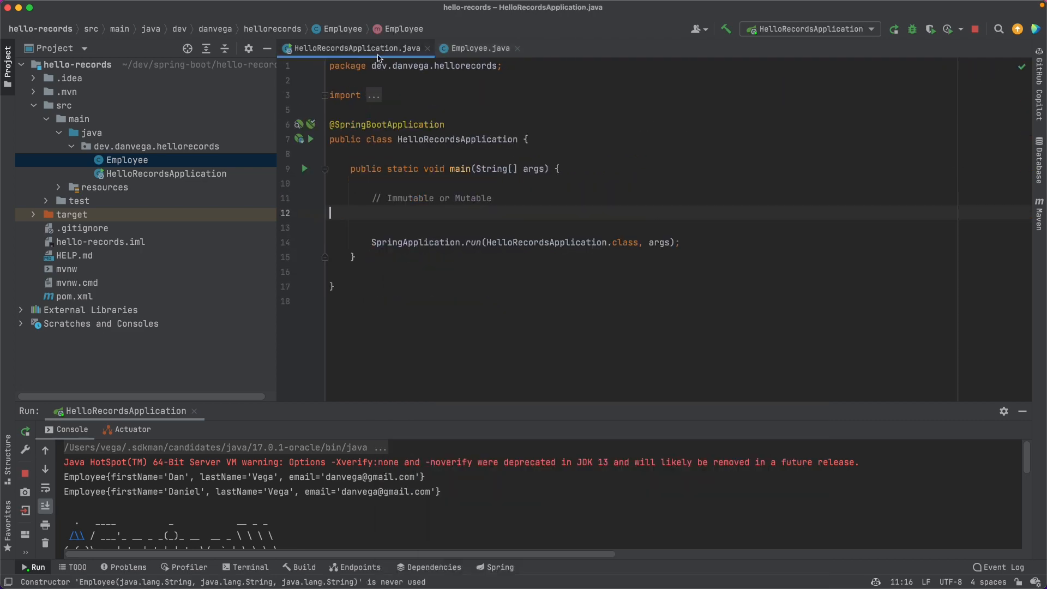
# Under an '// Immutable:' comment in main, create an Employee (Dan, Vega, gmail email) and print it.
pyautogui.write('// Immutable:')
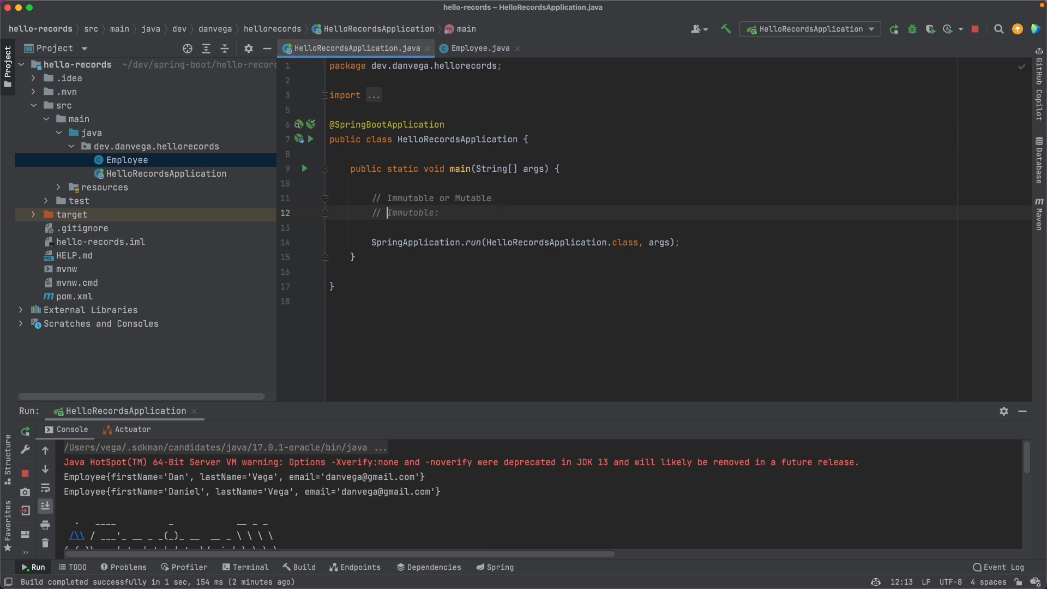
pyautogui.write('Employee employee = new Employee();')
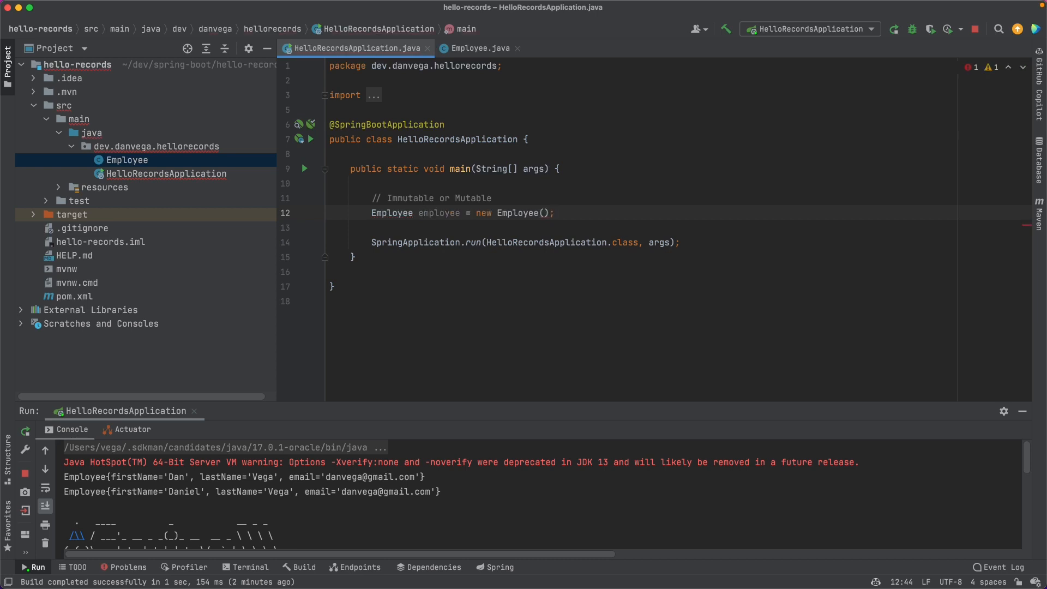
pyautogui.write('"D"')
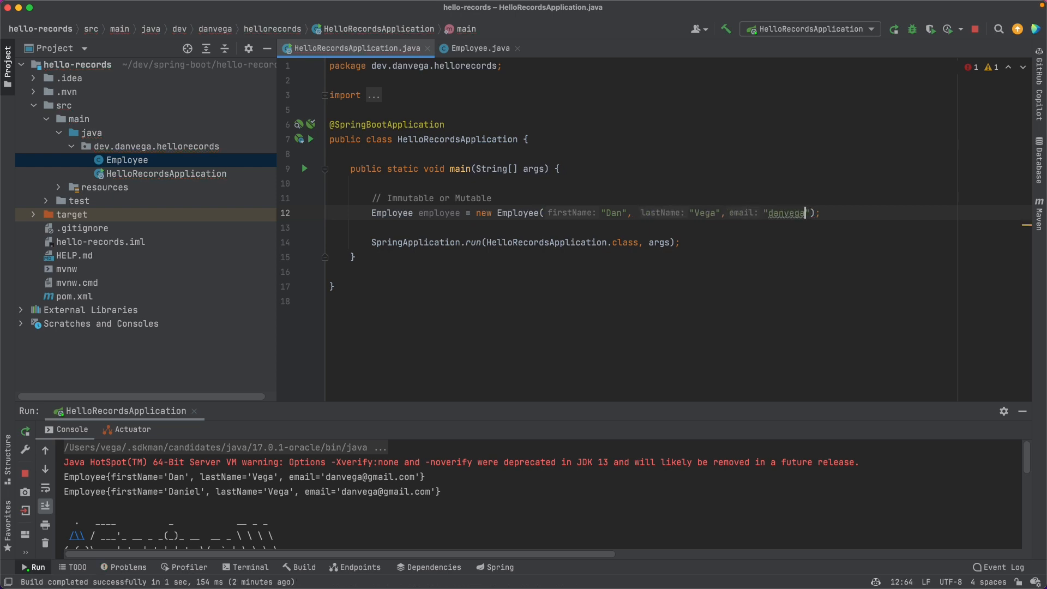
pyautogui.write('@gmail.com')
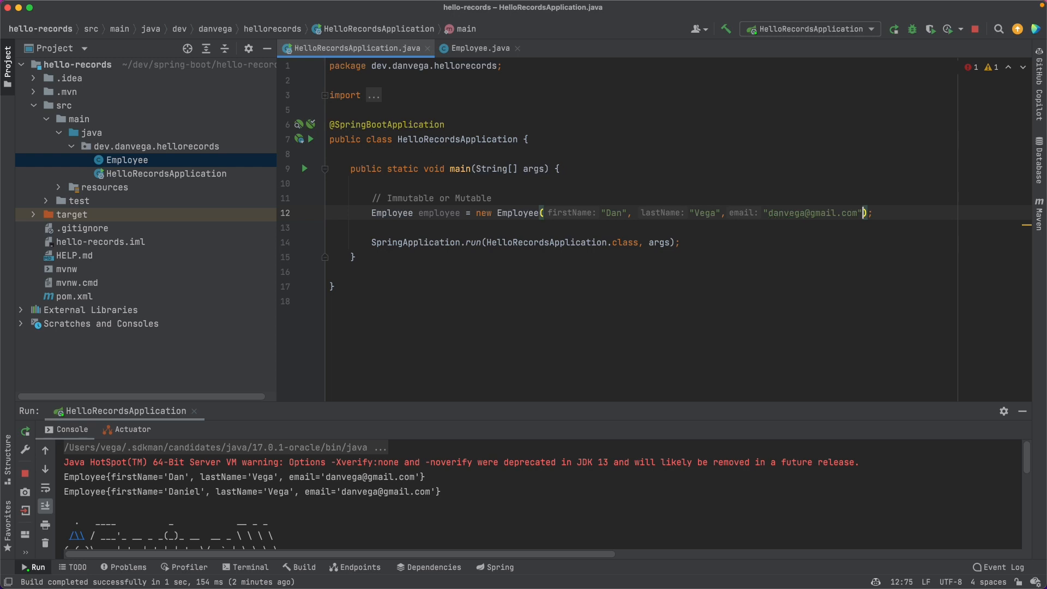
pyautogui.write('System.out.println(employee);')
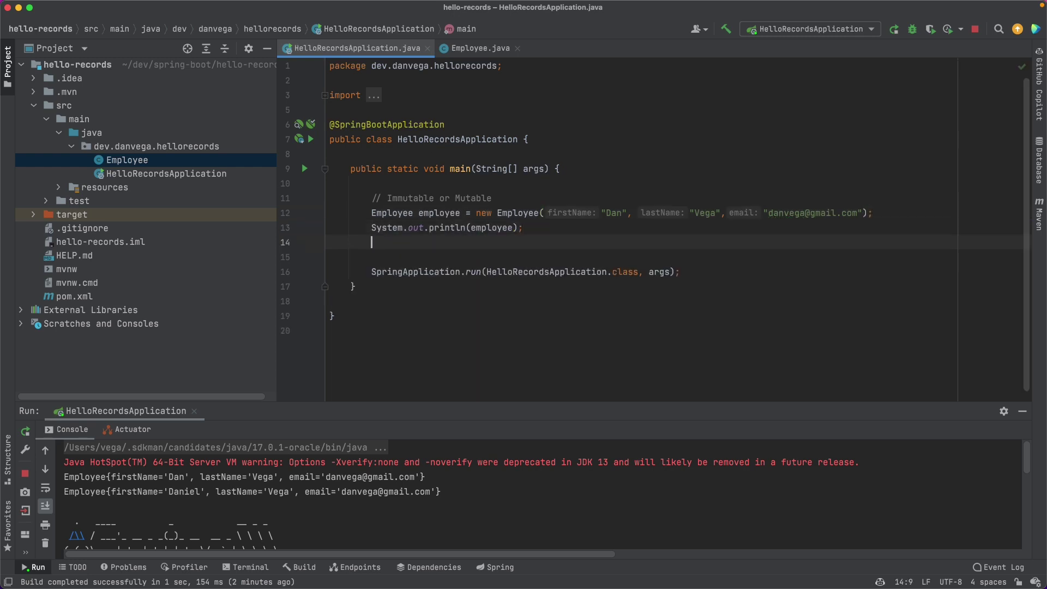
pyautogui.write('employee')
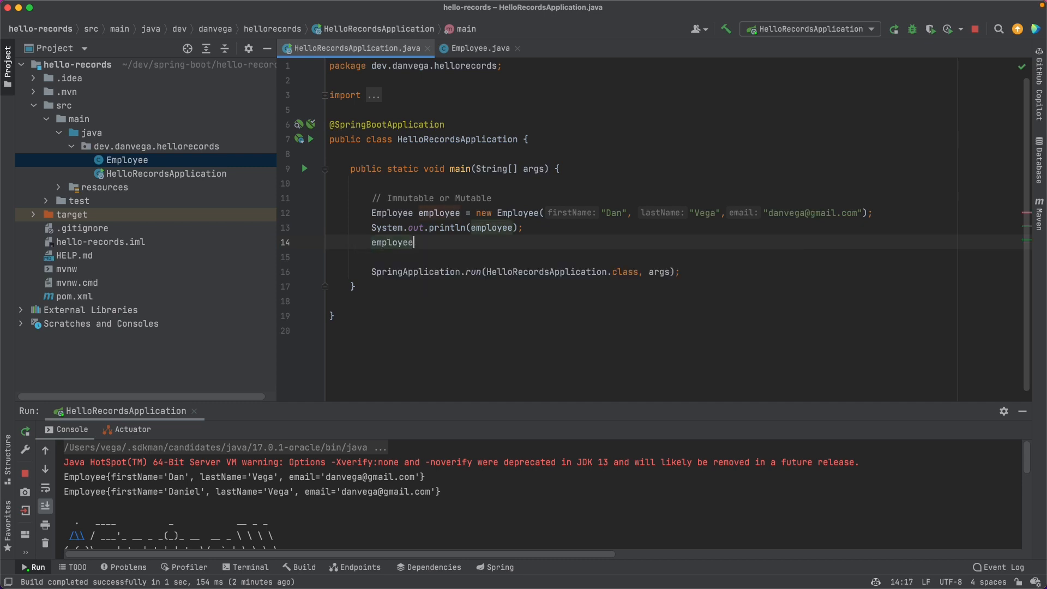
pyautogui.write('.s')
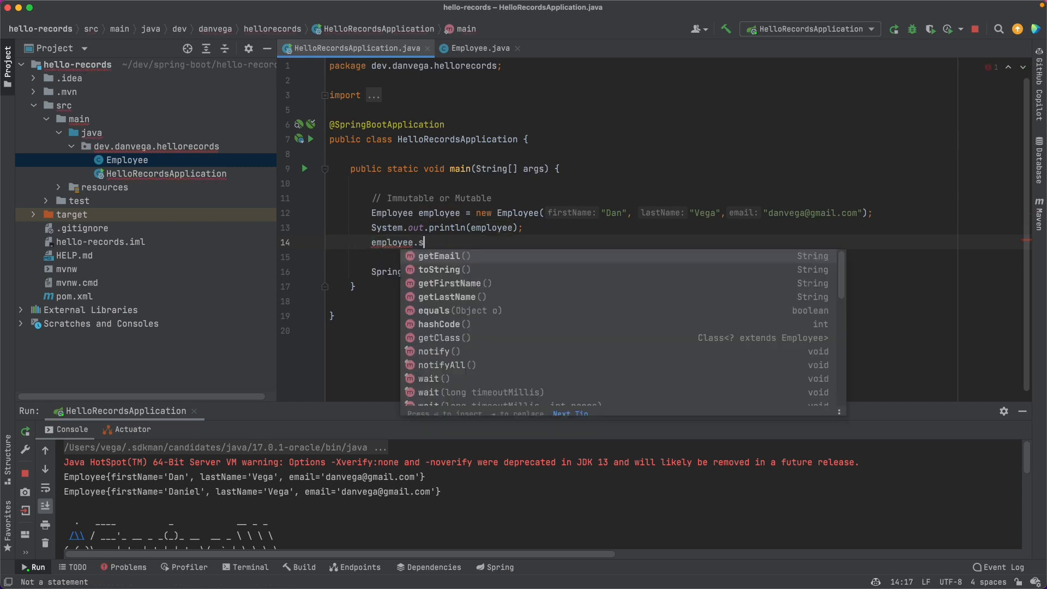
pyautogui.write('etFir')
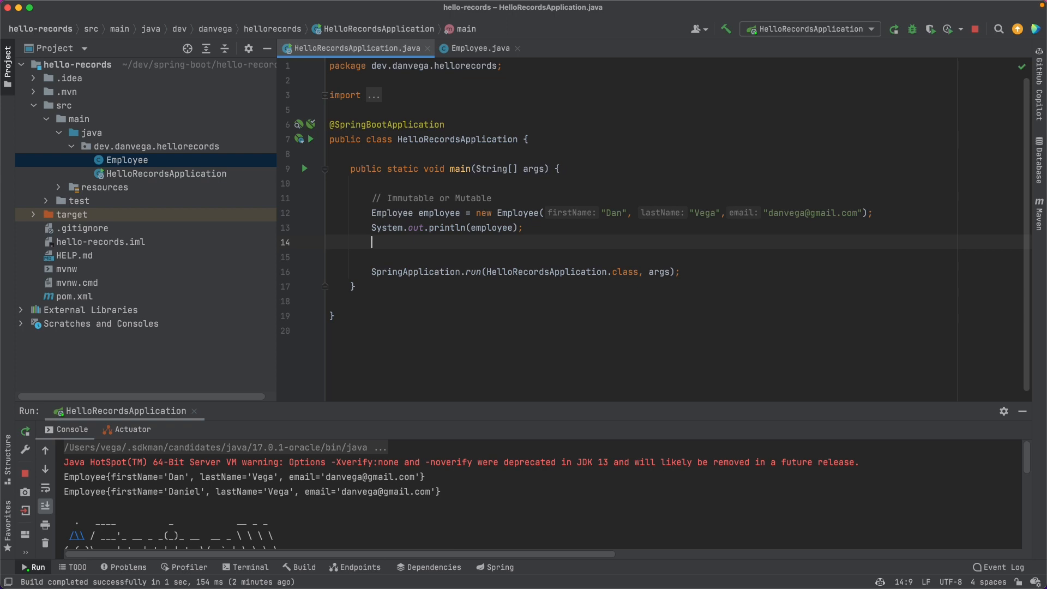
# Return to Employee.java and review its final fields, constructor and getters.
pyautogui.click(480, 48)
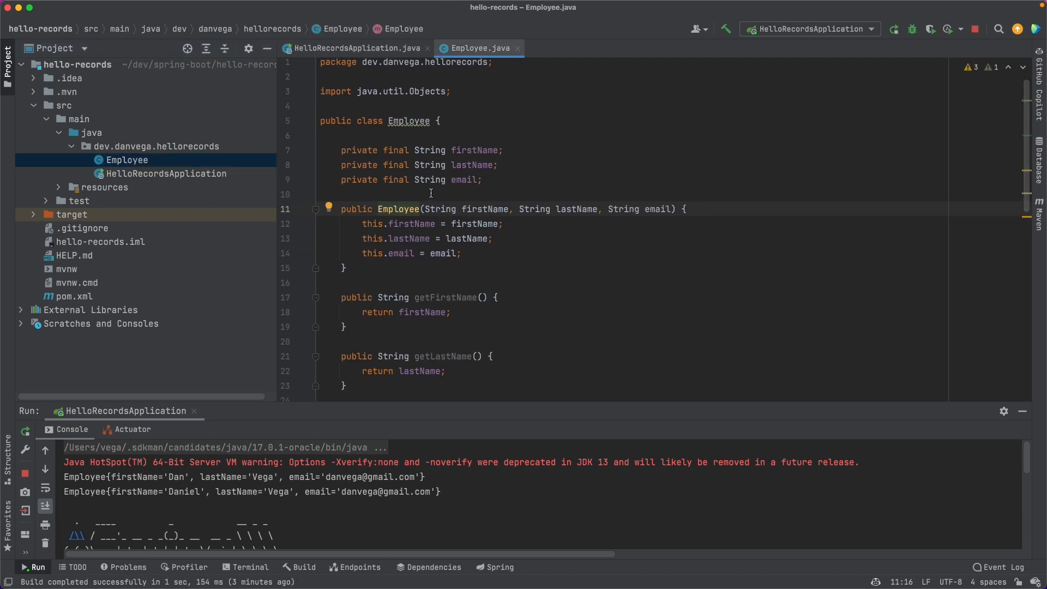
pyautogui.scroll(-3)
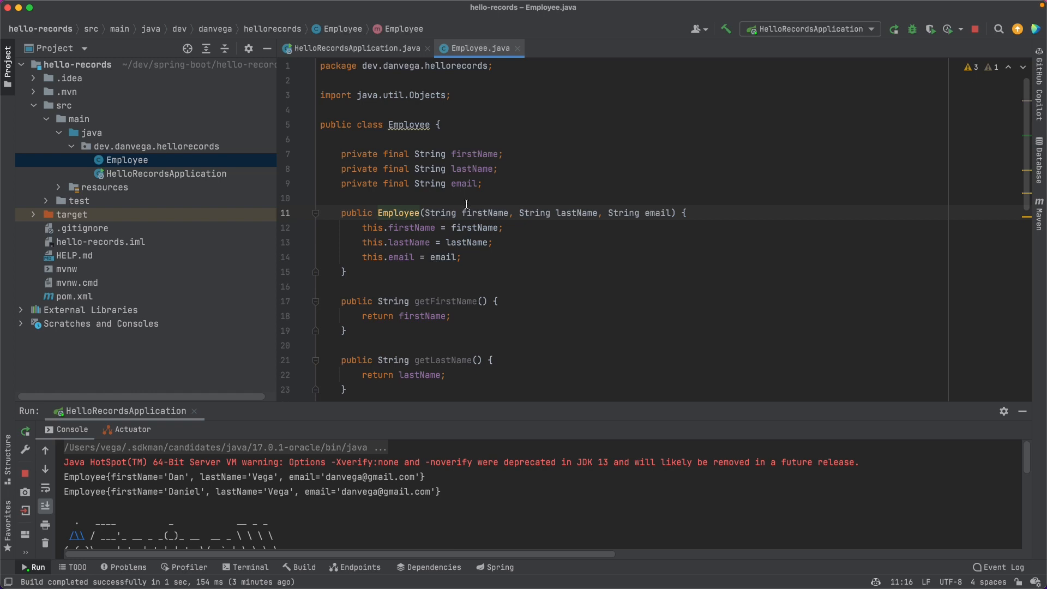
pyautogui.moveTo(538, 270)
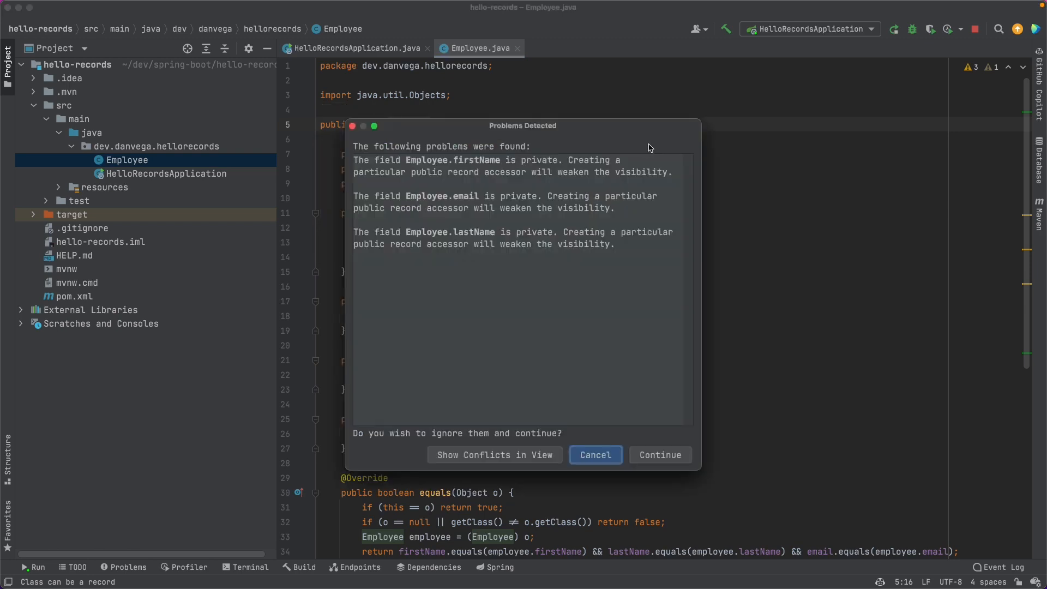
# Continue the record conversion of Employee despite the visibility warnings.
pyautogui.click(660, 455)
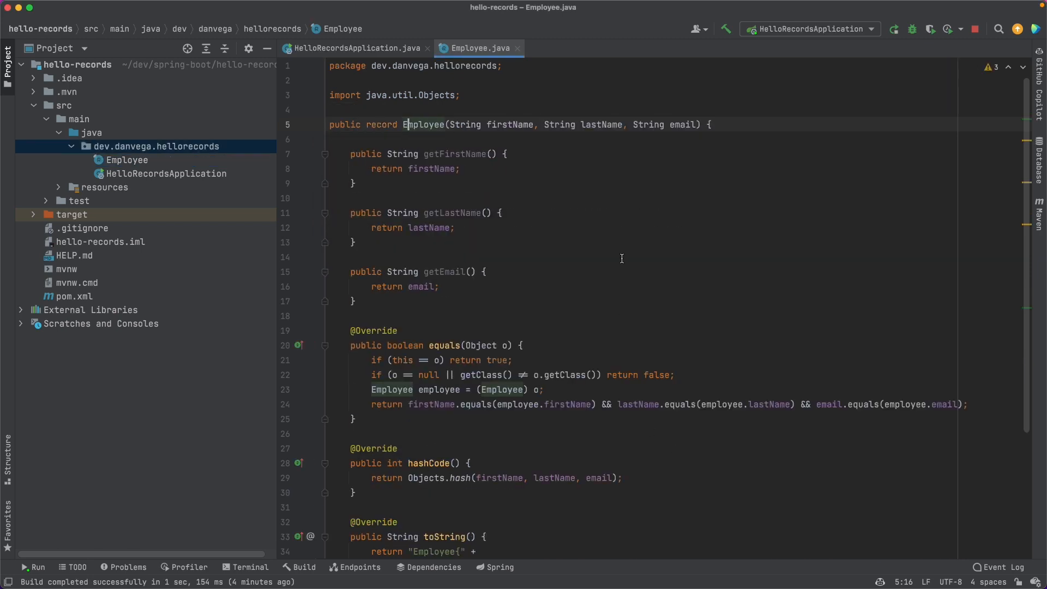
pyautogui.click(457, 227)
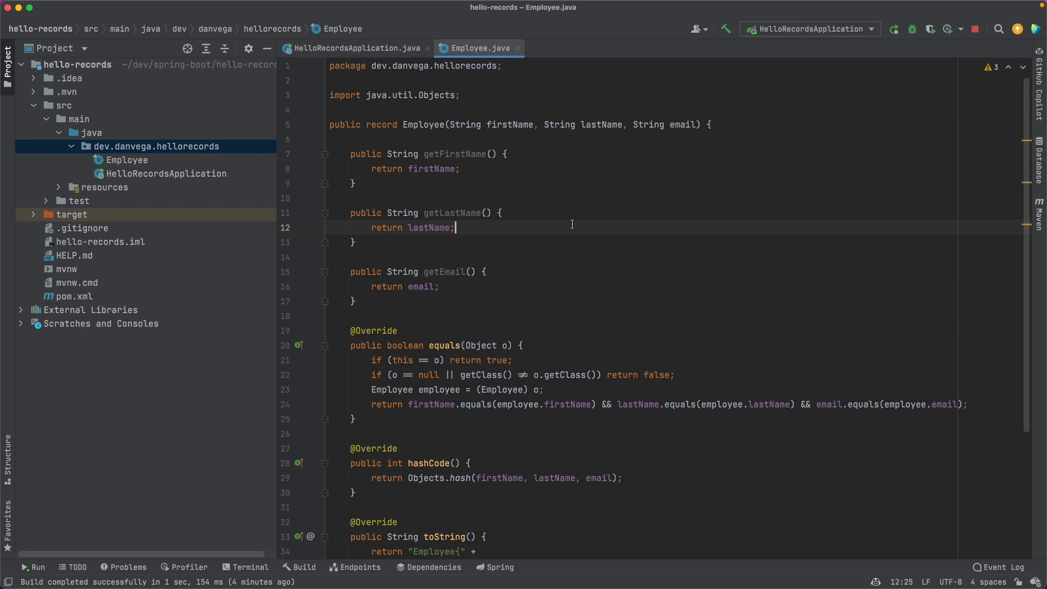
pyautogui.scroll(-3)
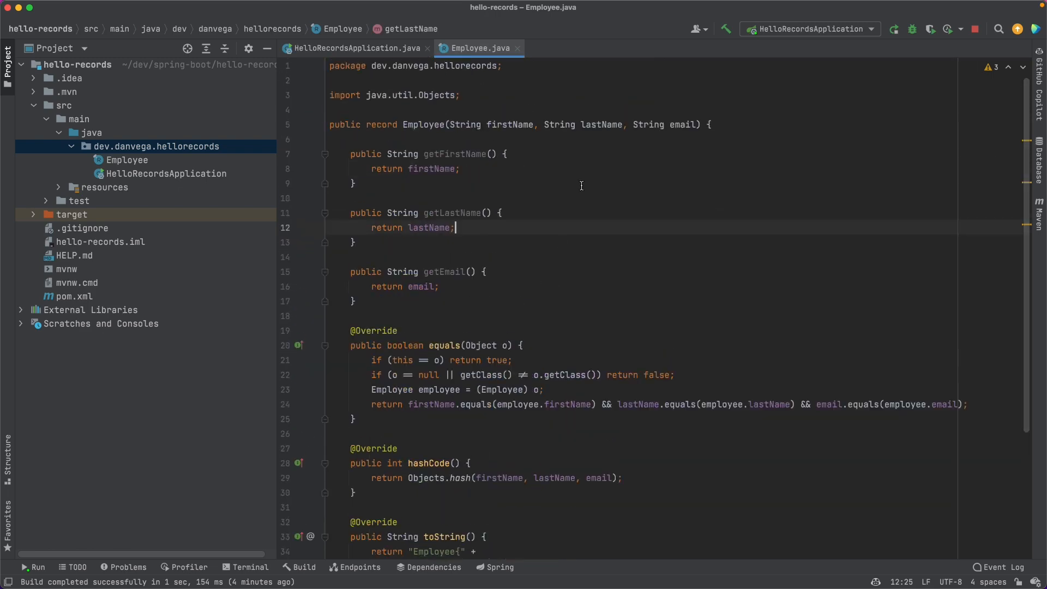
# Delete the Employee file from the project tree.
pyautogui.click(127, 160)
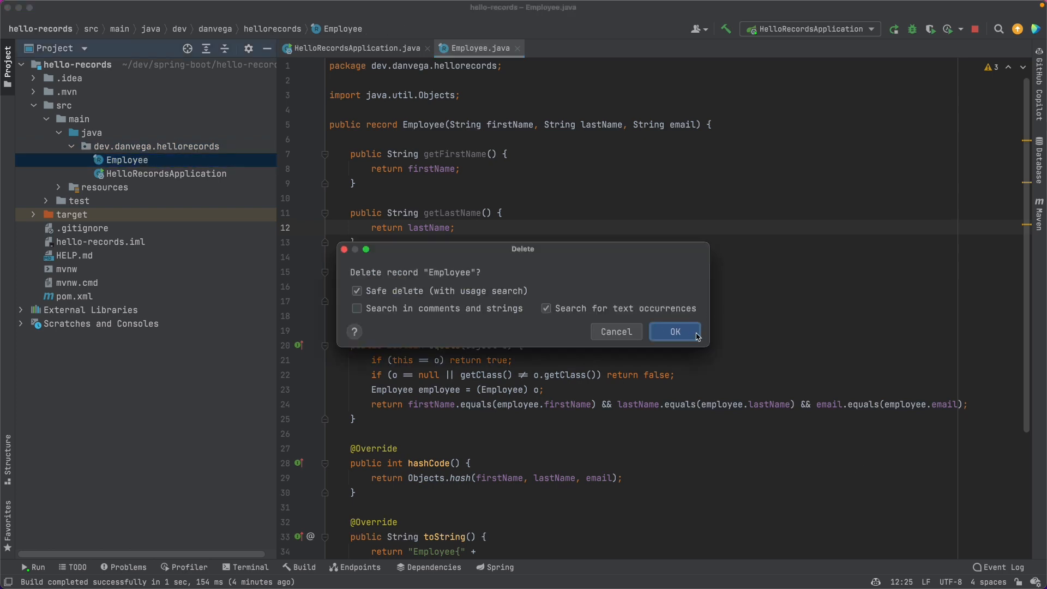
pyautogui.click(675, 332)
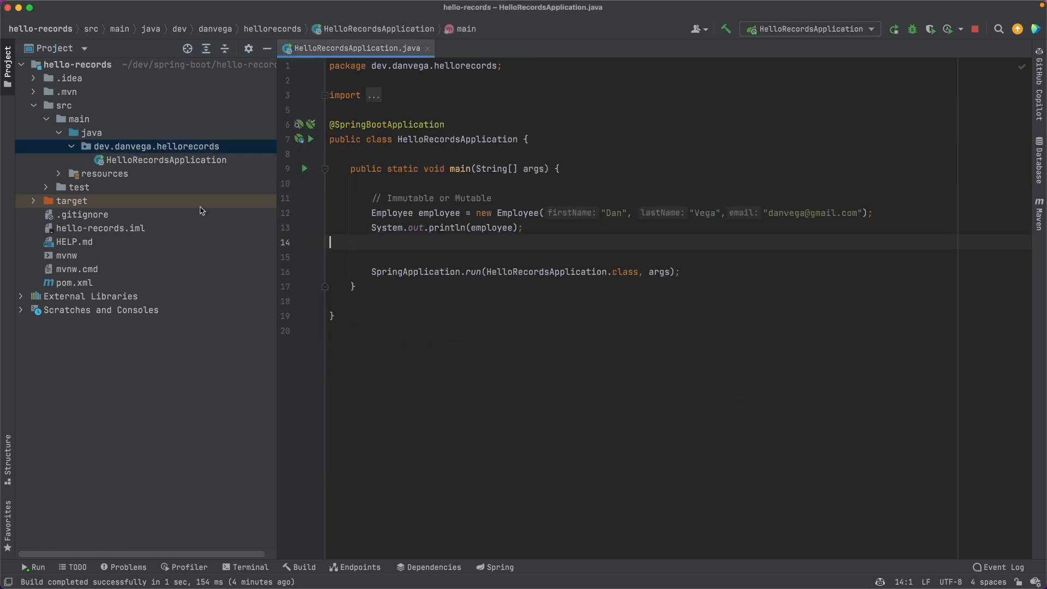
pyautogui.rightClick(157, 147)
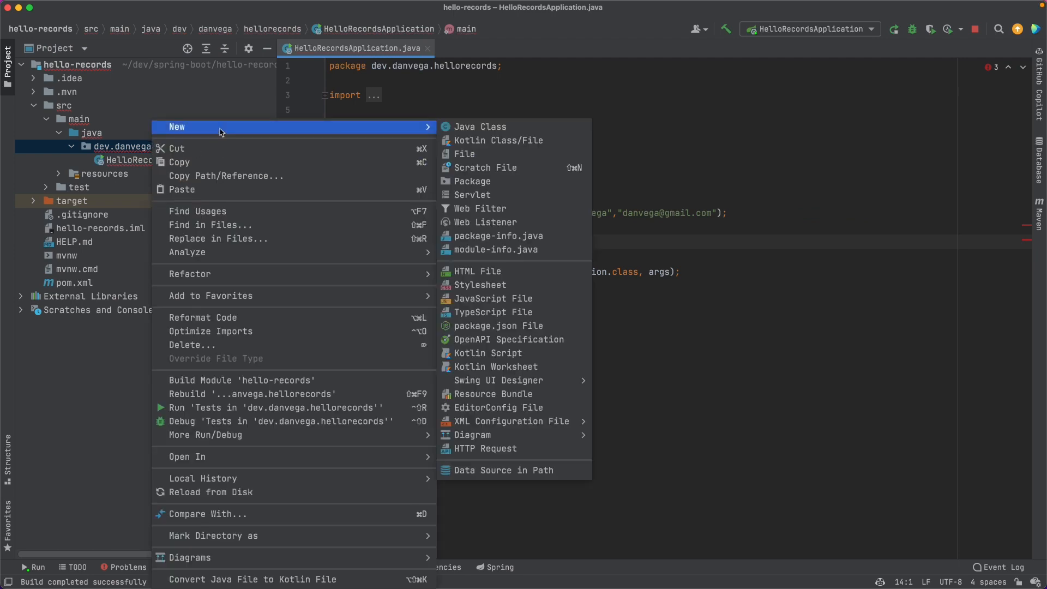
# Create a new Employee record in hellorecords with String firstName, lastName and email components.
pyautogui.click(481, 126)
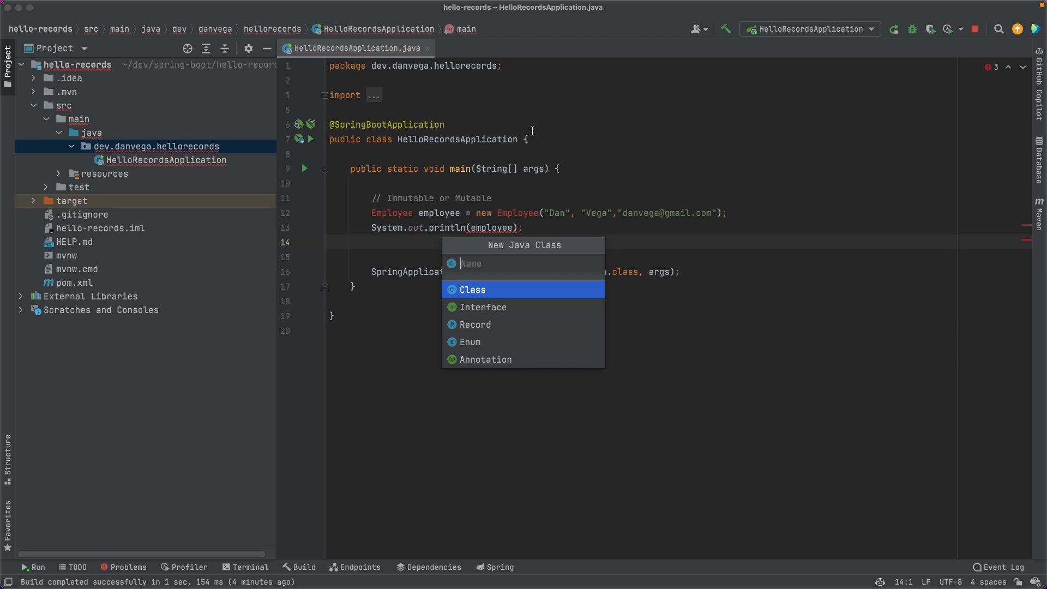
pyautogui.write('Employee(String firstName) {')
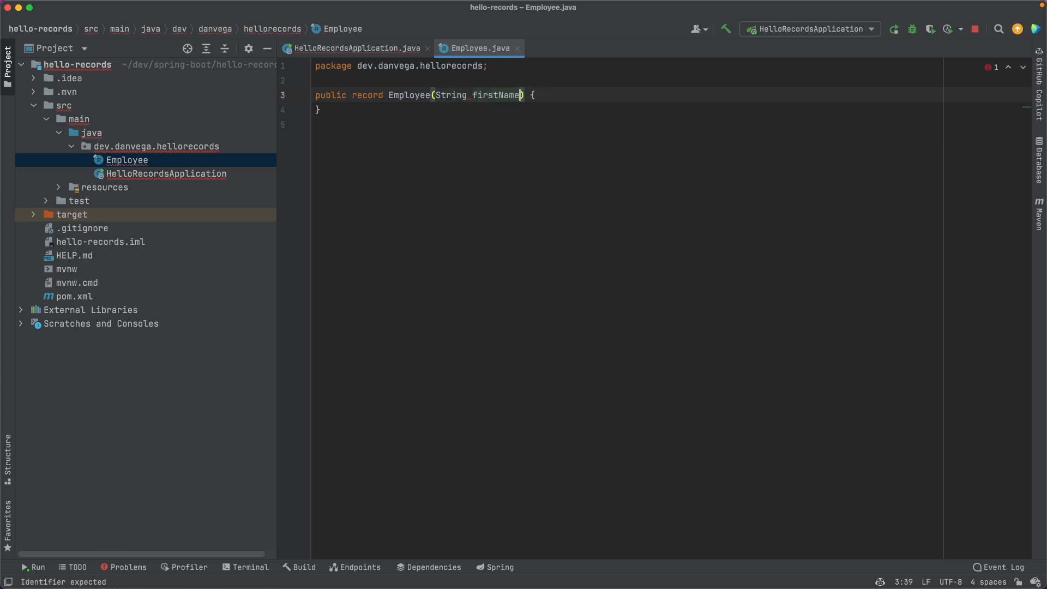
pyautogui.write(', String lastName, int age')
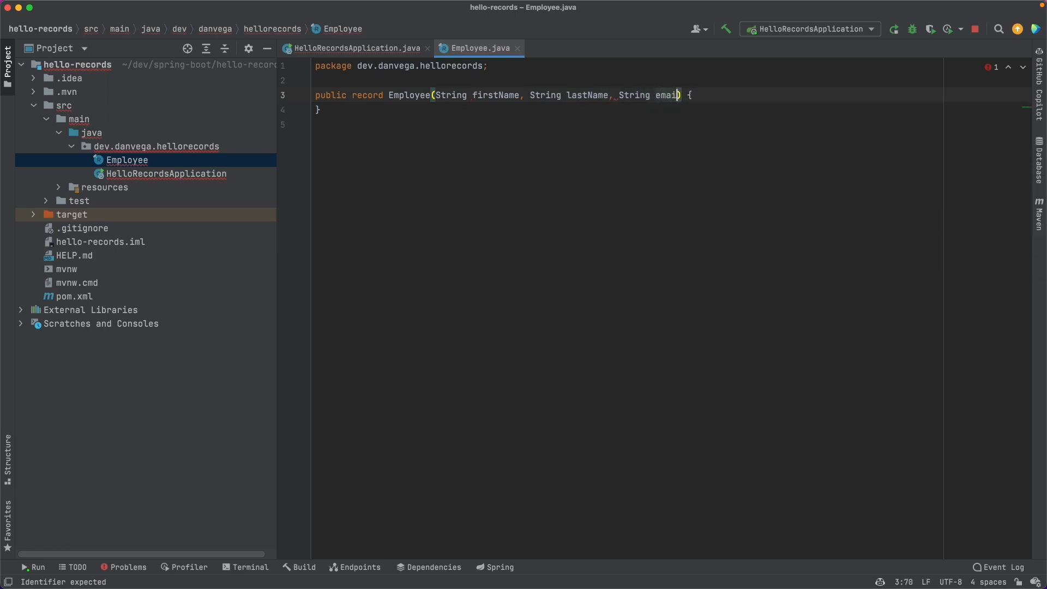
pyautogui.press('Enter')
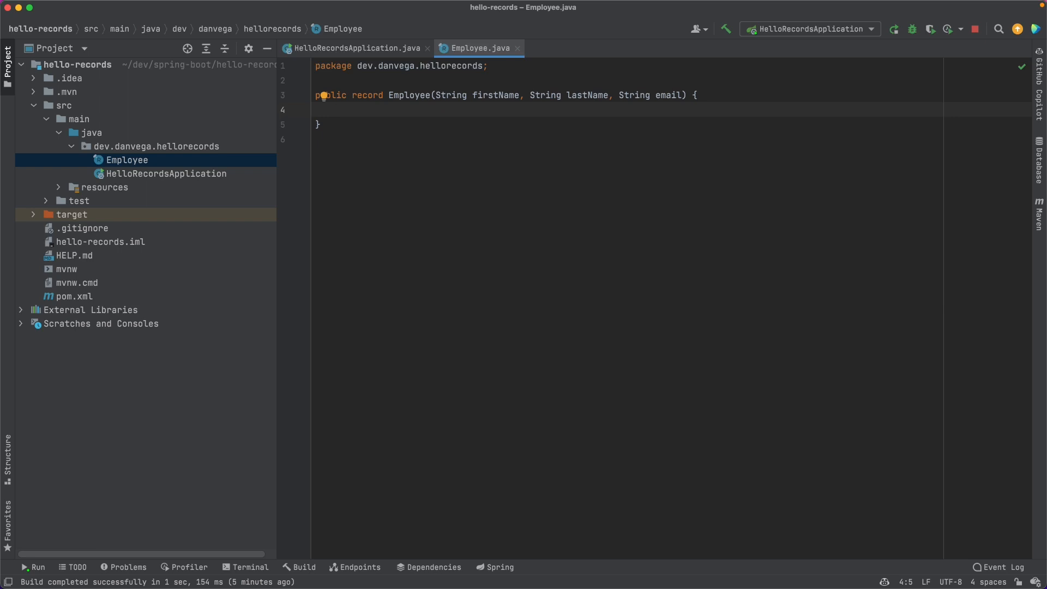
# Reword the main comment to '// record' and run, printing Employee[firstName=Dan, lastName=Vega, email=...].
pyautogui.click(357, 48)
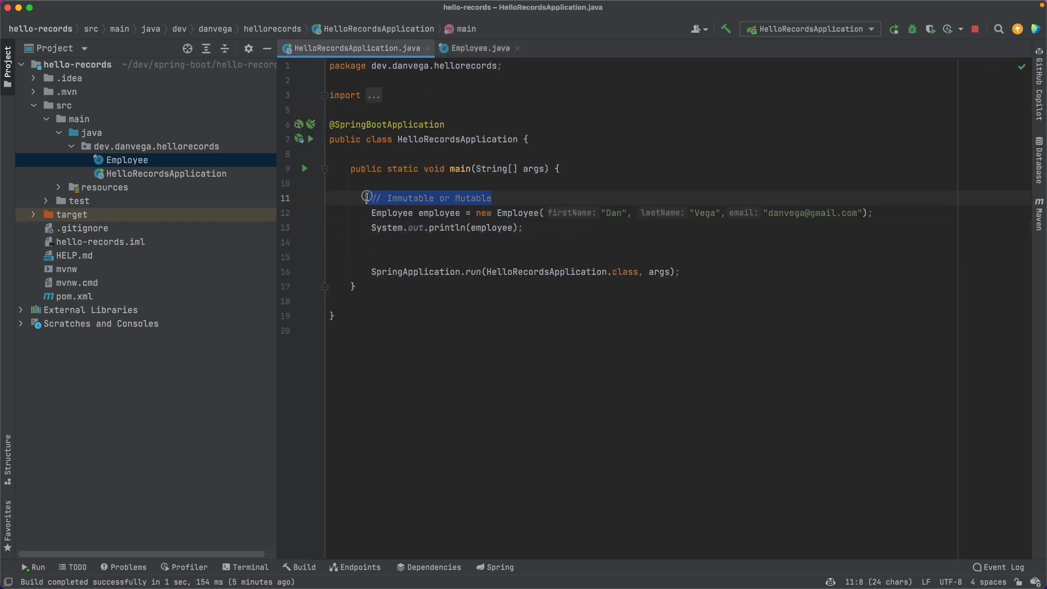
pyautogui.write('// record the time when the application starts')
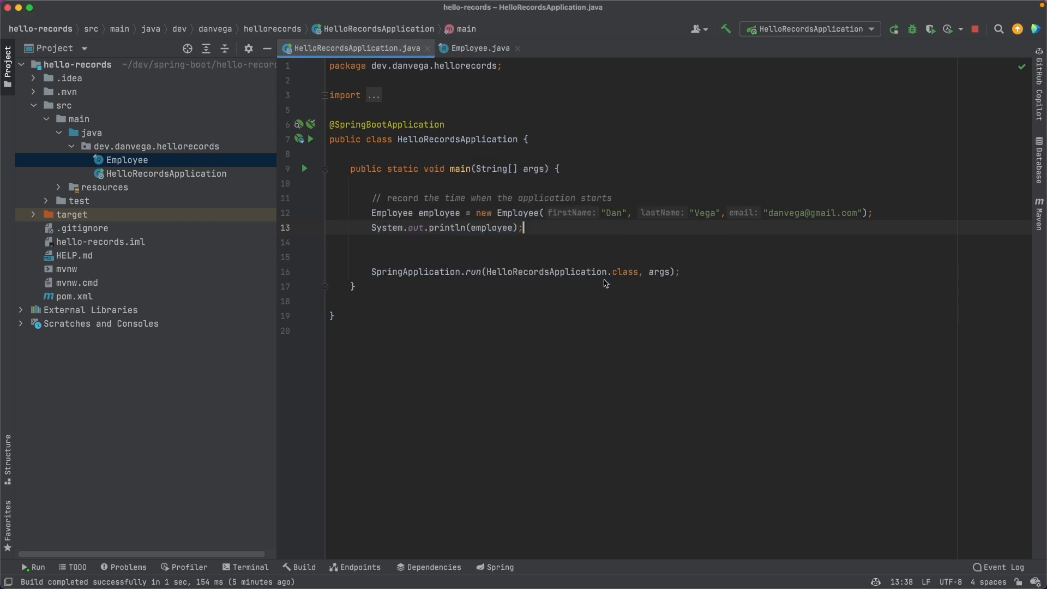
pyautogui.click(304, 169)
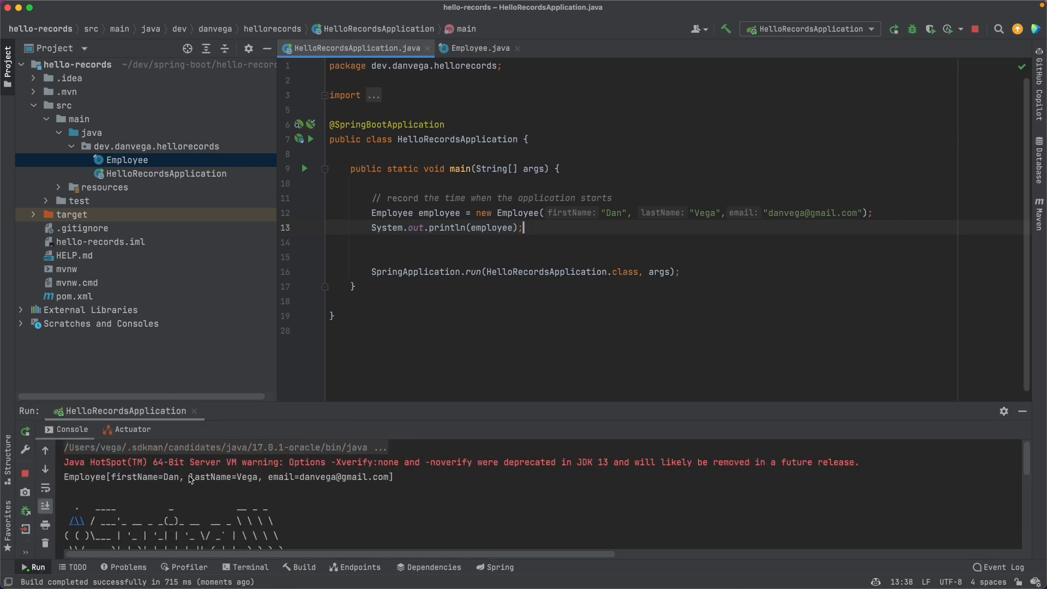
pyautogui.moveTo(83, 481)
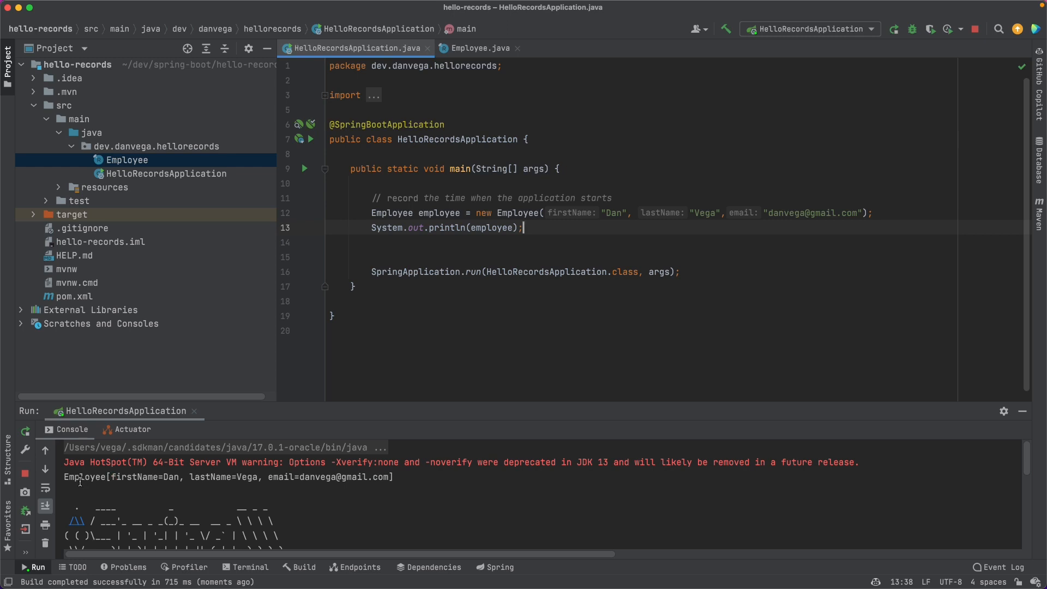
# Open the decompiled Employee.class from target/classes to see its generated constructor and accessors.
pyautogui.click(72, 215)
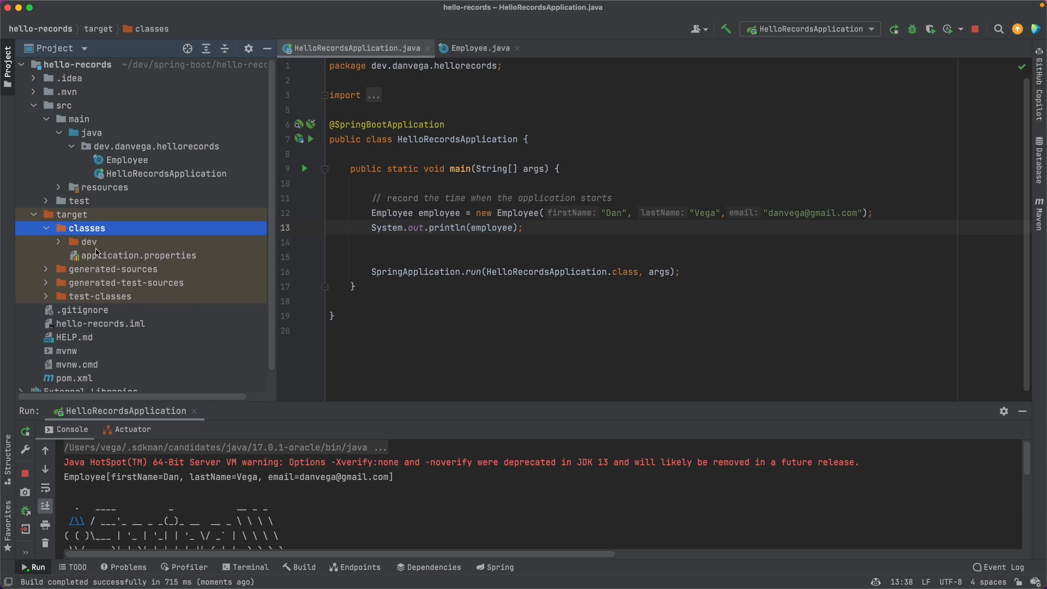
pyautogui.click(58, 242)
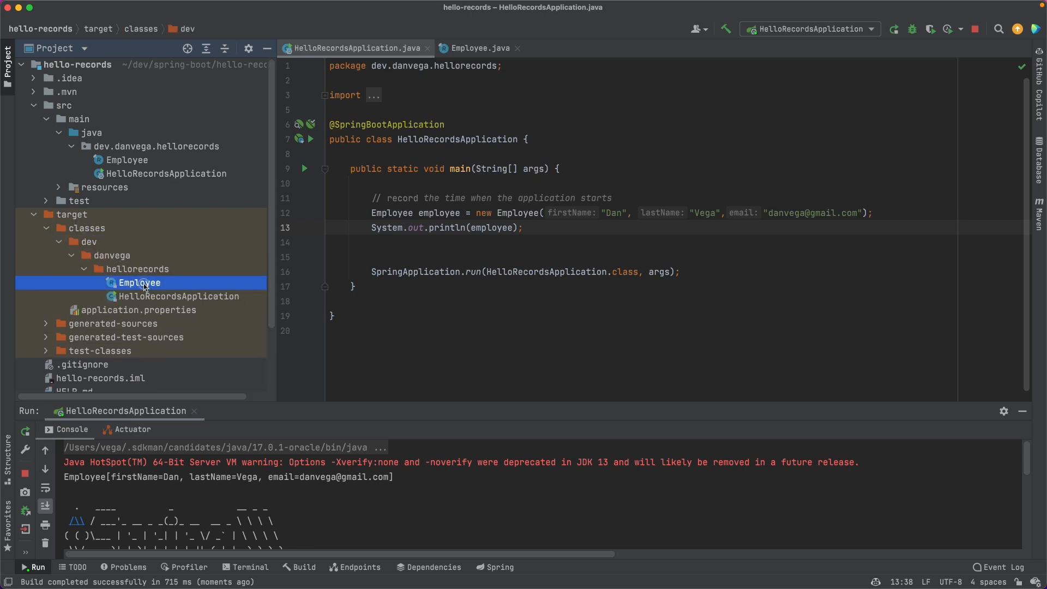
pyautogui.doubleClick(139, 282)
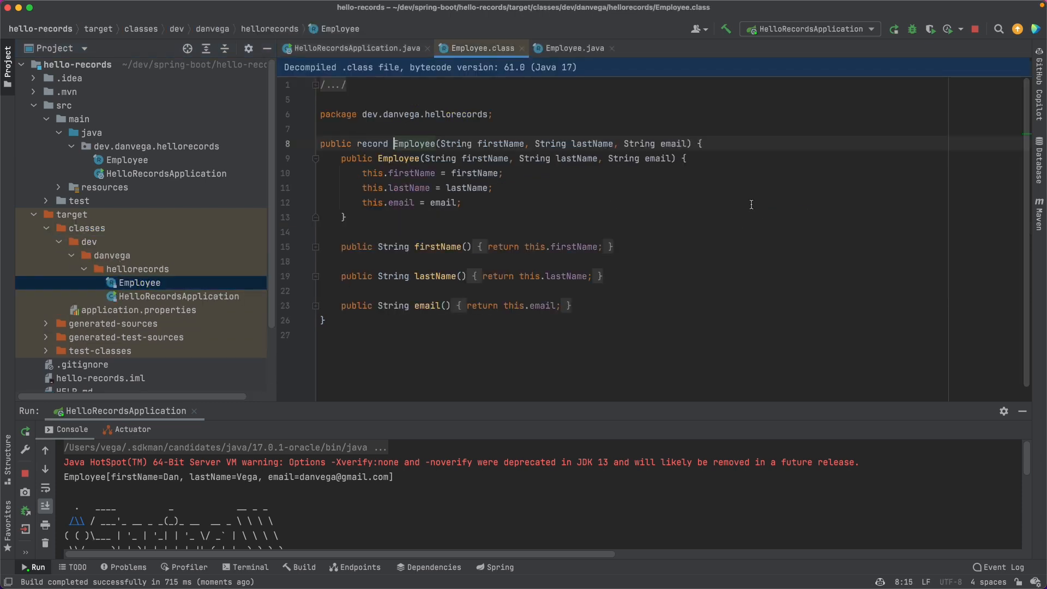
pyautogui.moveTo(648, 187)
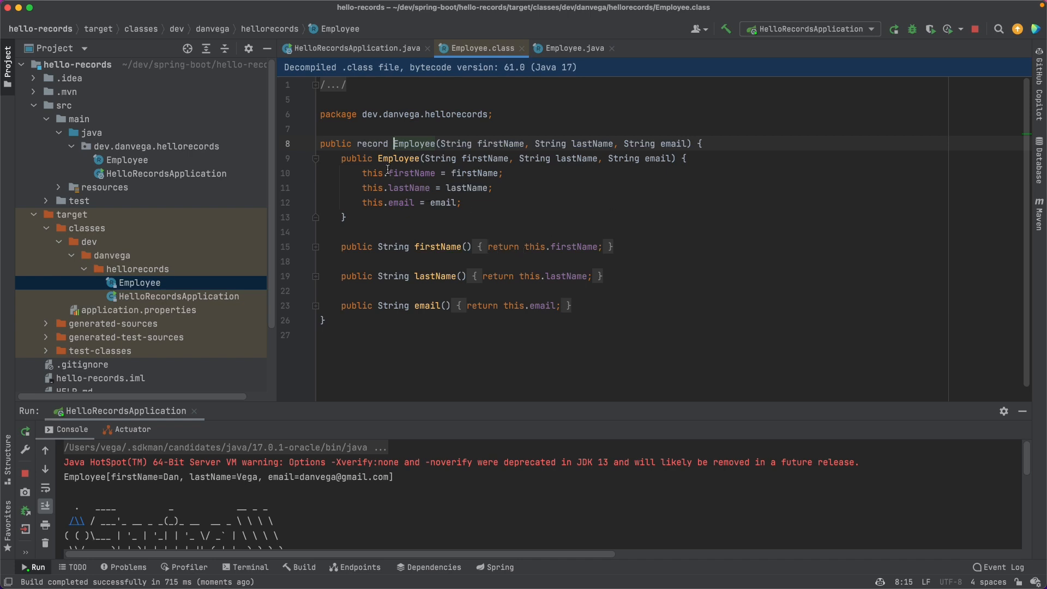
pyautogui.moveTo(365, 168)
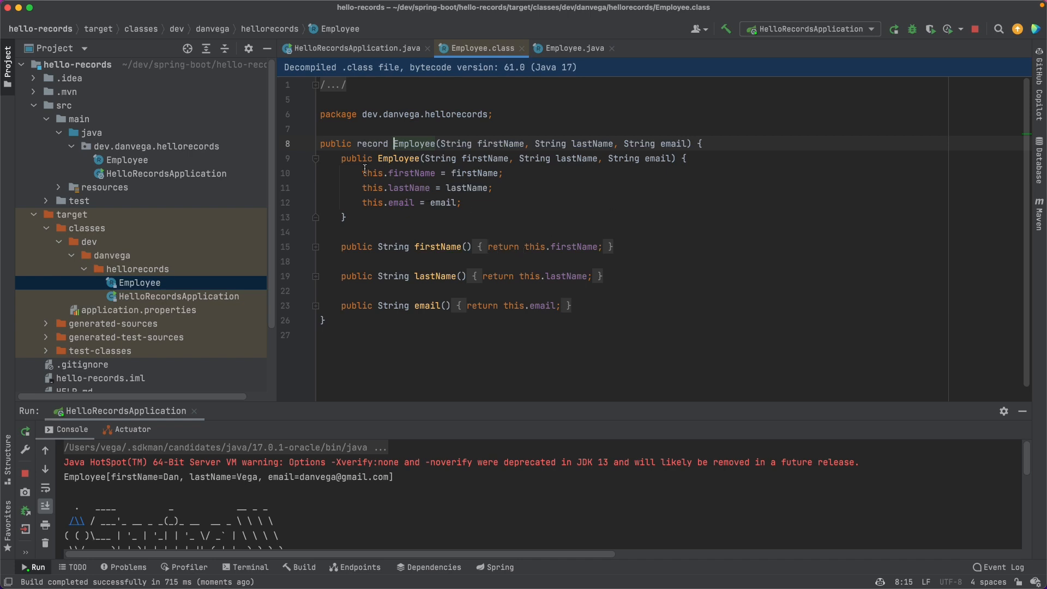
pyautogui.moveTo(376, 163)
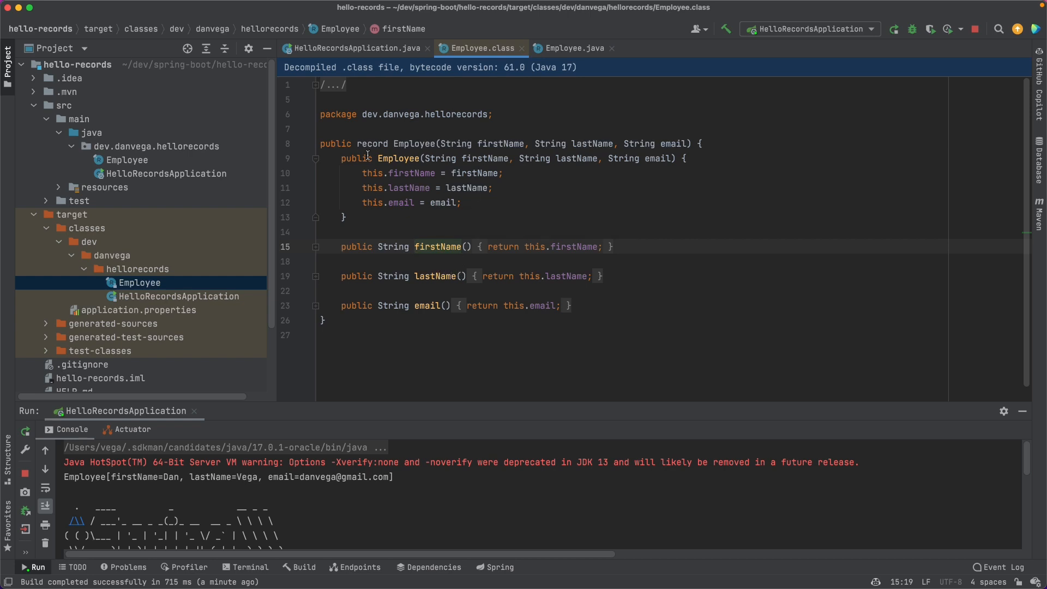
pyautogui.moveTo(538, 151)
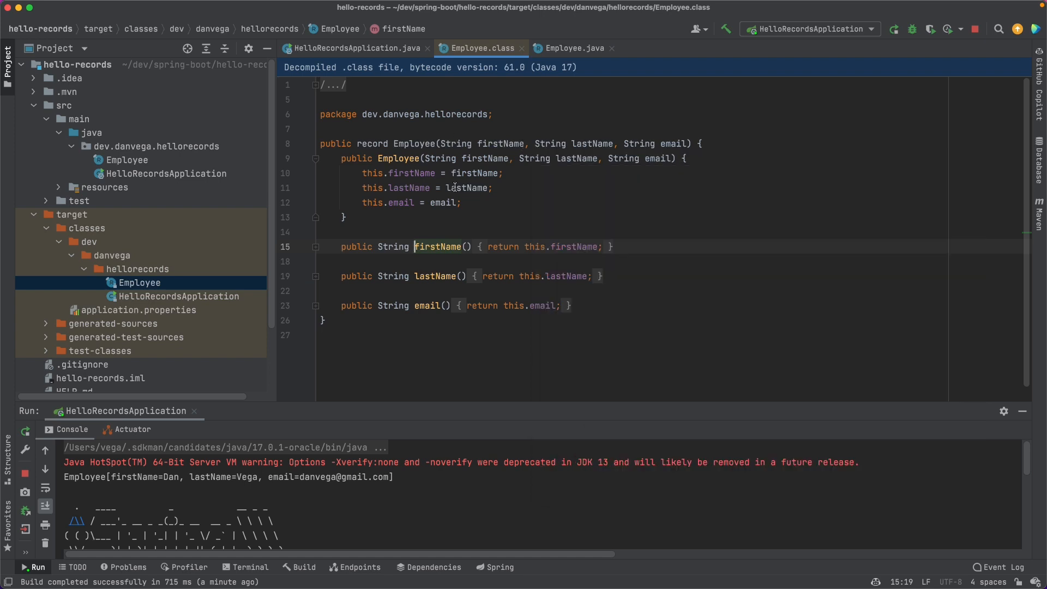
pyautogui.moveTo(461, 177)
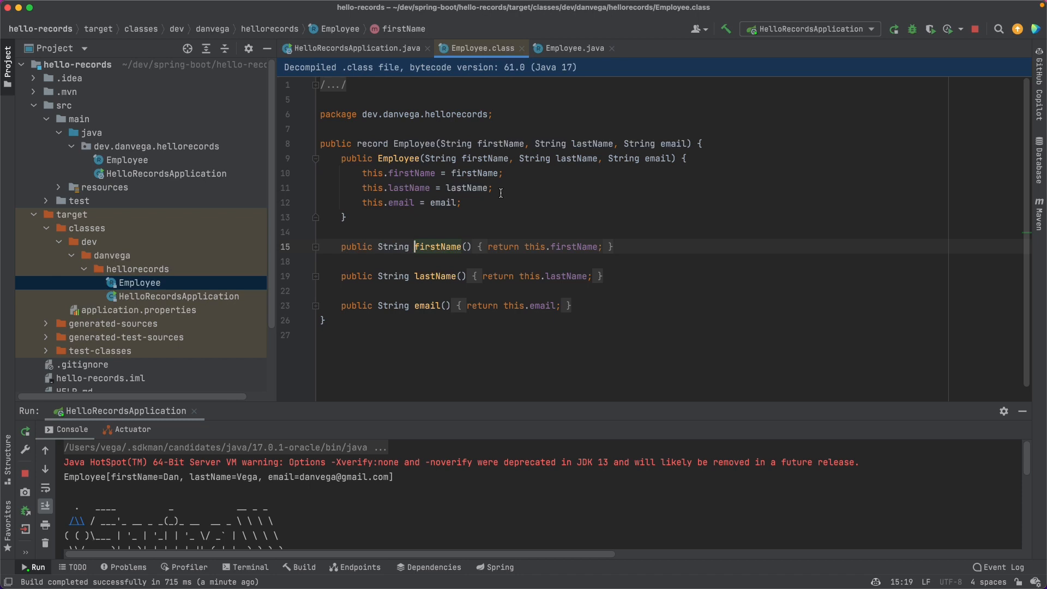
# Add a sout line in main printing employee.email().
pyautogui.click(355, 48)
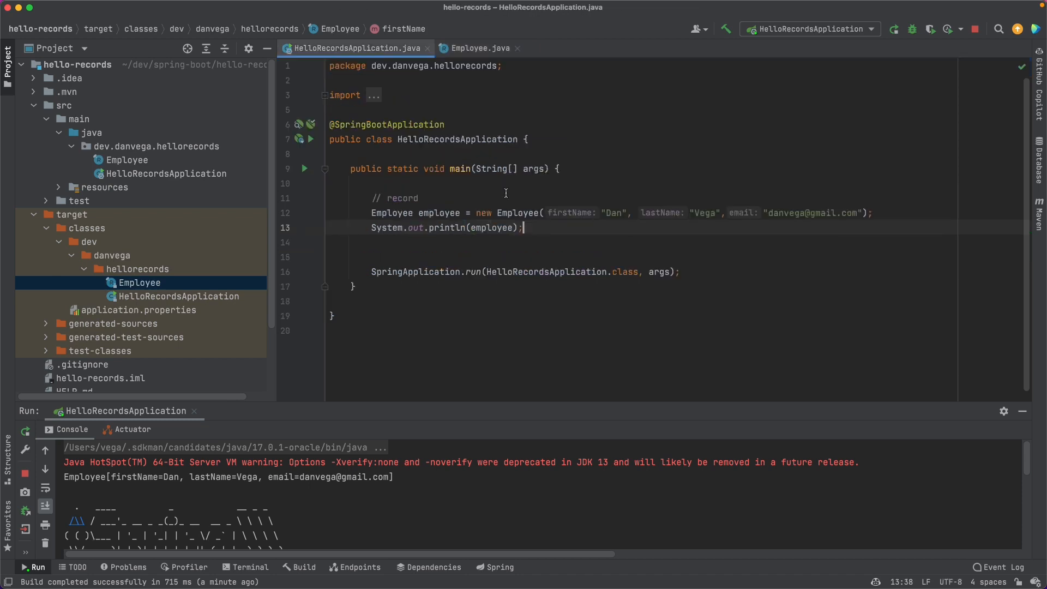
pyautogui.write('sou')
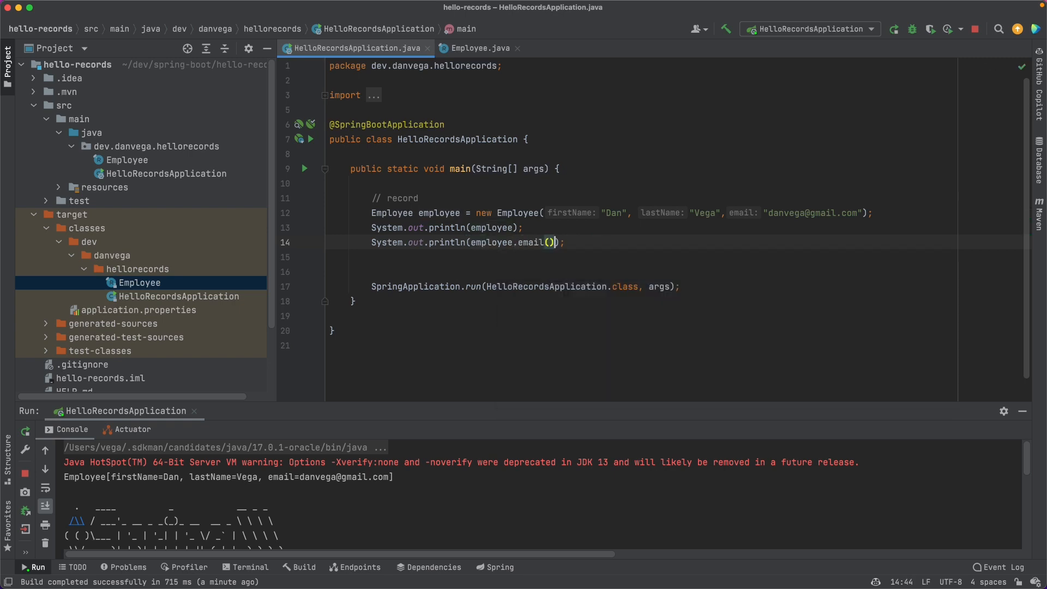
pyautogui.click(304, 168)
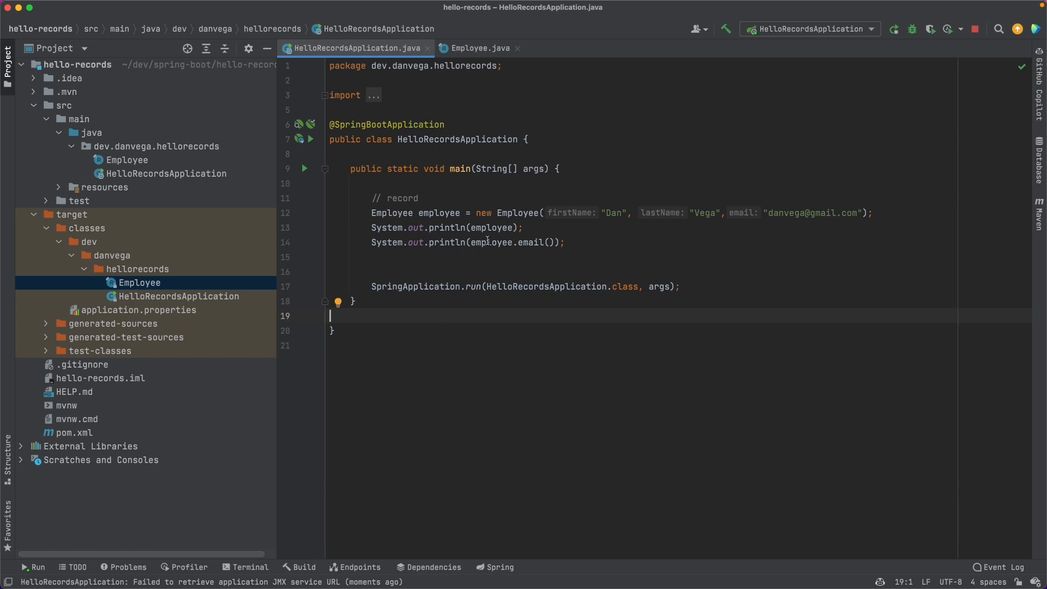
# Generate a compact constructor inside the Employee record.
pyautogui.click(477, 48)
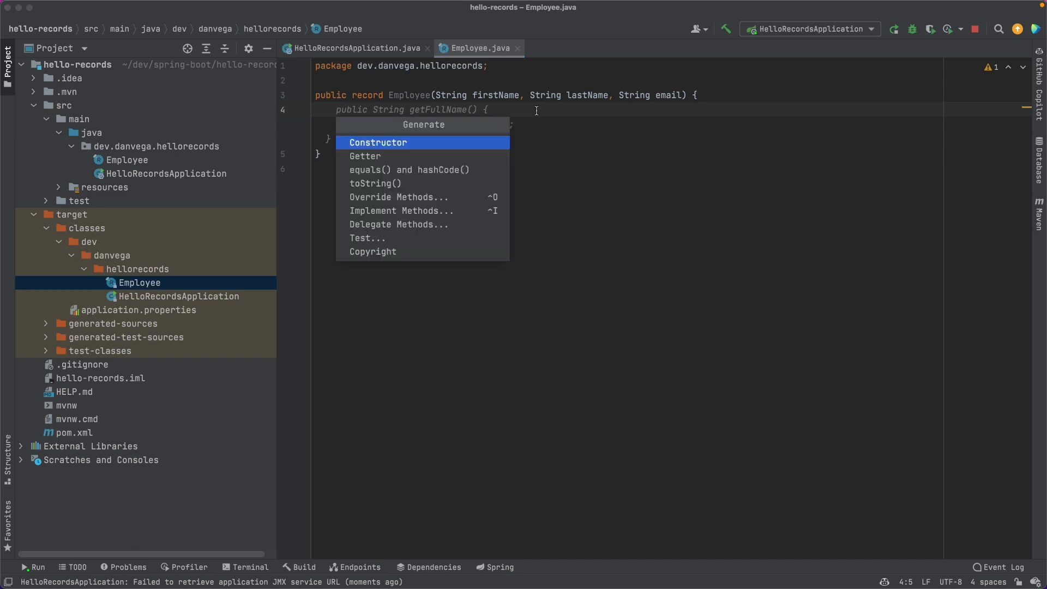
pyautogui.click(377, 143)
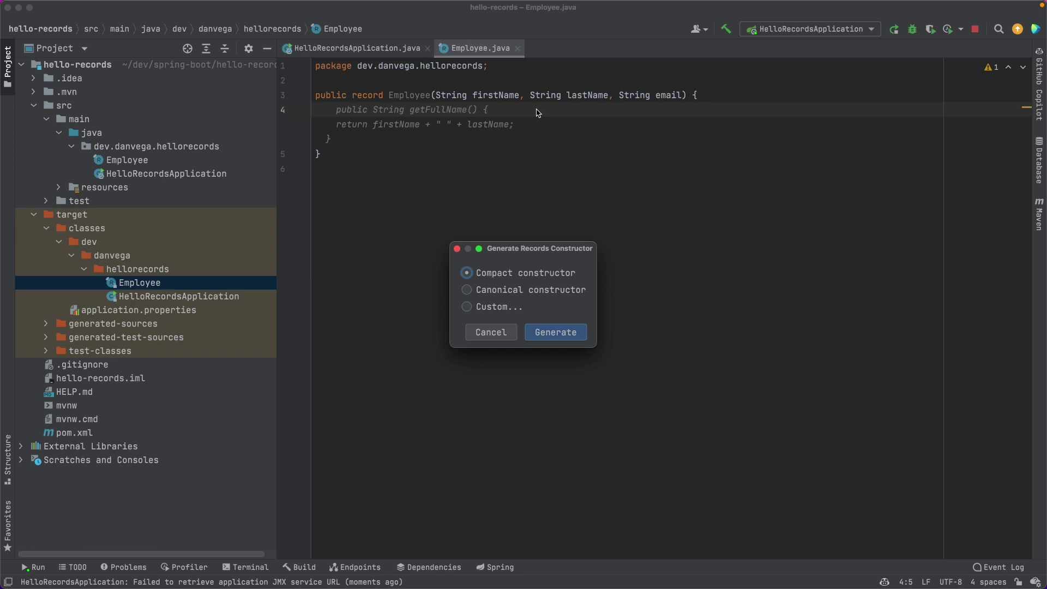
pyautogui.click(466, 290)
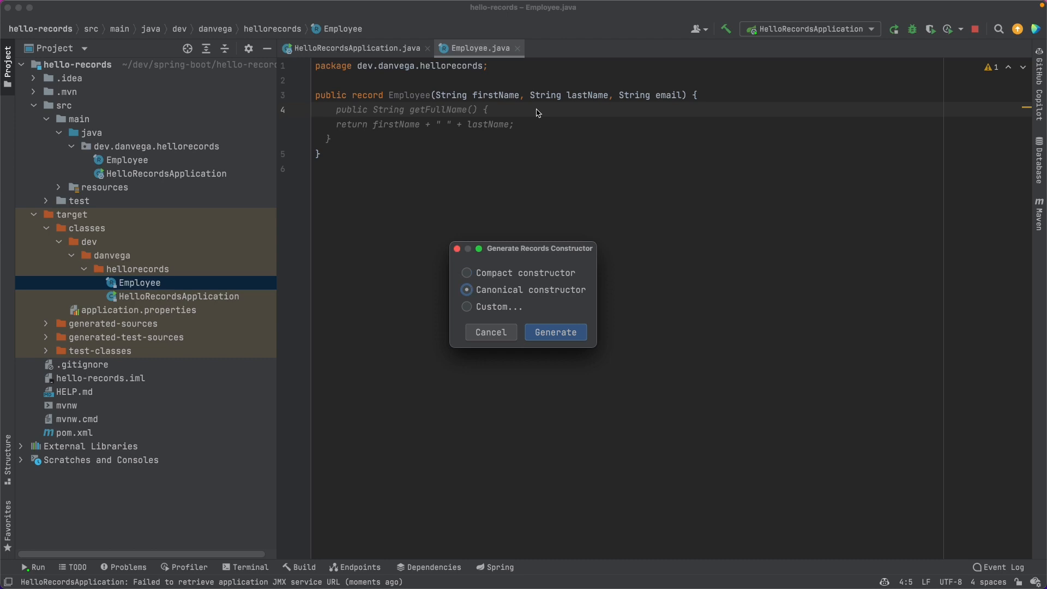
pyautogui.click(556, 333)
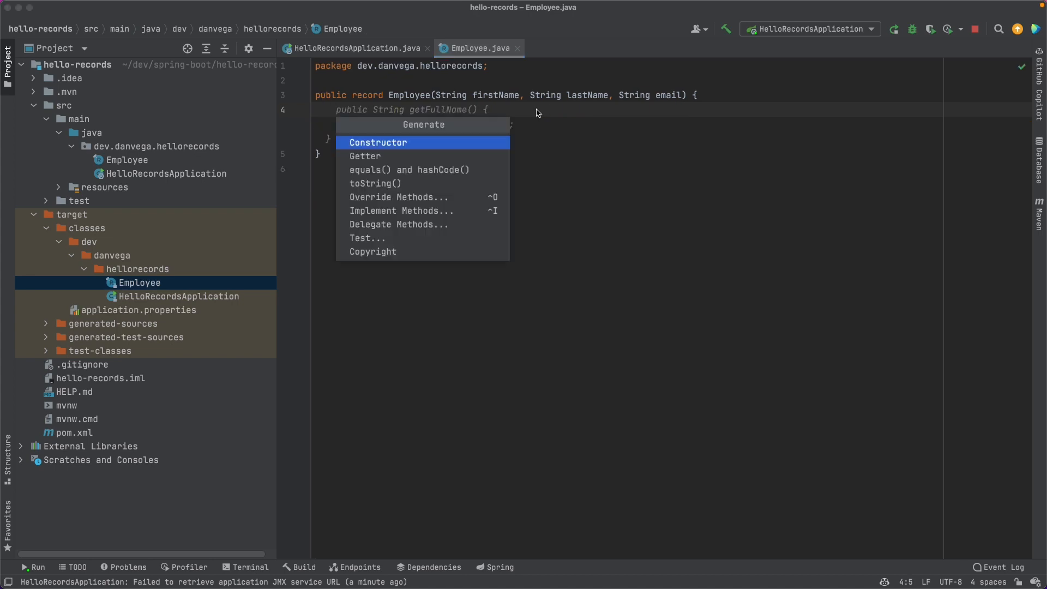
pyautogui.click(377, 143)
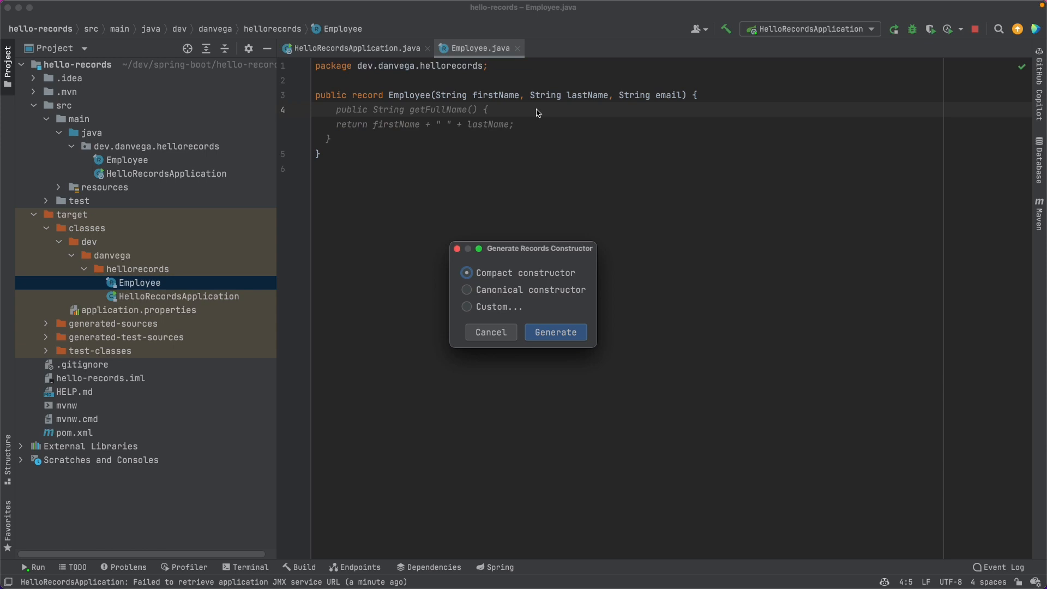
pyautogui.click(556, 333)
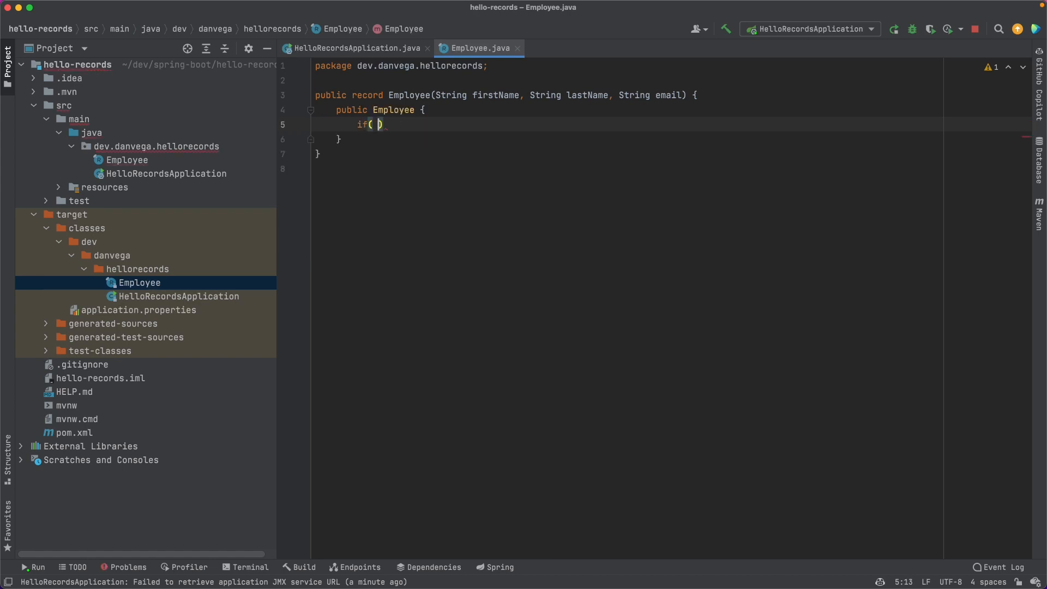
# Add a blank-value check throwing IllegalArgumentException("Email cannot be blank") to the compact constructor.
pyautogui.write('firstName == null || firstName.isBlank() ) {')
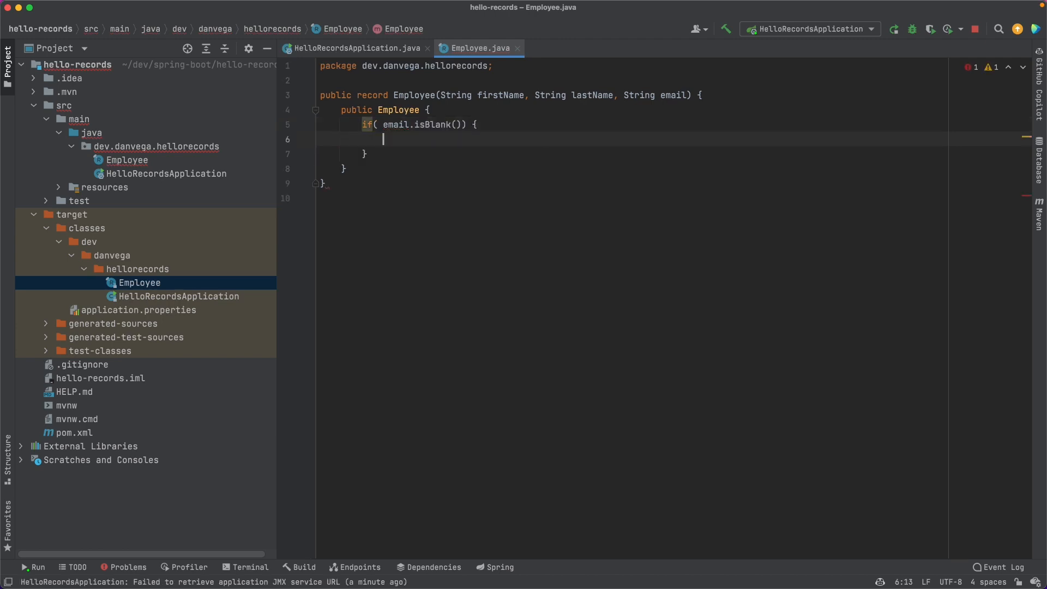
pyautogui.write('throw new IllegalArgumentException("Email cannot be blank");')
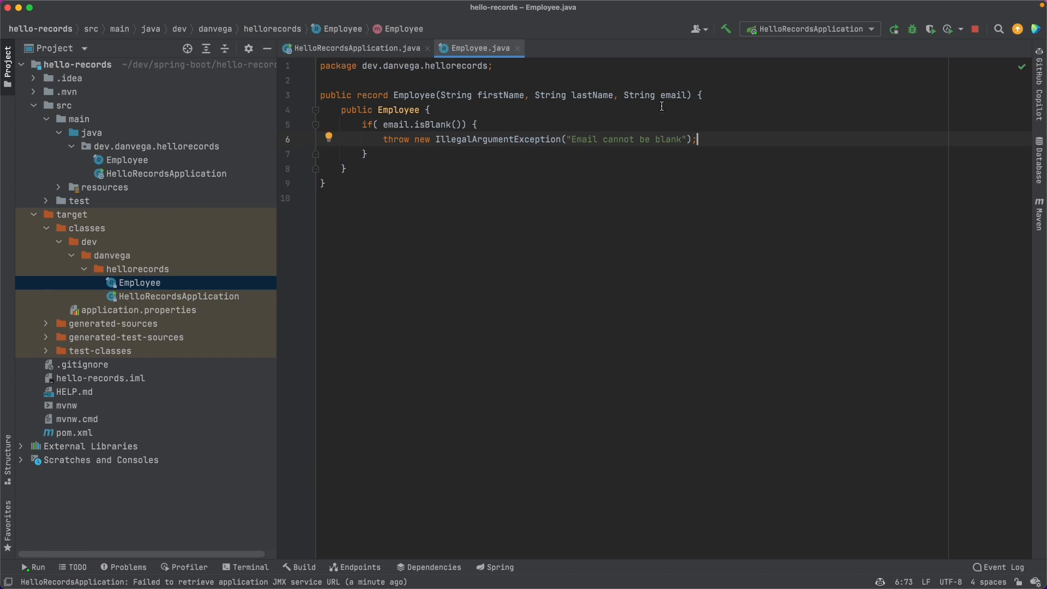
pyautogui.click(353, 48)
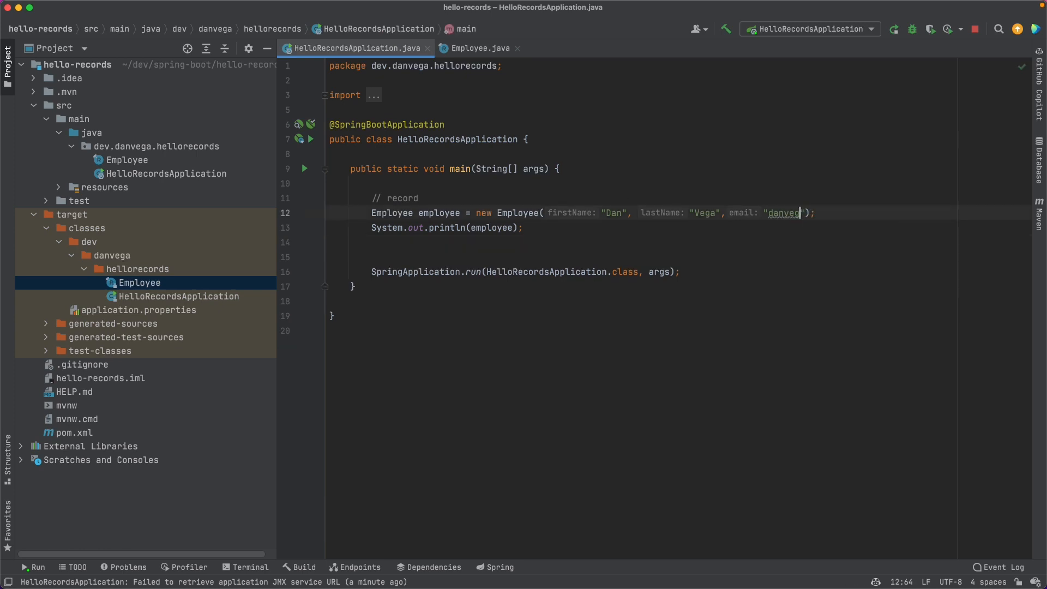
# Clear the email argument and run, triggering the 'Email cannot be blank' exception.
pyautogui.press('Backspace')
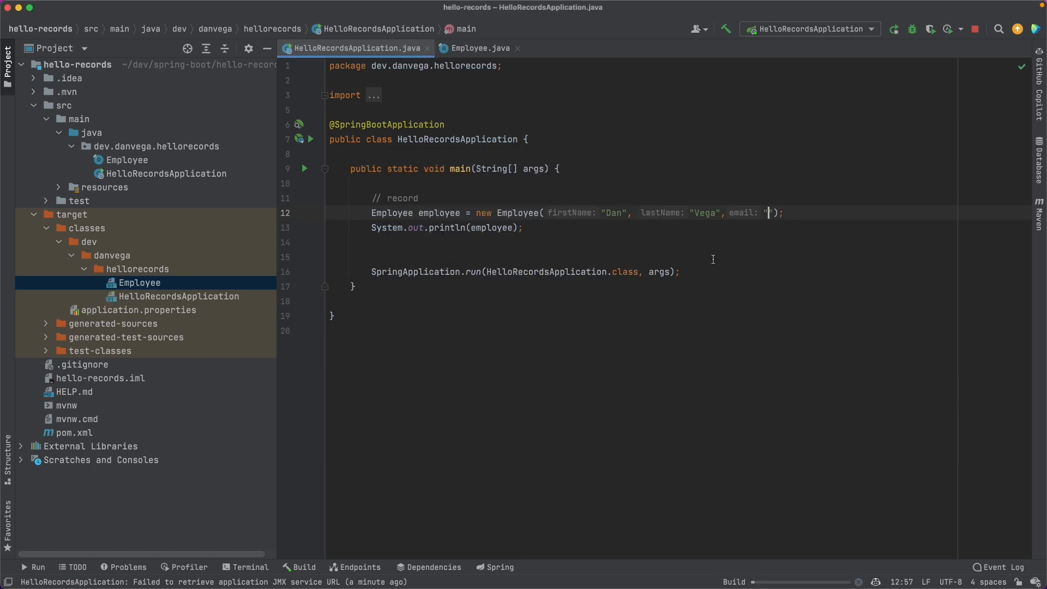
pyautogui.click(895, 29)
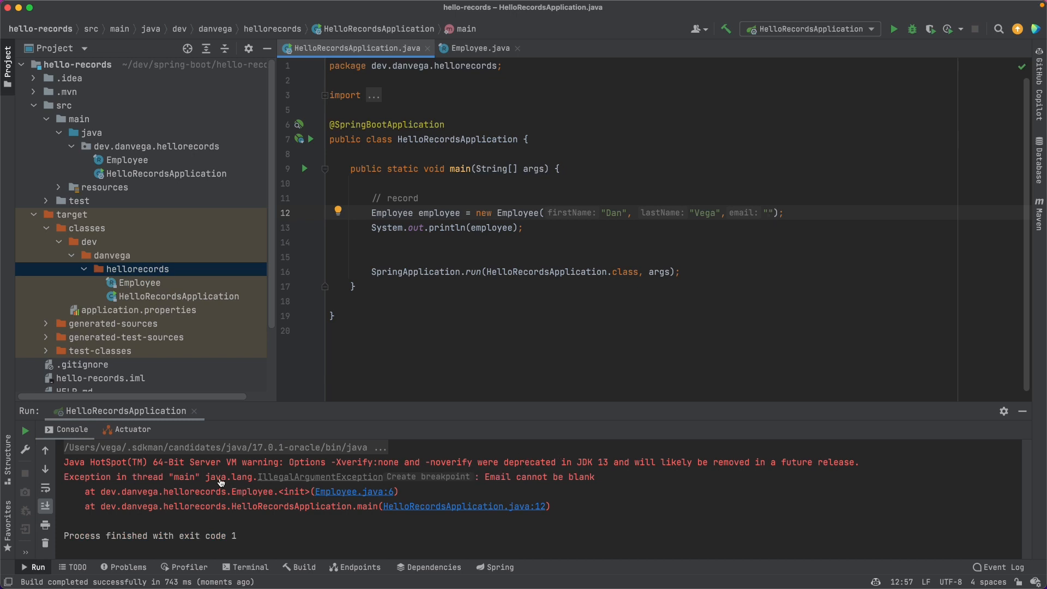
pyautogui.moveTo(503, 474)
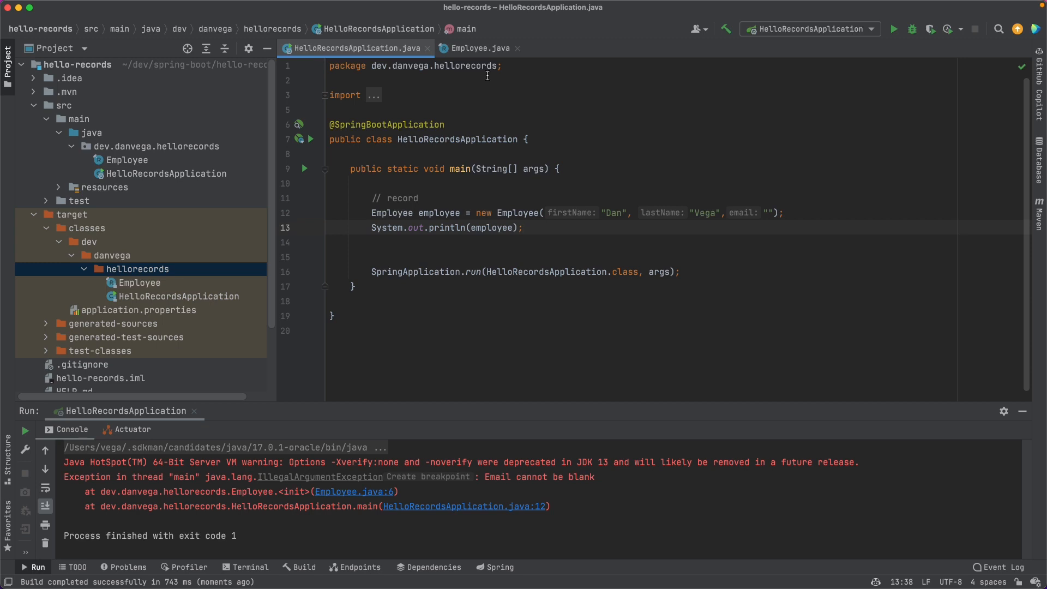
pyautogui.click(480, 48)
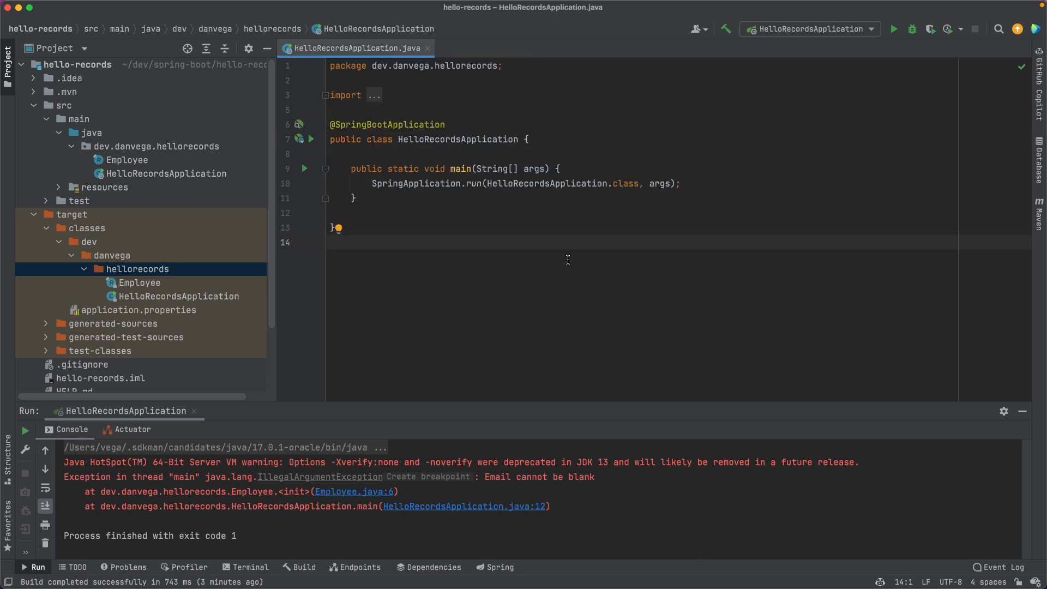
# Create a new Java type named NotionConfigProperties as a Record in the hellorecords package.
pyautogui.click(157, 147)
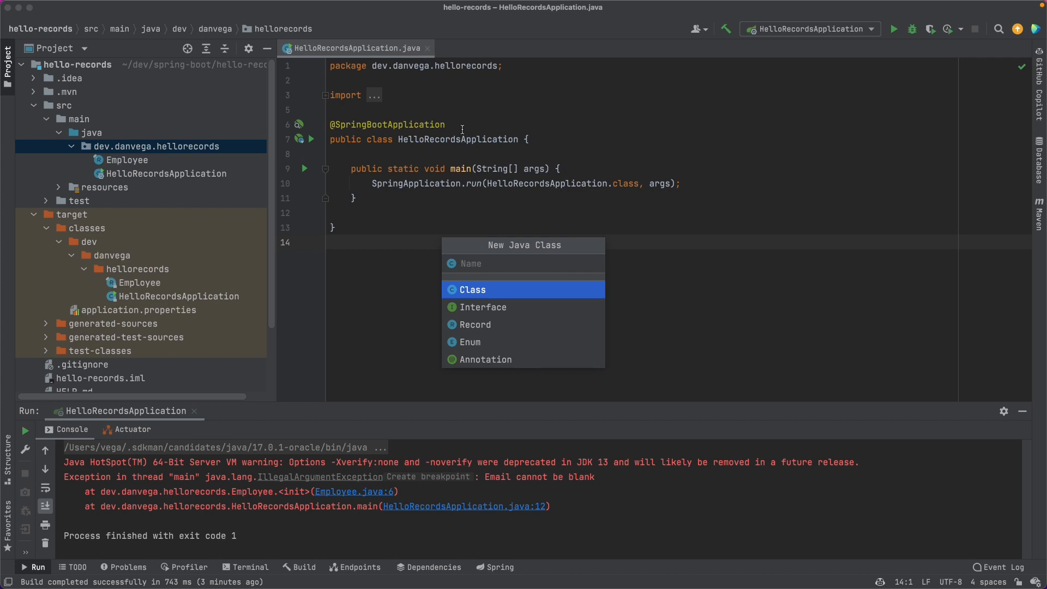
pyautogui.write('NotionConfig')
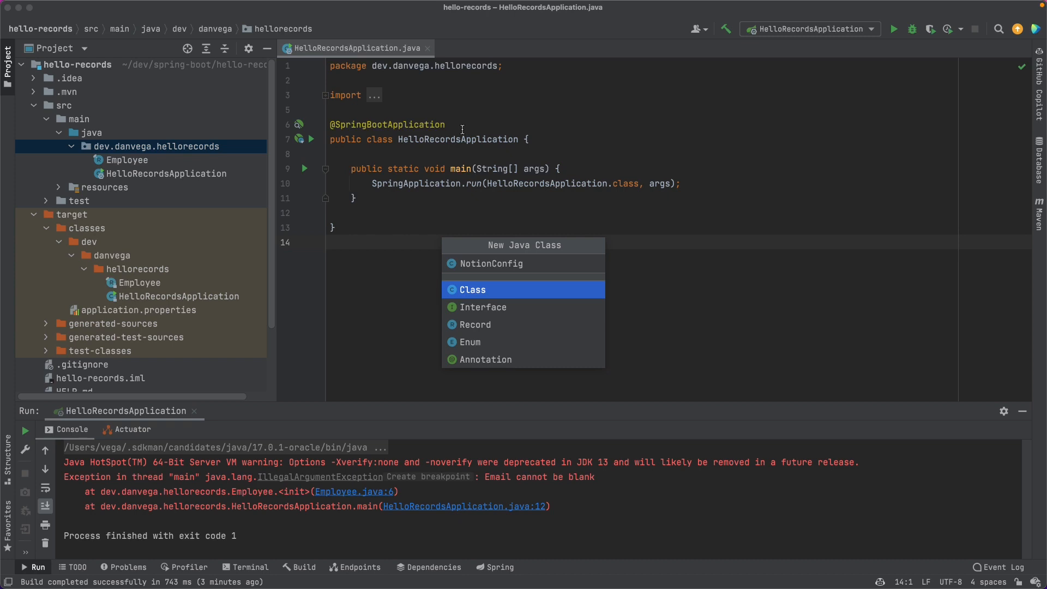
pyautogui.write('Properties')
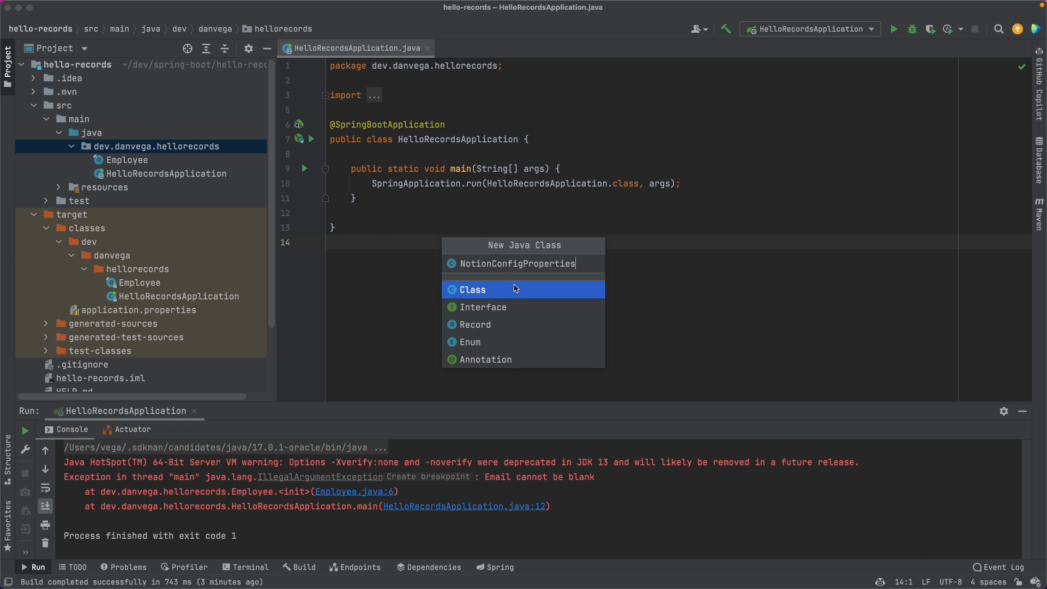
pyautogui.moveTo(523, 289)
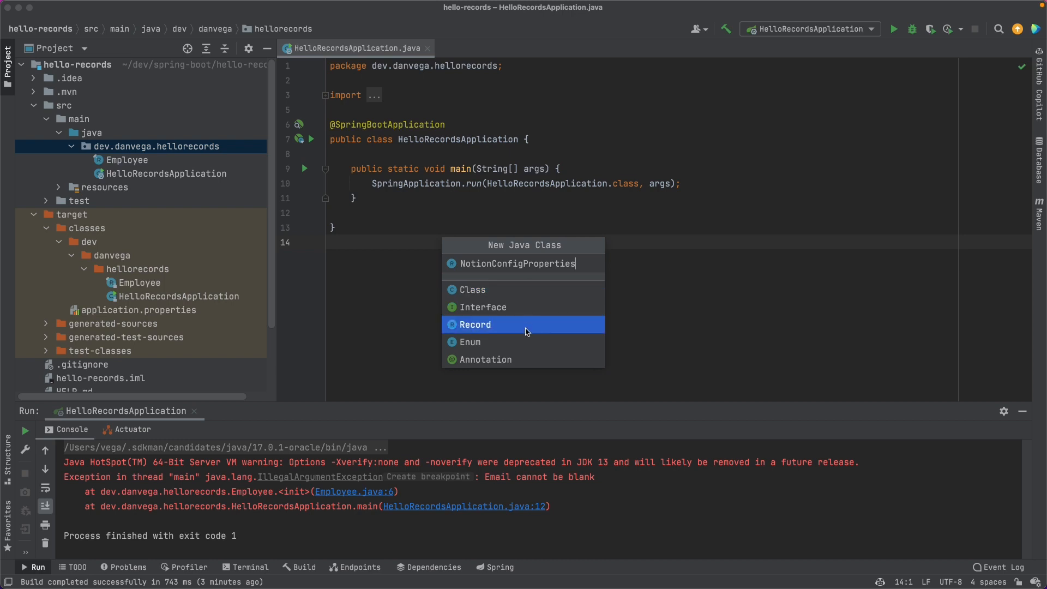
pyautogui.click(475, 325)
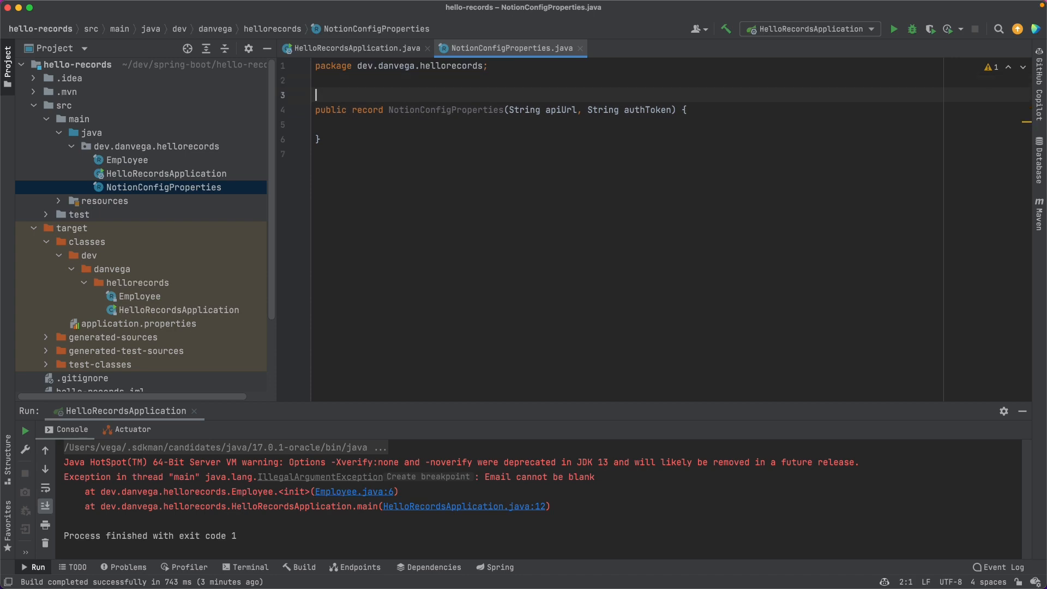
pyautogui.write('@ConfigurationProperties')
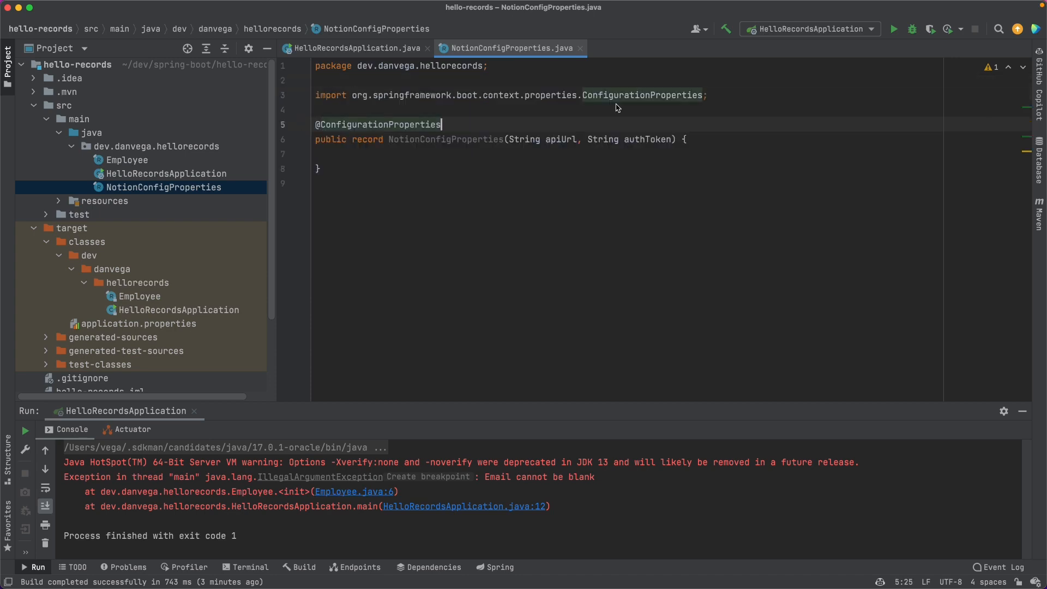
pyautogui.write('(prefix = "notion")')
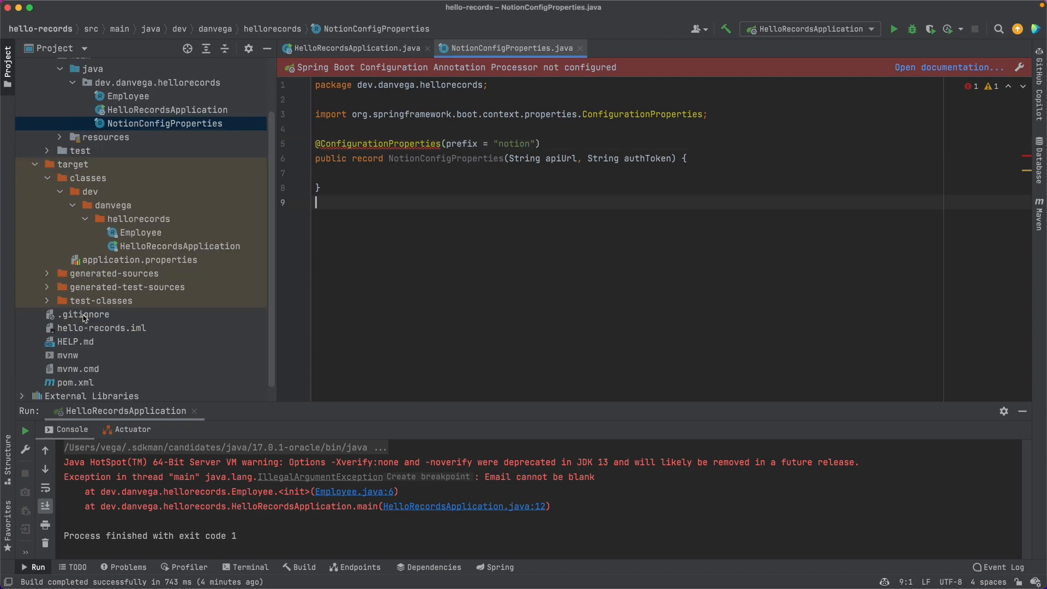
pyautogui.doubleClick(75, 382)
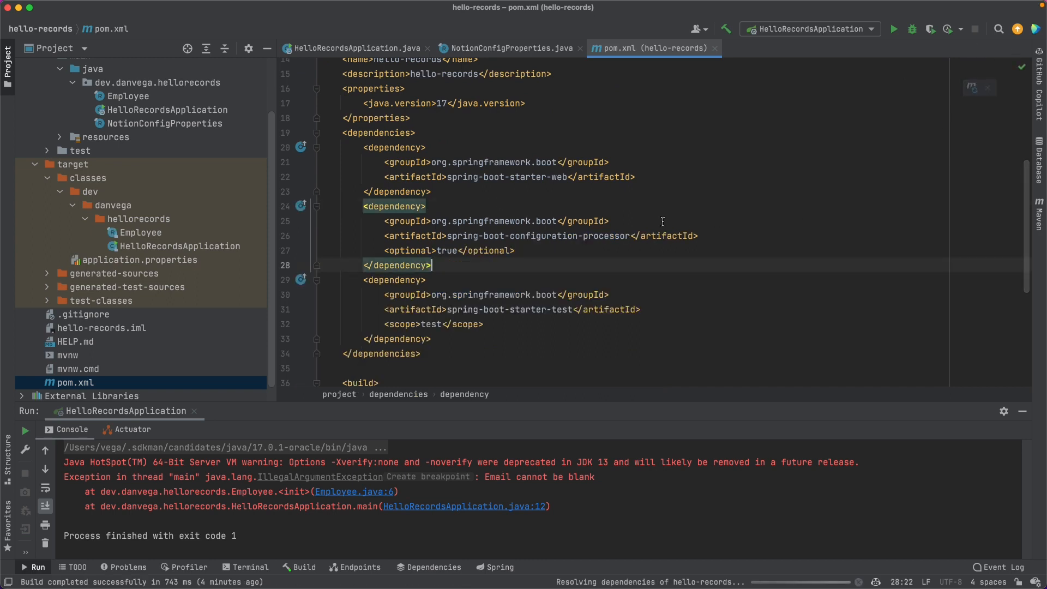
pyautogui.click(508, 47)
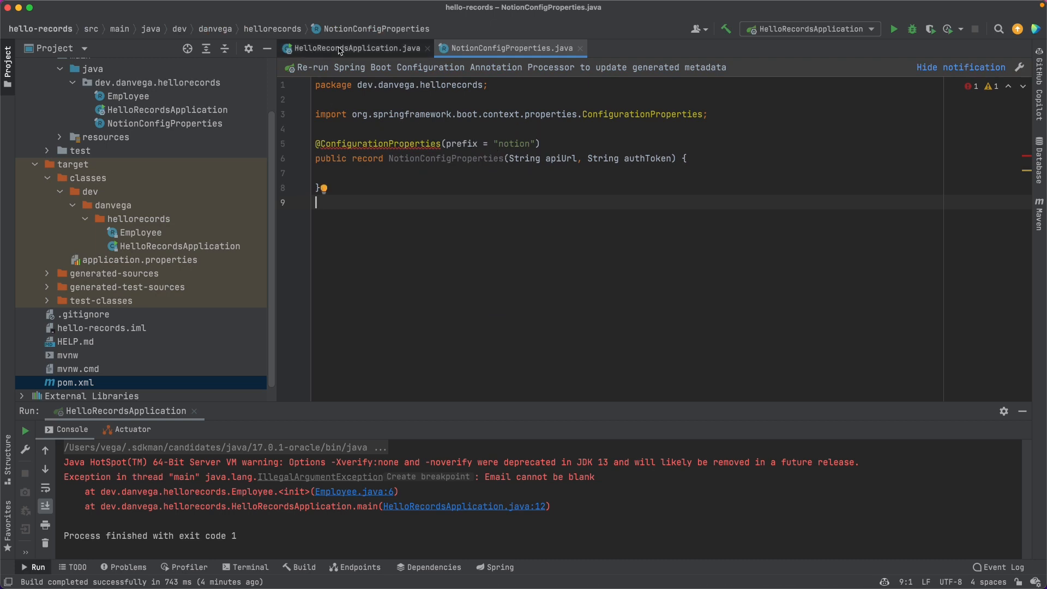
pyautogui.click(354, 48)
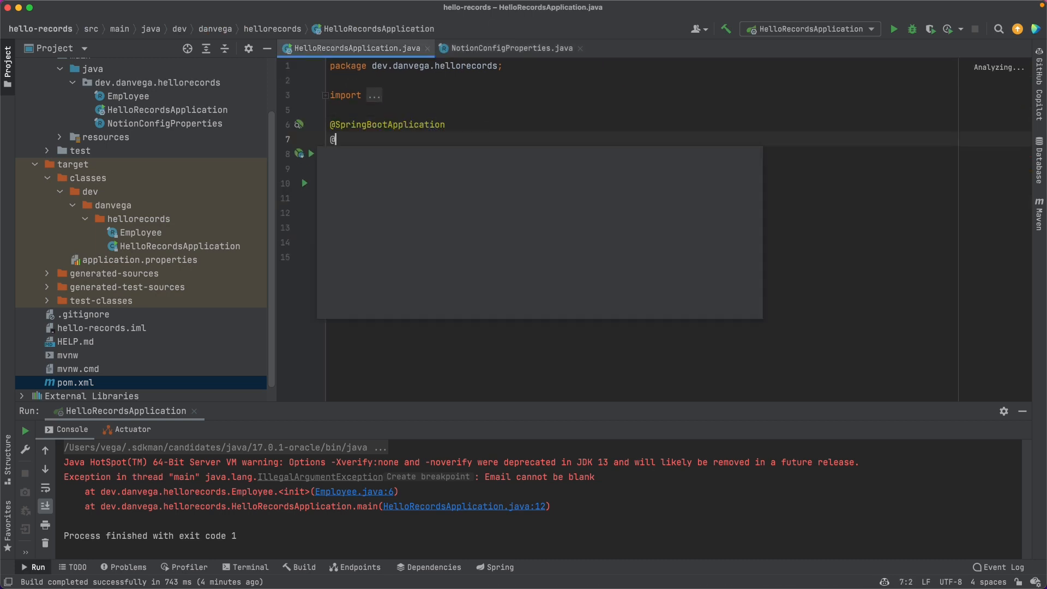
pyautogui.write('EnableConfigurationProperties')
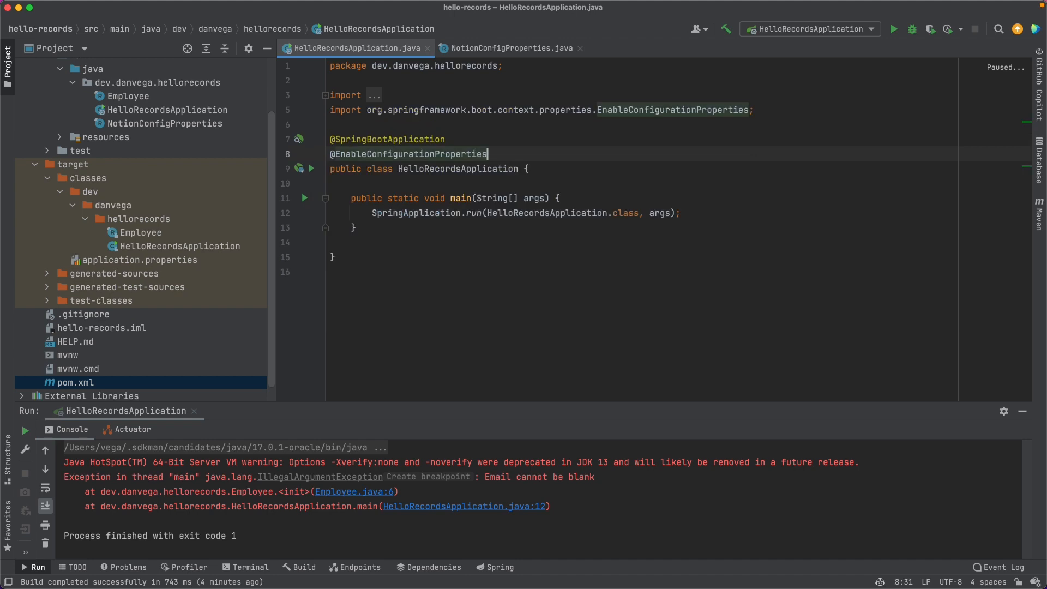
pyautogui.write('(HelloRecordsProperties.class)')
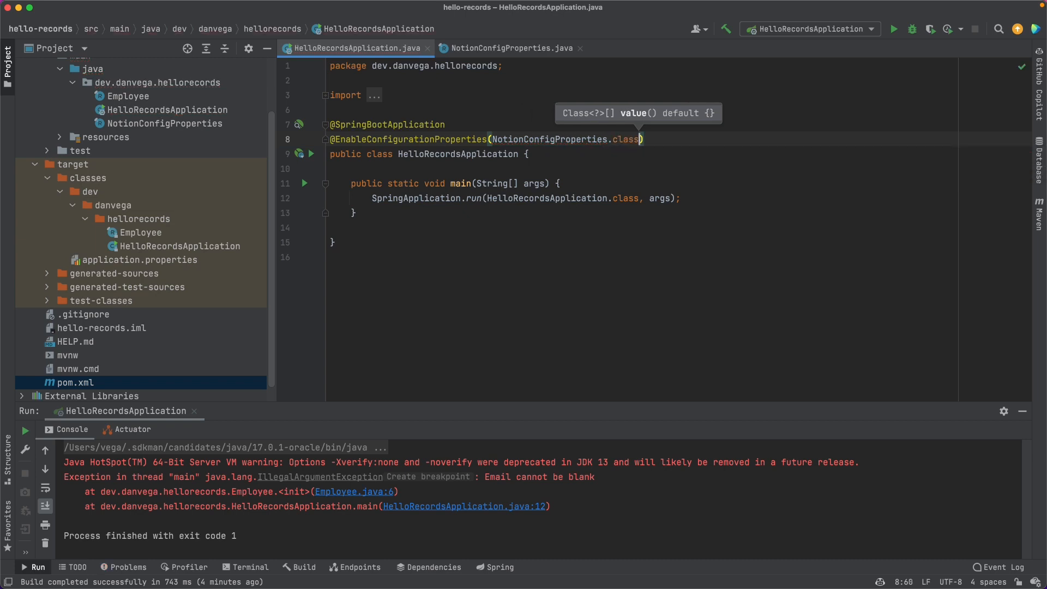
pyautogui.click(507, 48)
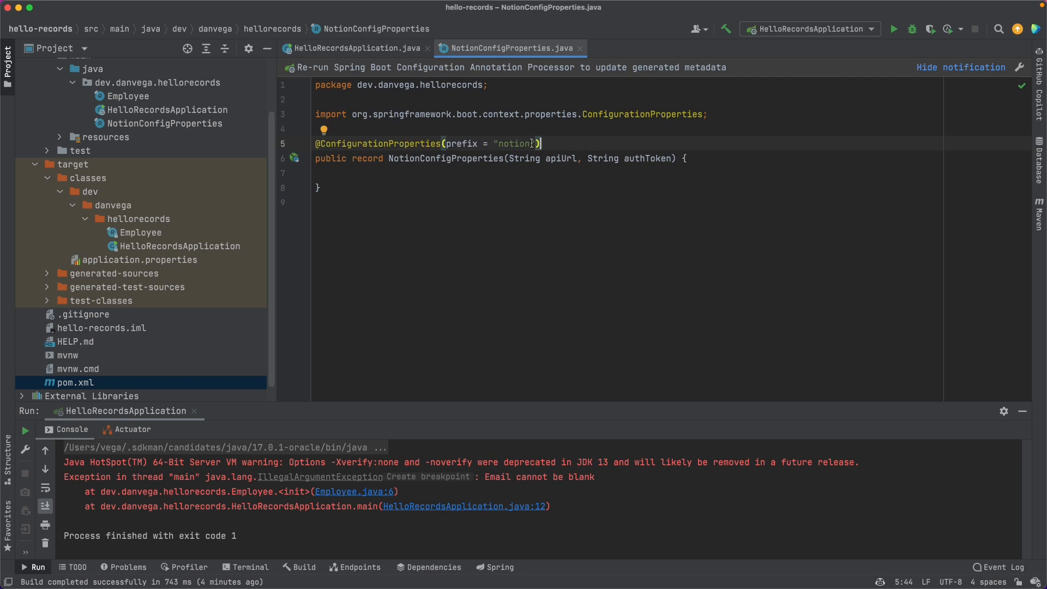
pyautogui.click(352, 48)
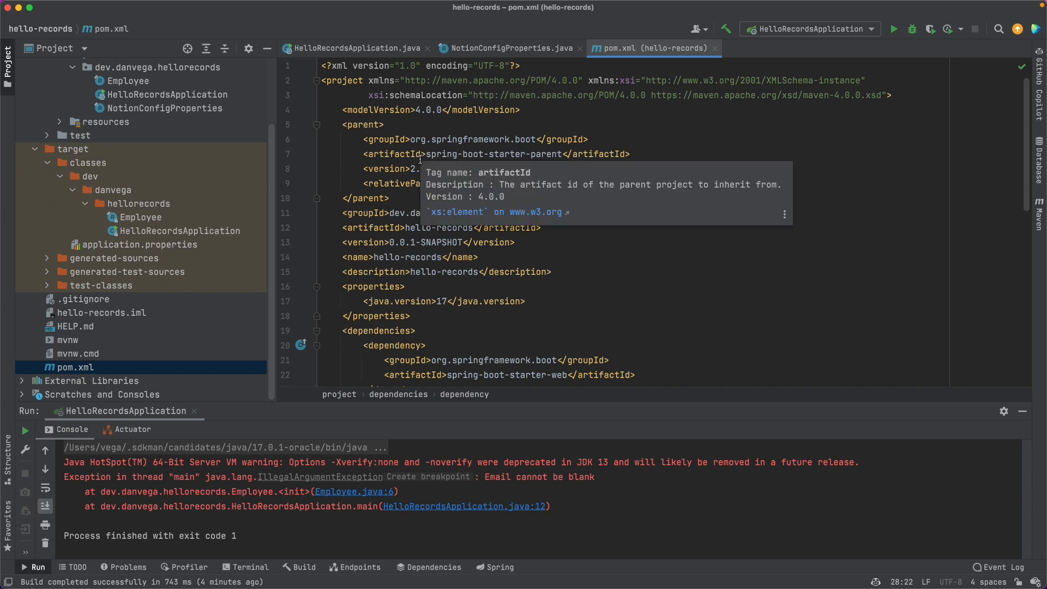
pyautogui.click(510, 48)
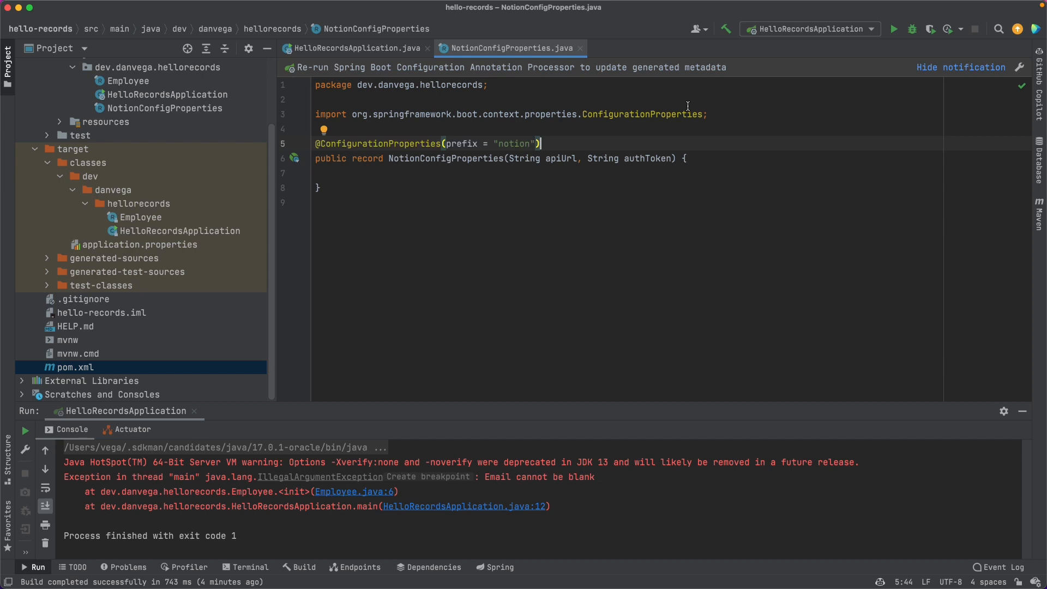
pyautogui.write('@')
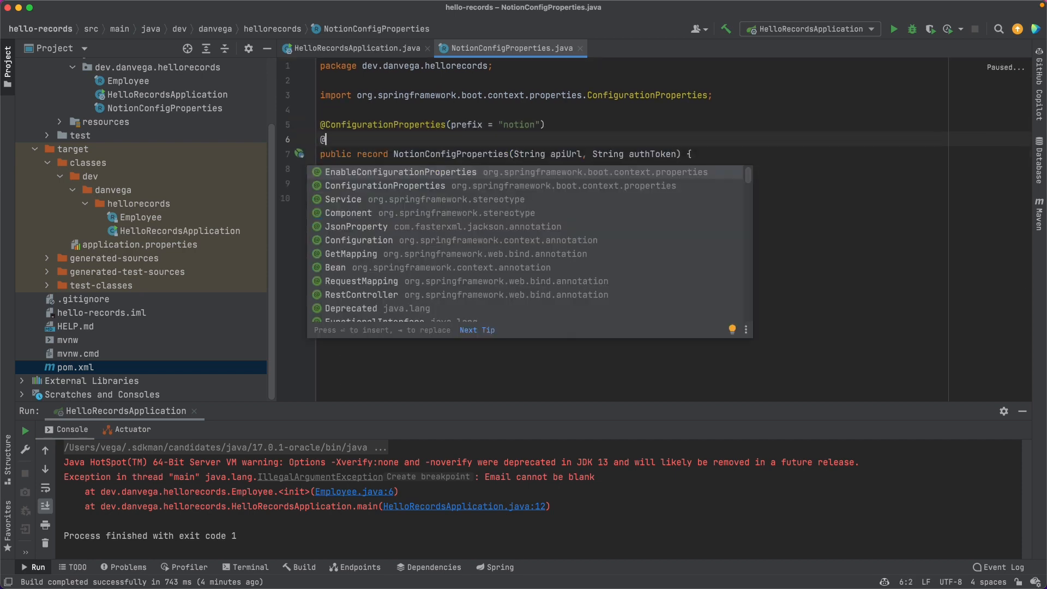
pyautogui.write('Constu')
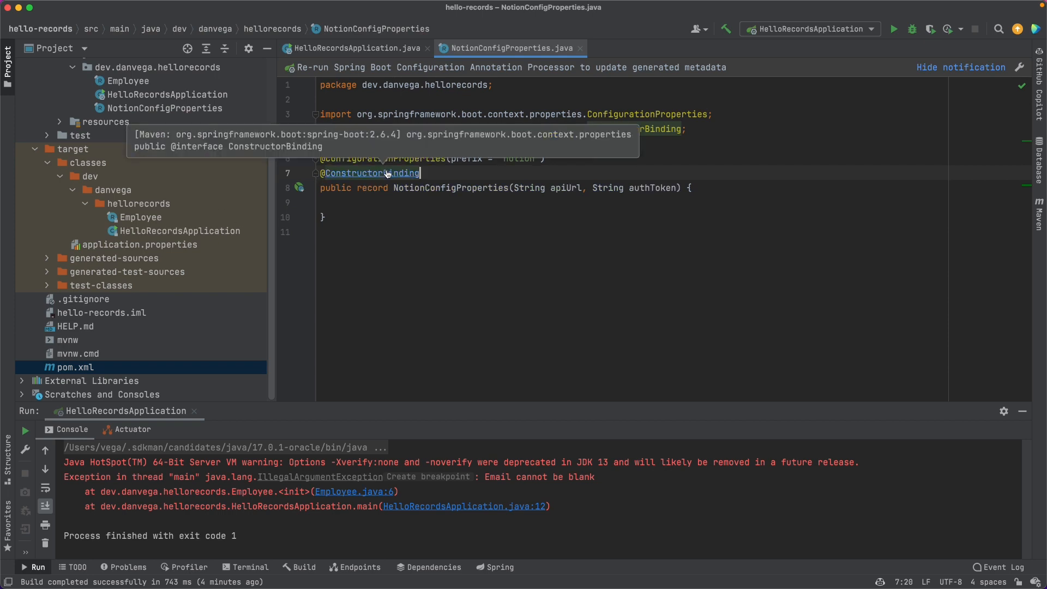
pyautogui.moveTo(390, 177)
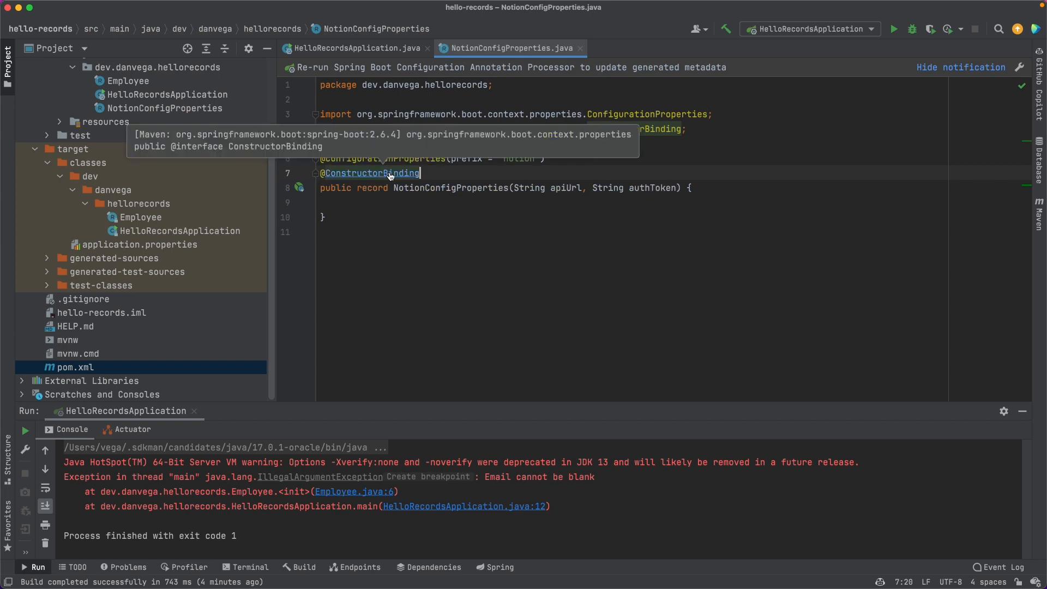
pyautogui.click(371, 173)
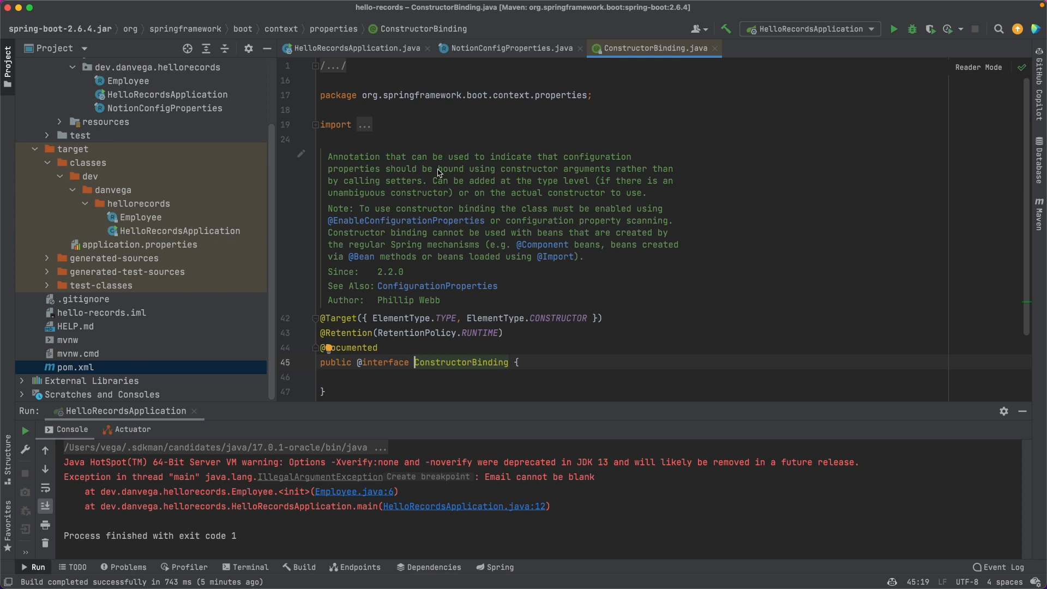
pyautogui.moveTo(557, 99)
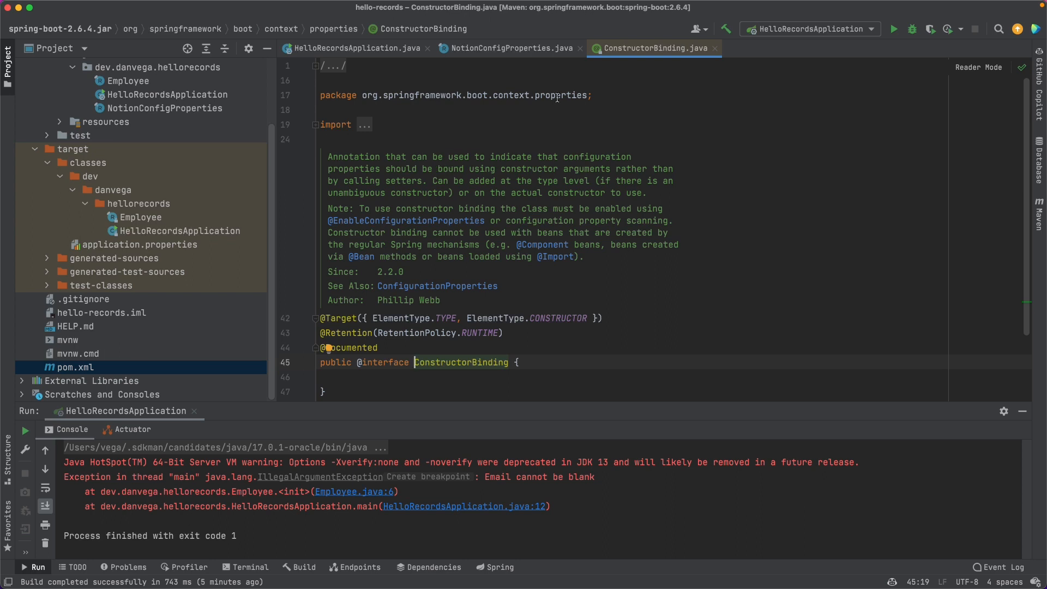
pyautogui.click(511, 48)
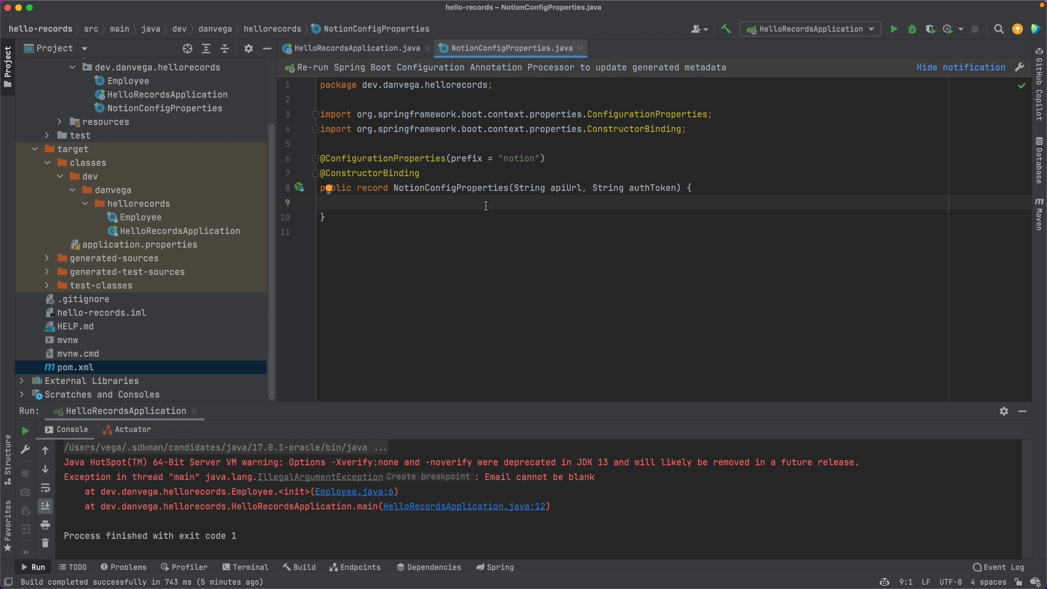
pyautogui.click(348, 203)
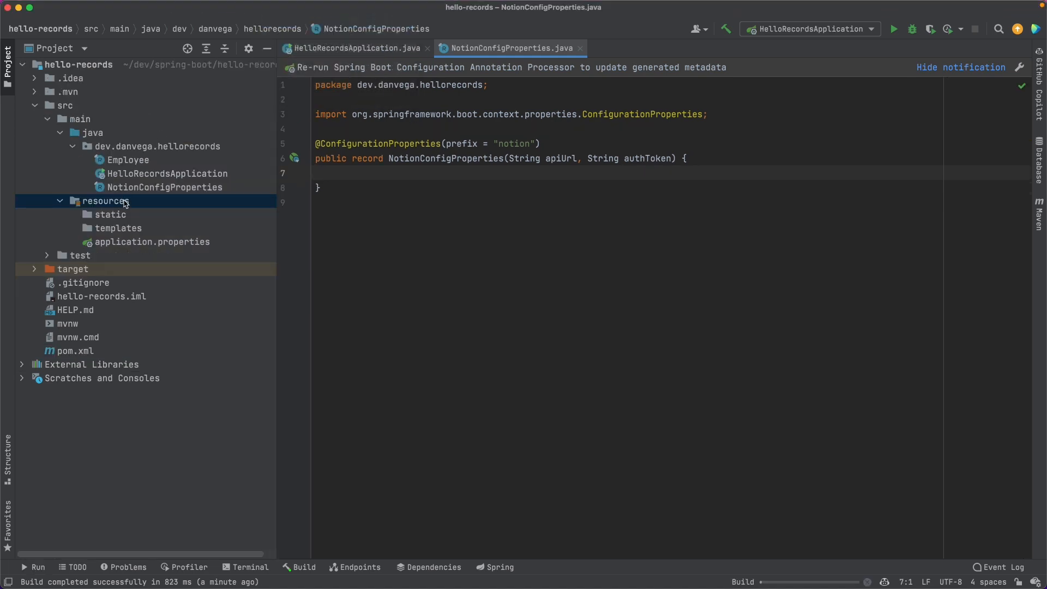
# In application.properties, type 'notion' and highlight the notion.api-url completion.
pyautogui.doubleClick(151, 241)
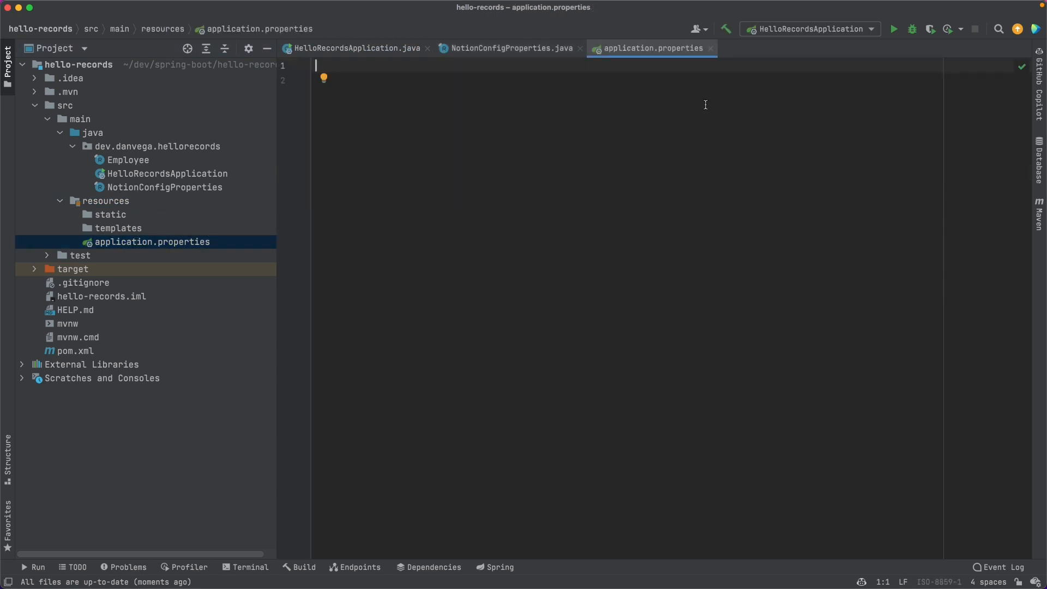
pyautogui.write('notion')
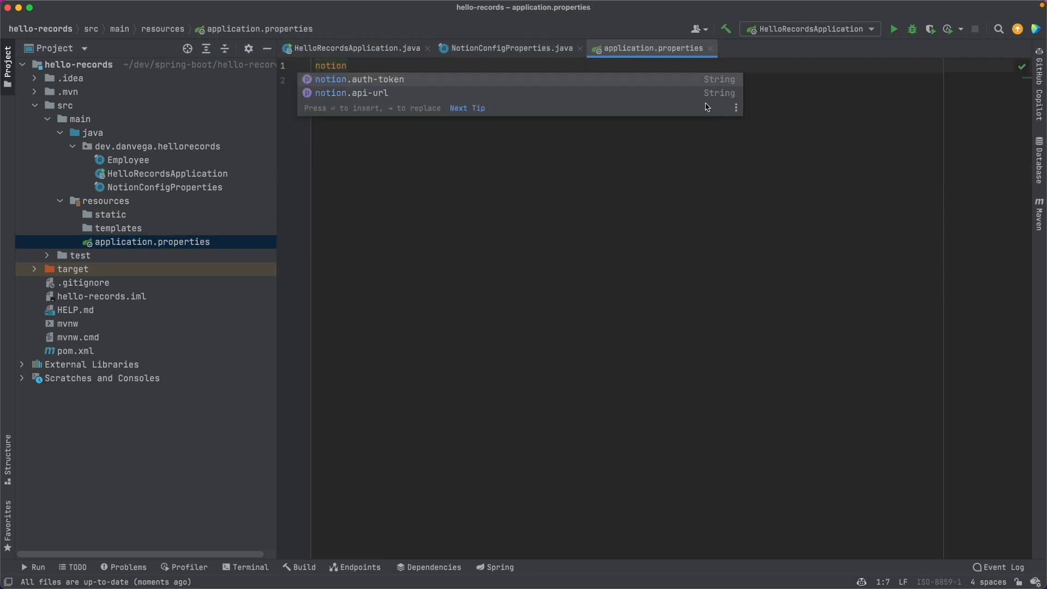
pyautogui.press('Down')
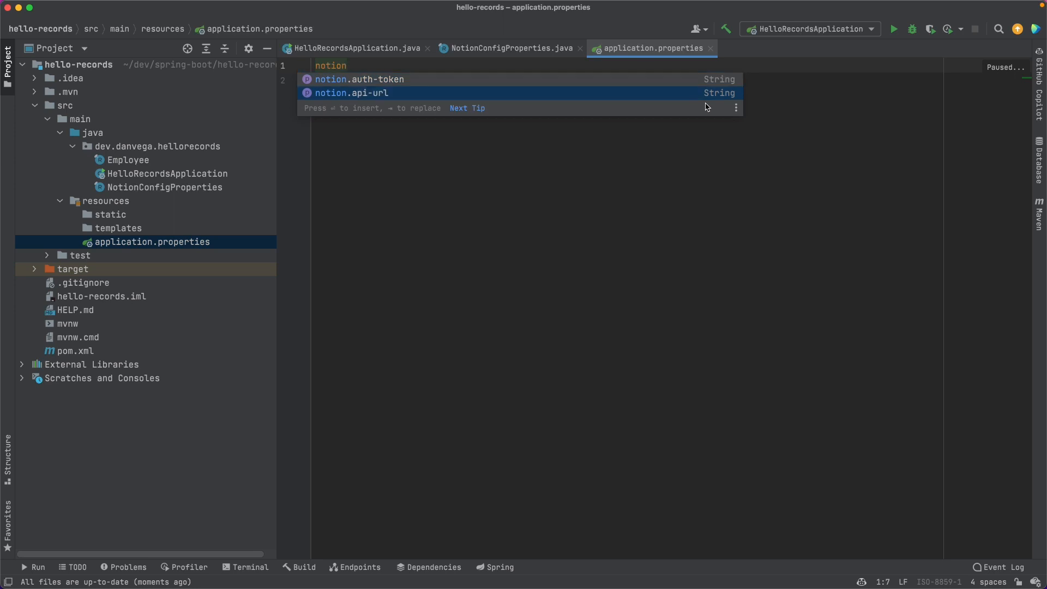